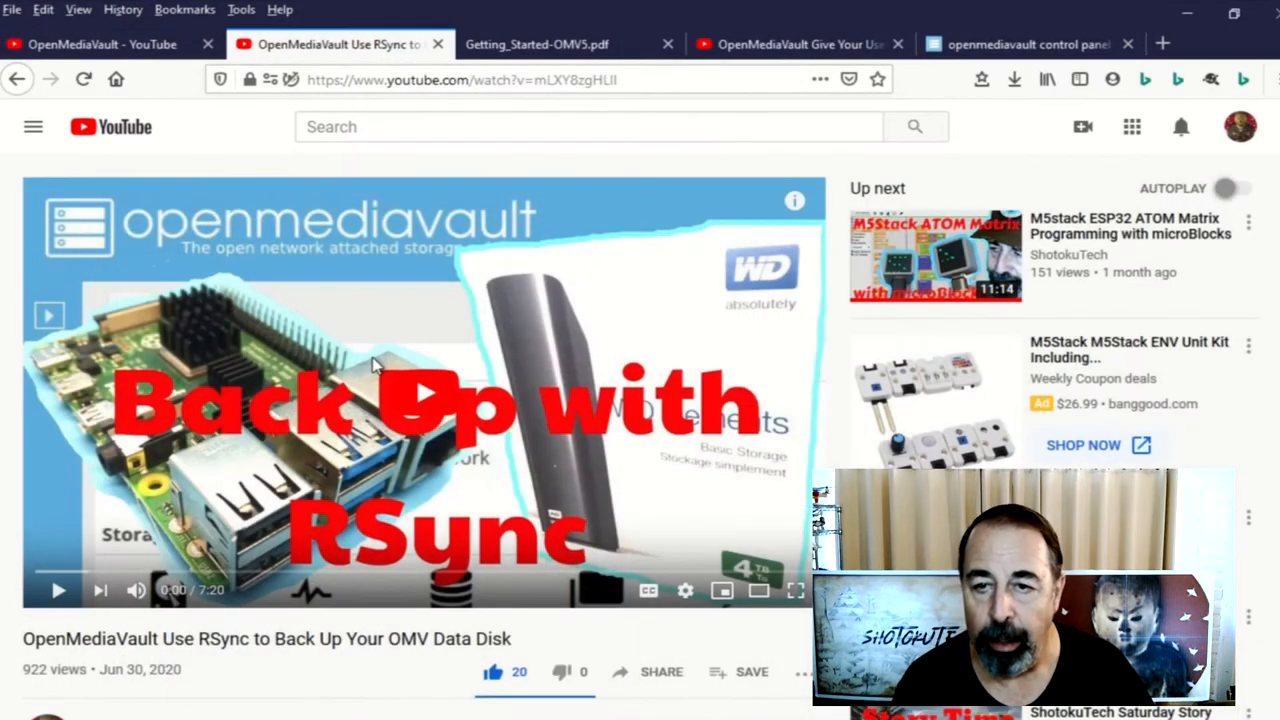
Scroll the comments and expand the RAID1 slow-file-search comment in full.
scroll(down, 3)
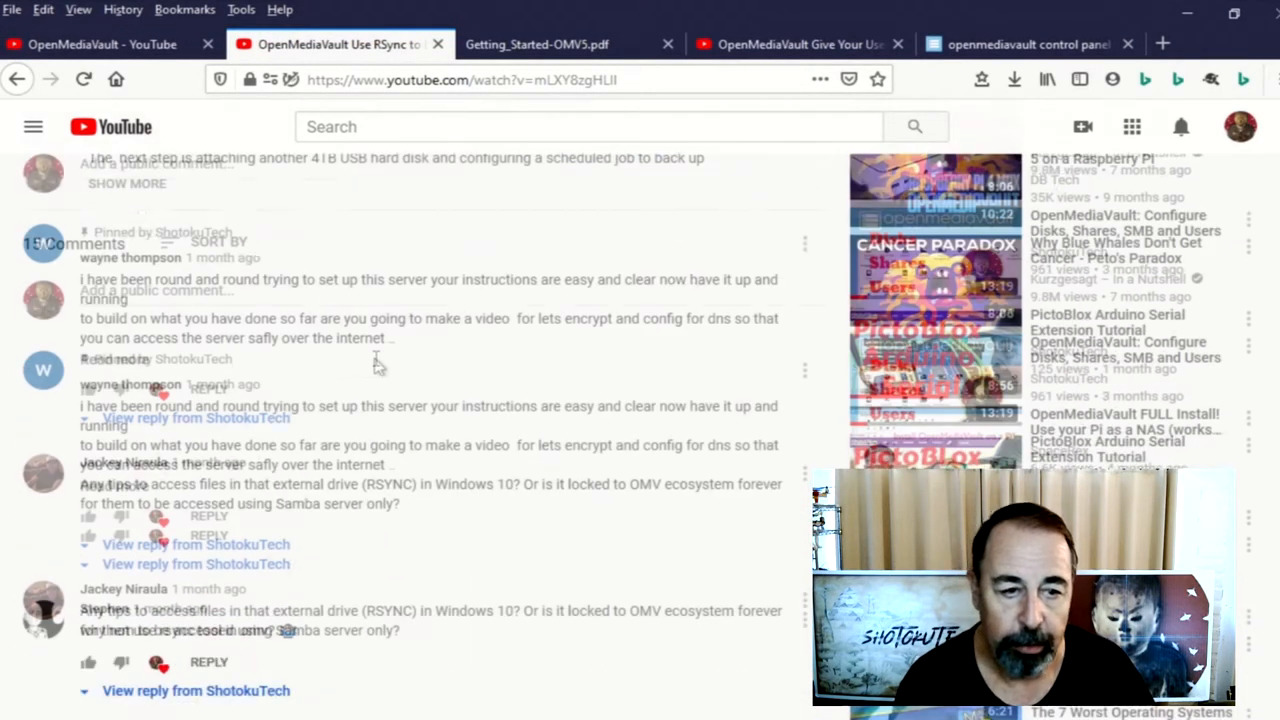
scroll(down, 3)
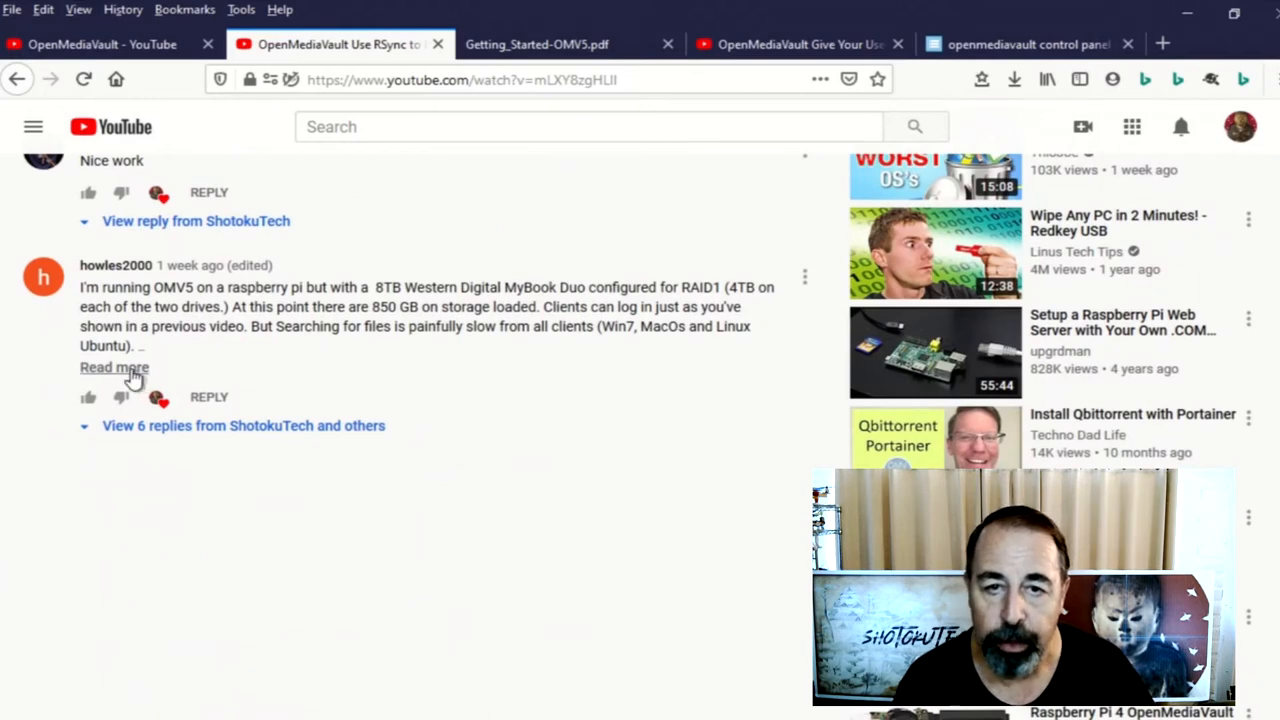
click(114, 368)
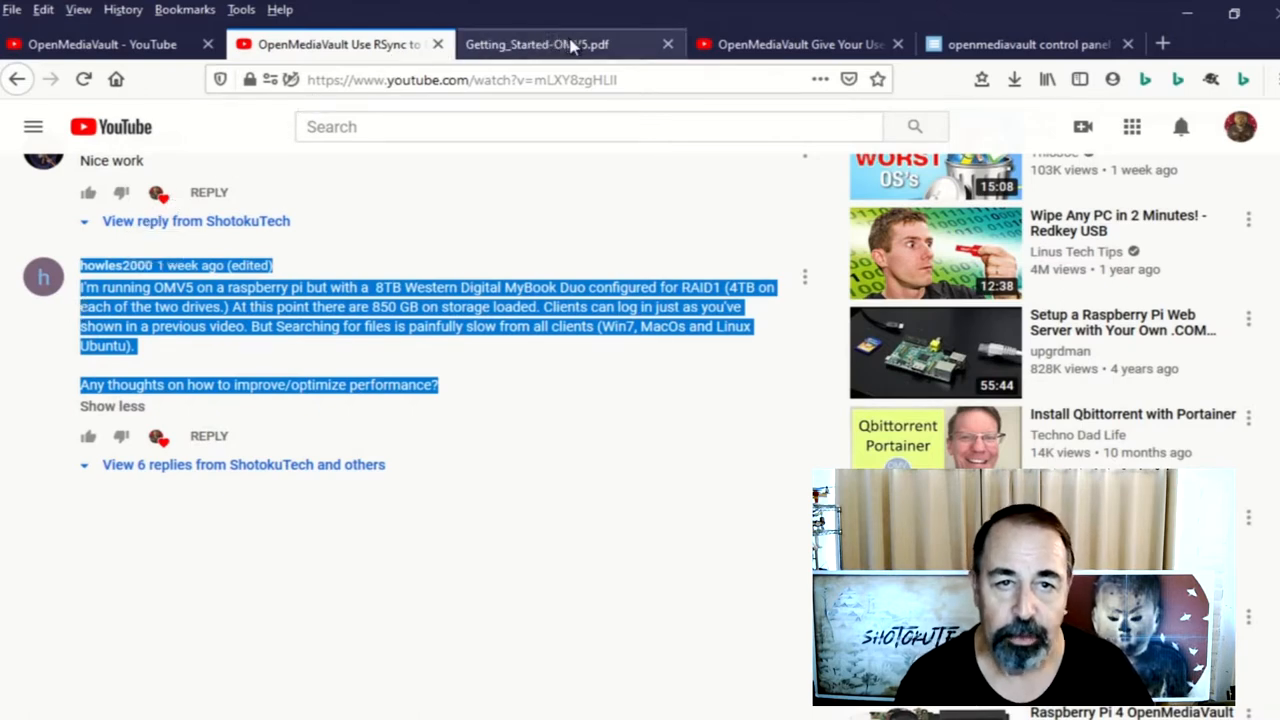
Show the OMV5 guide's RAID+USB Potential Problems section and highlight its warning sentences.
click(536, 44)
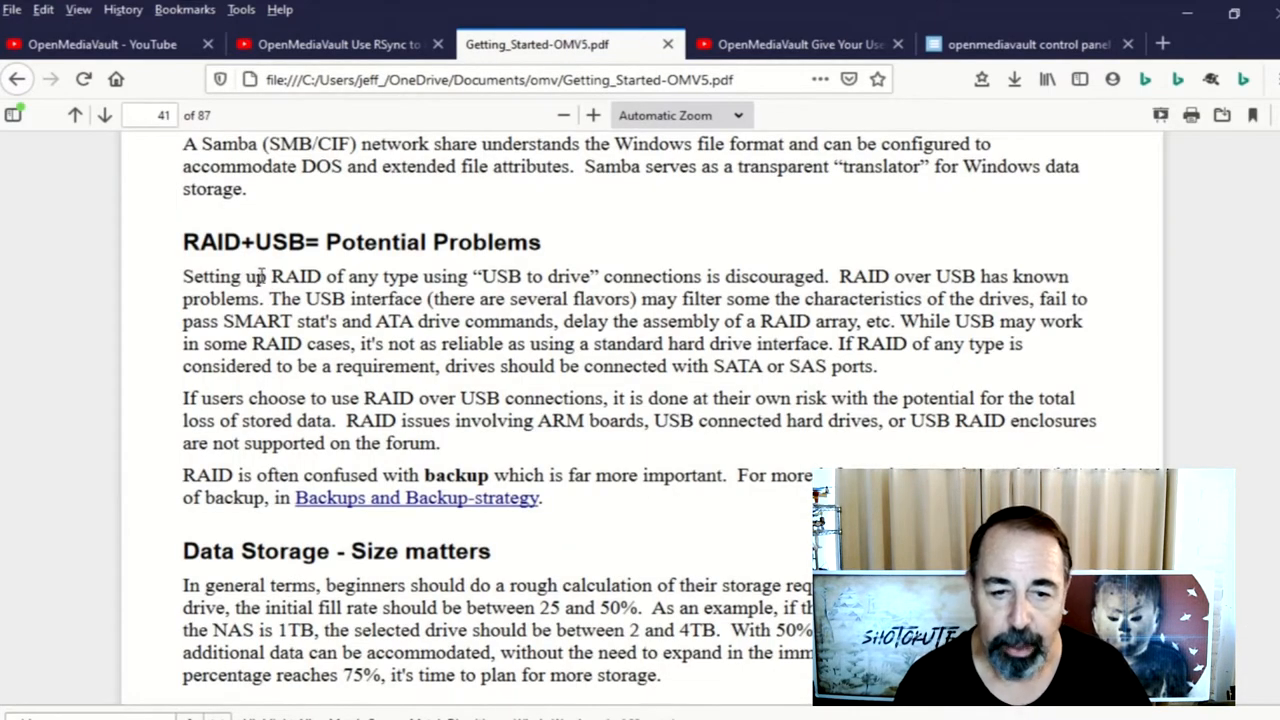
drag(184, 144, 348, 420)
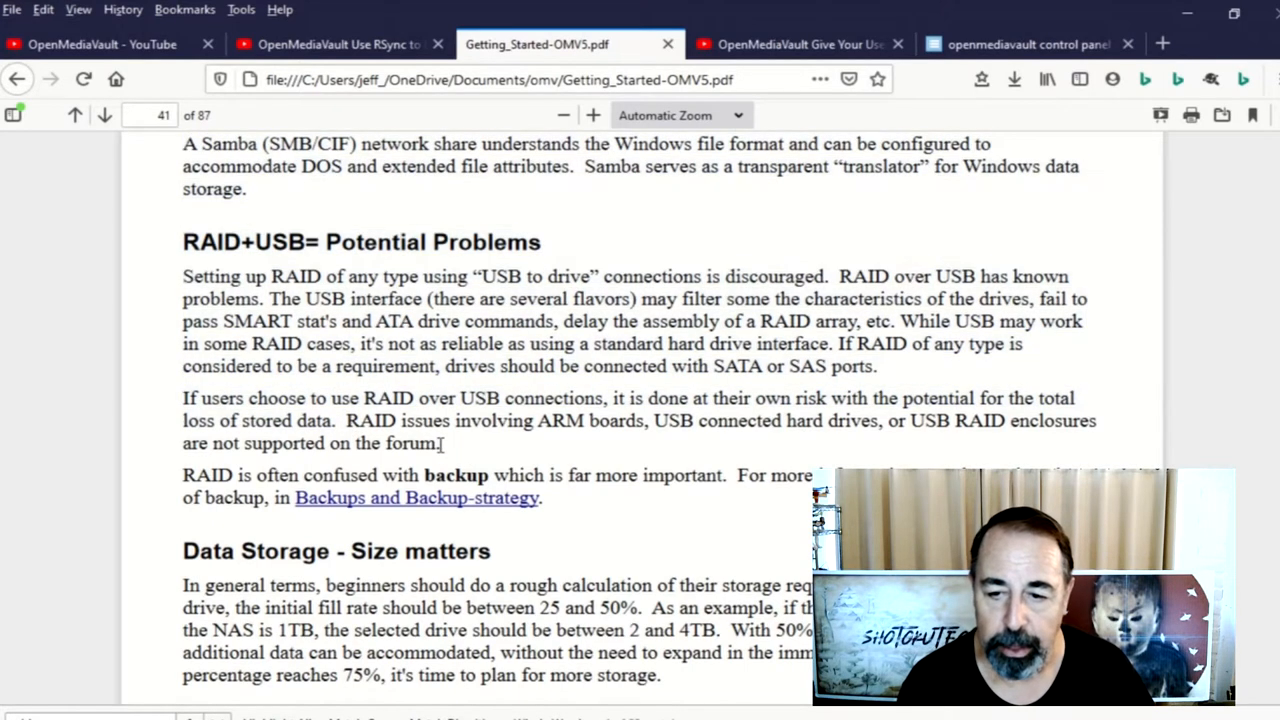
drag(182, 396, 444, 444)
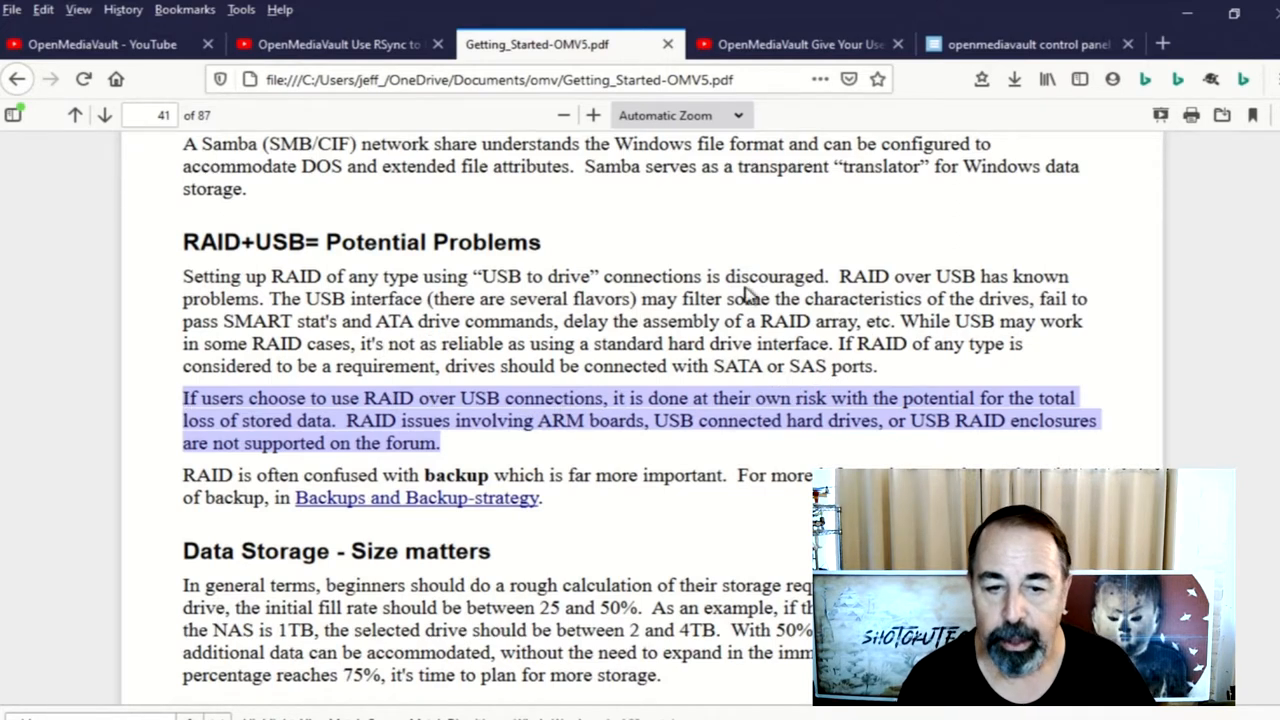
drag(900, 320, 910, 344)
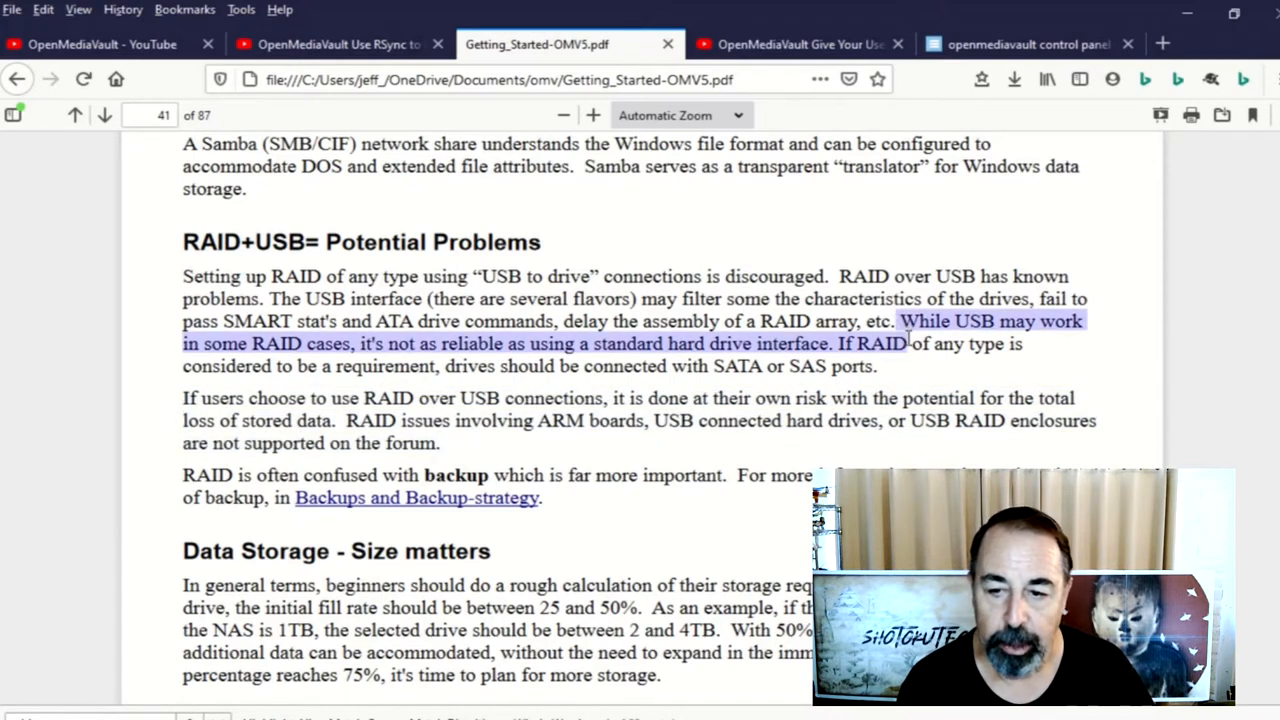
mouse_move(896, 380)
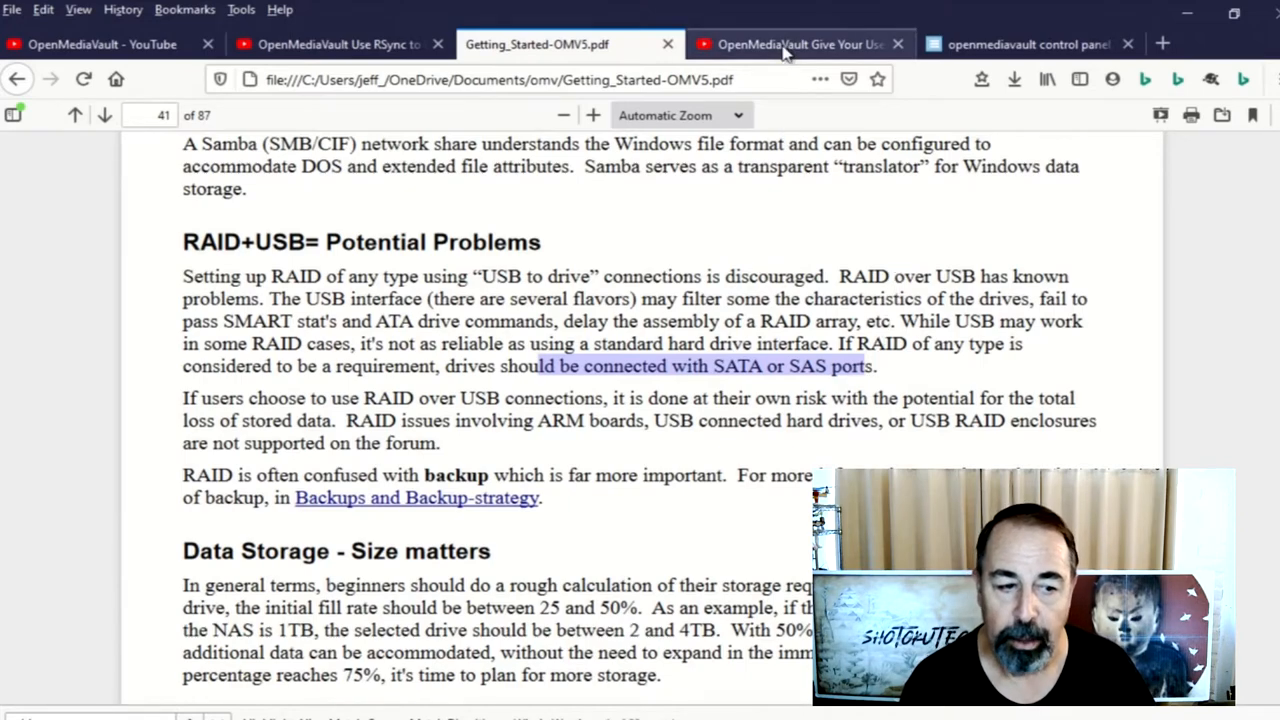
Show the other OMV video's comment about users accessing others' home folders.
click(790, 44)
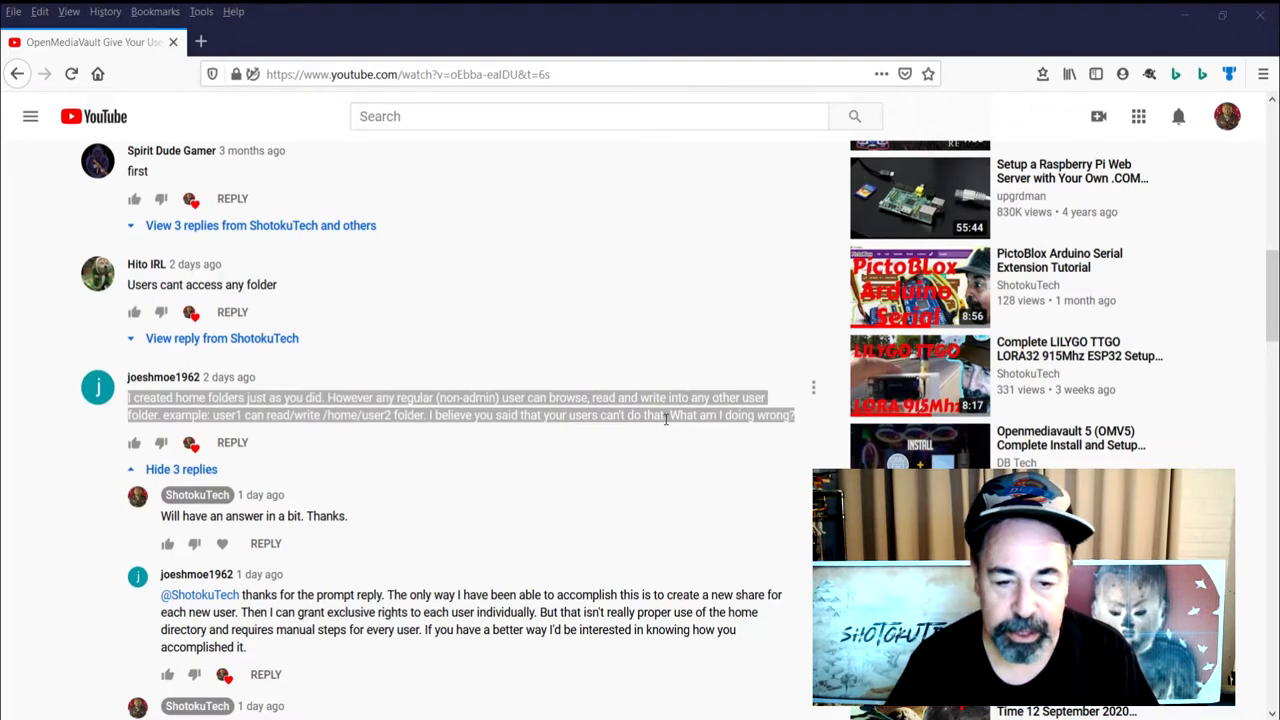
scroll(down, 3)
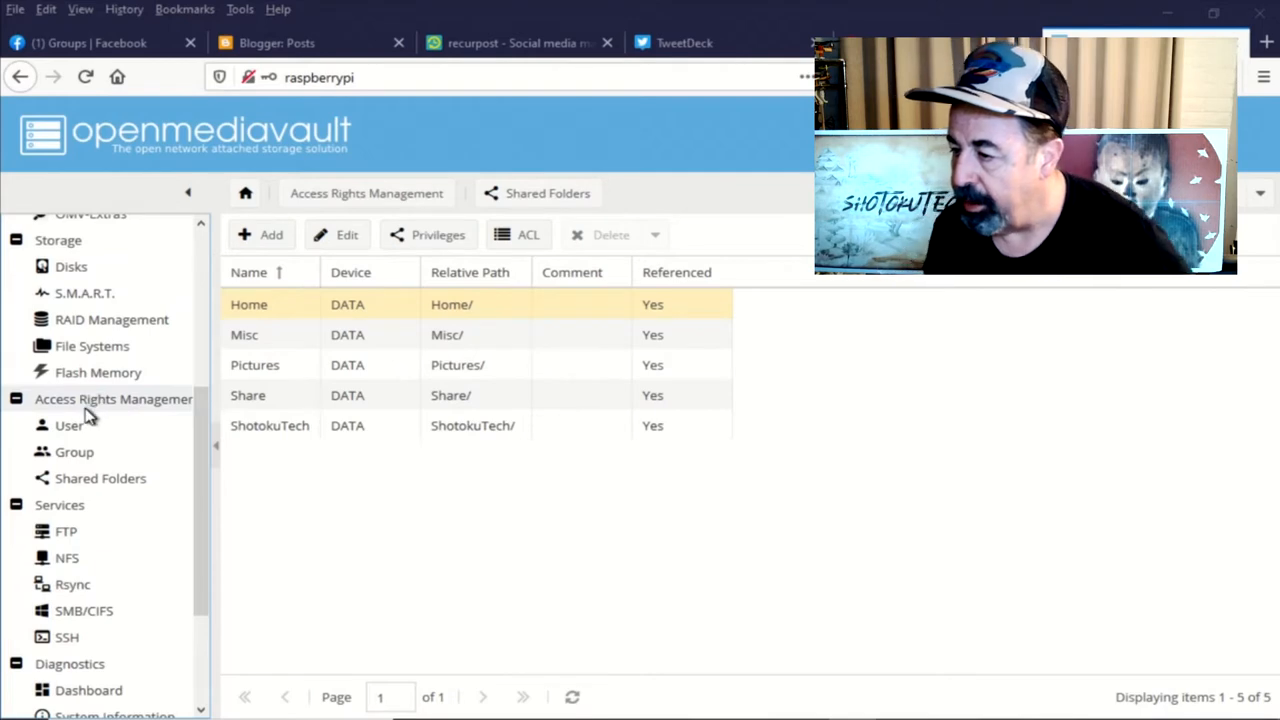
In the Home share ACL, make Joe owner of his folder with the group limited to Read/Execute.
click(100, 478)
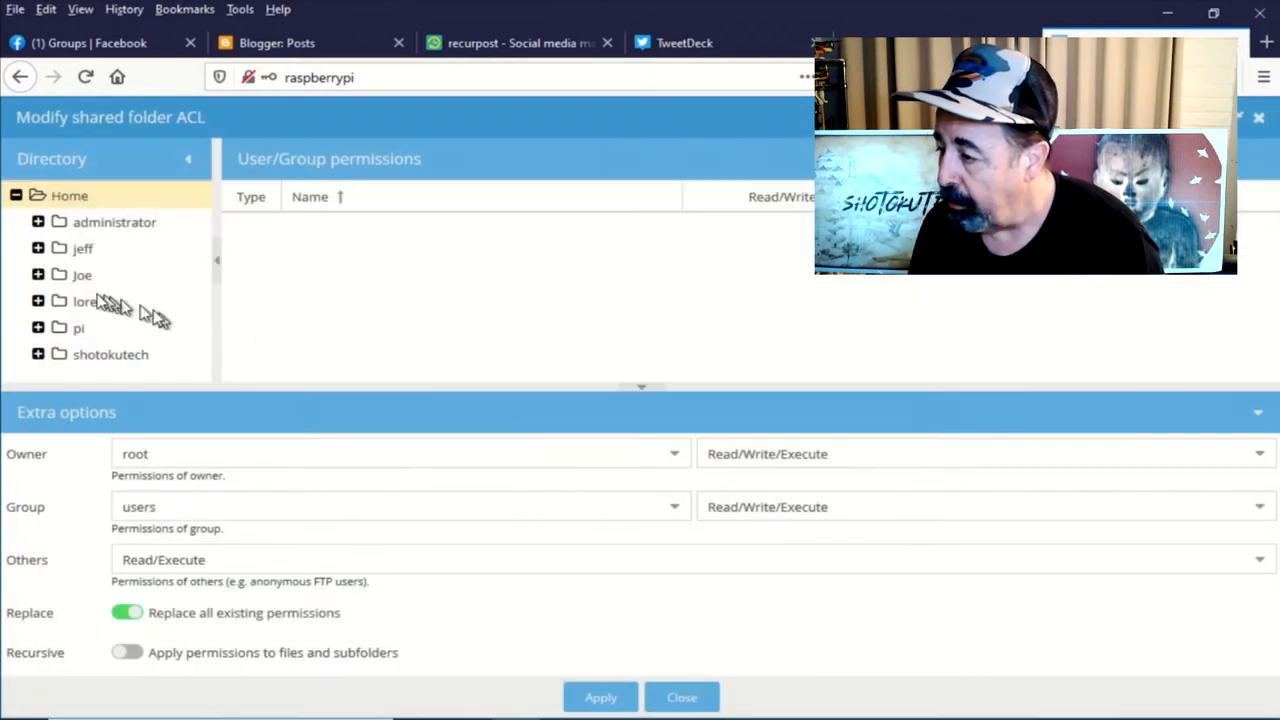
click(82, 276)
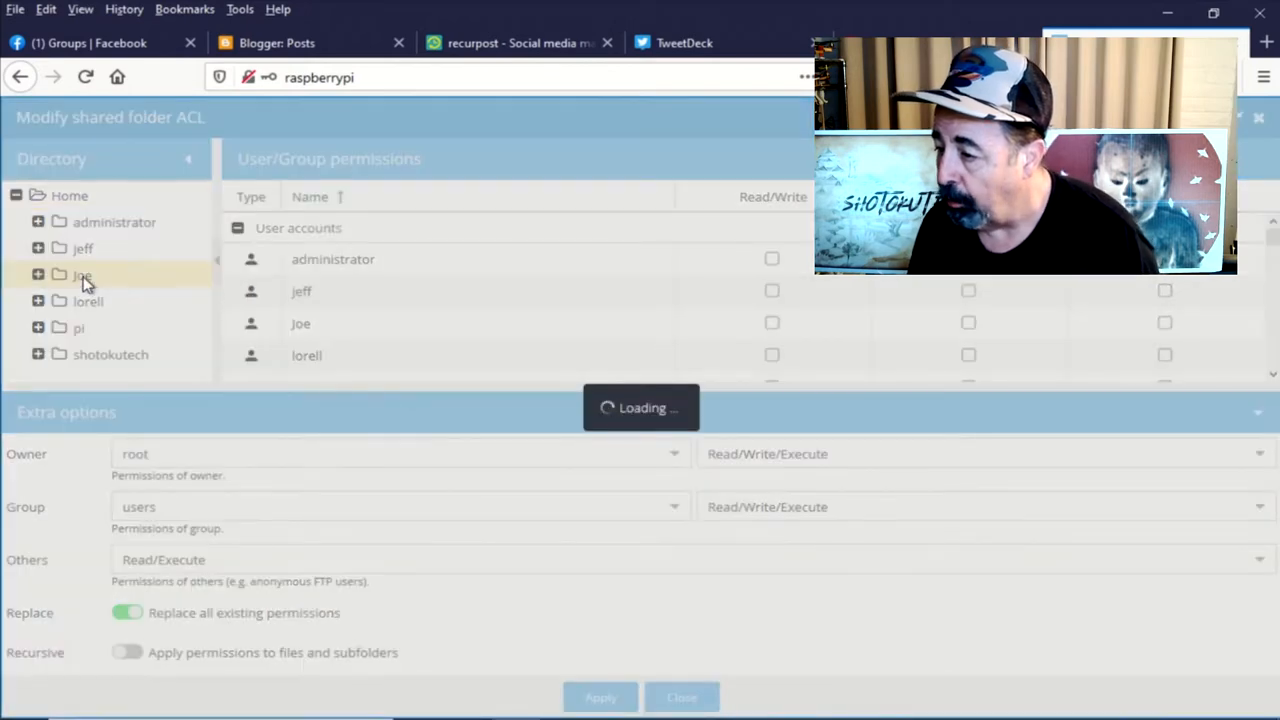
click(82, 276)
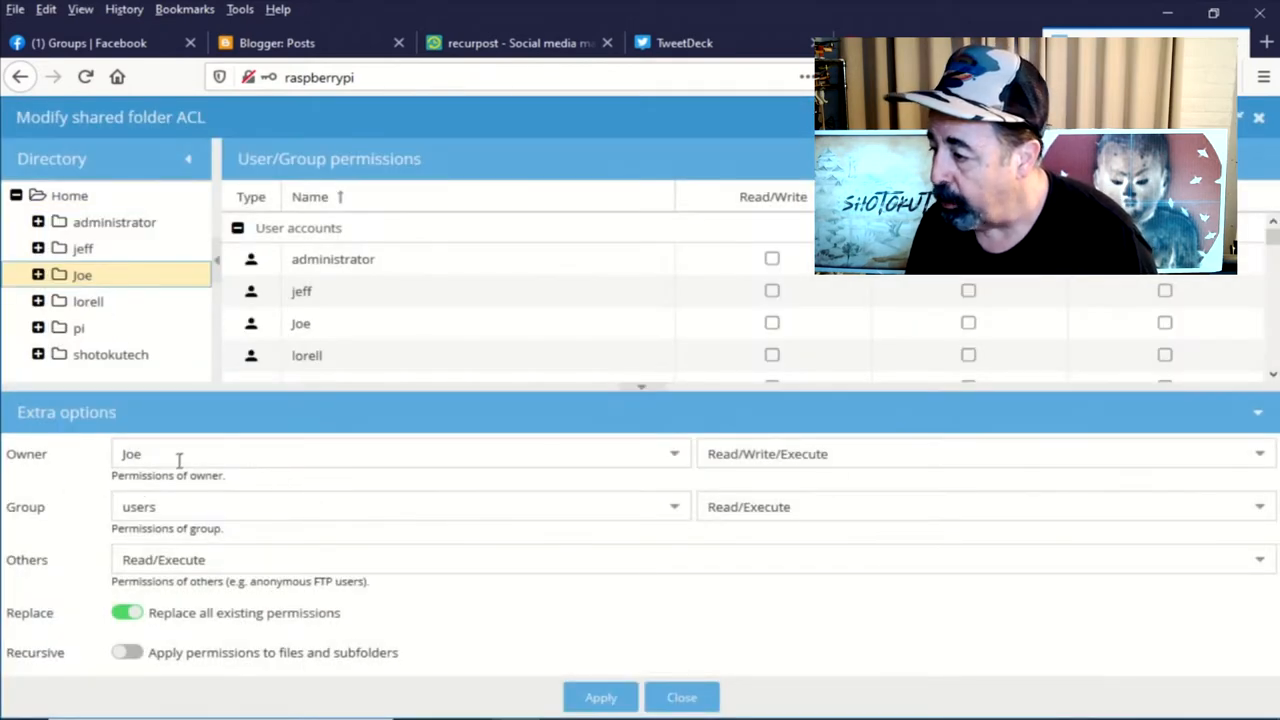
triple_click(132, 452)
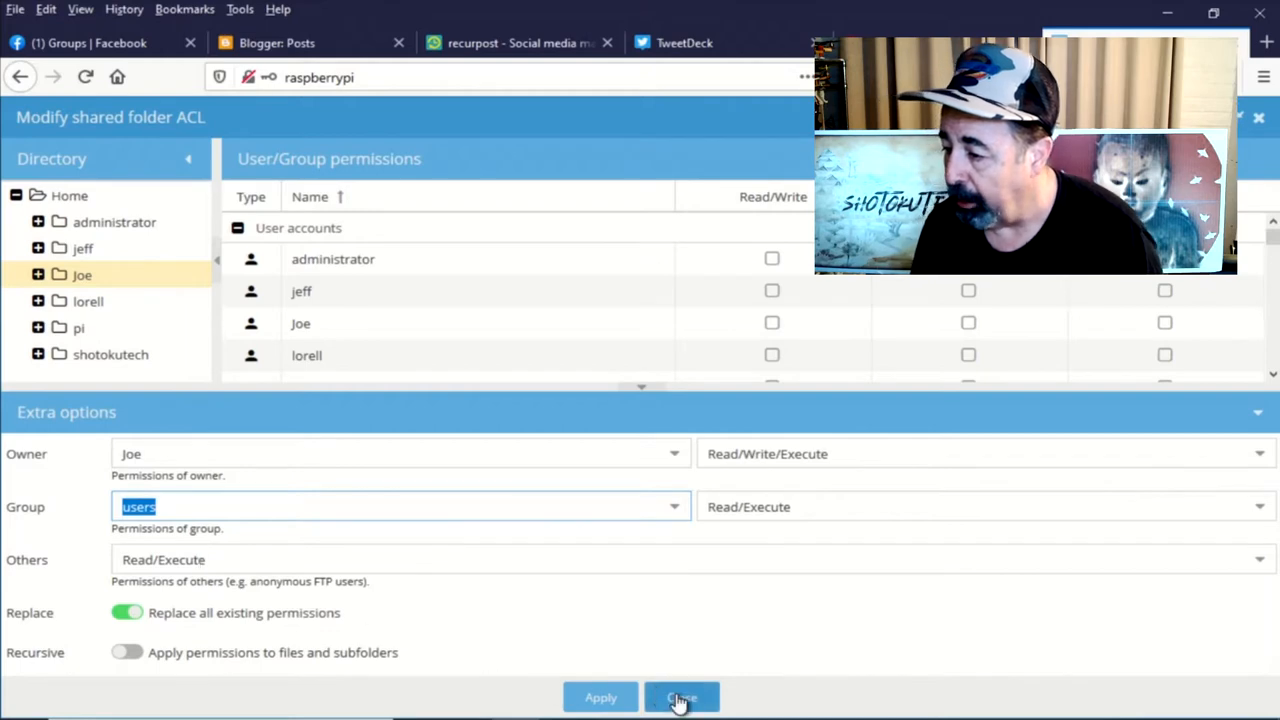
click(680, 696)
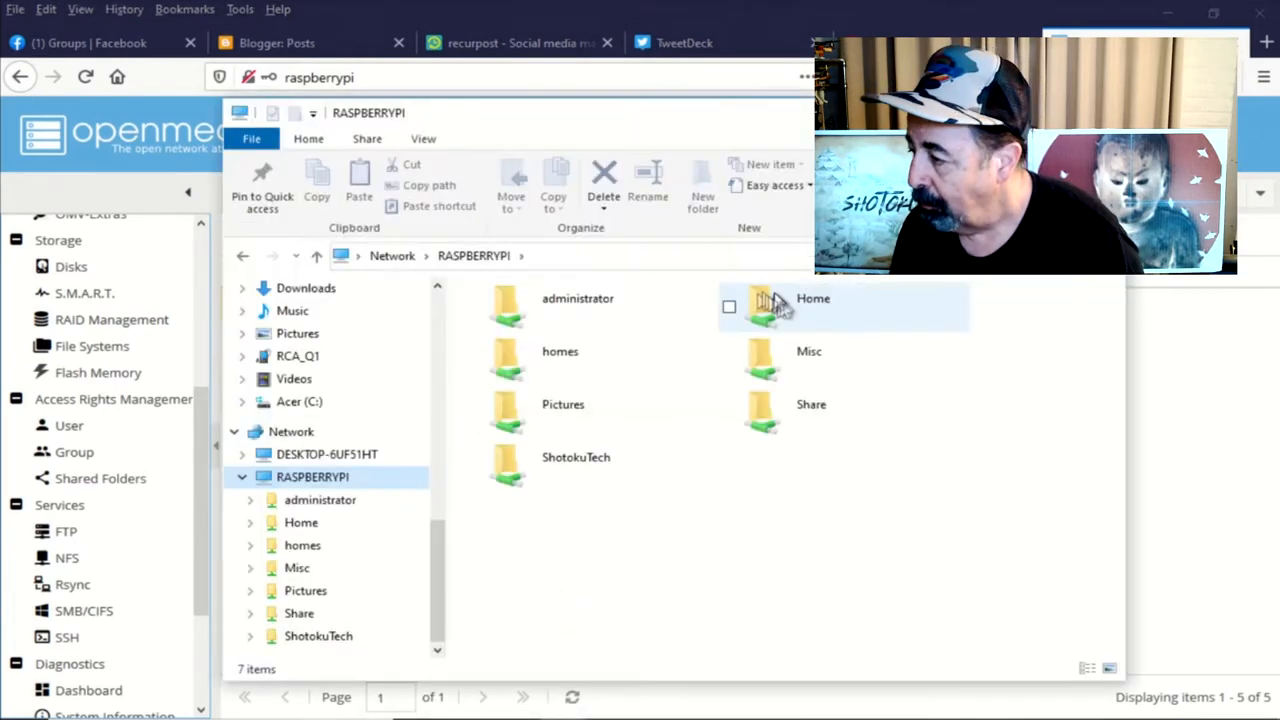
Browse into Joe's folder inside the Home share on RASPBERRYPI.
click(812, 298)
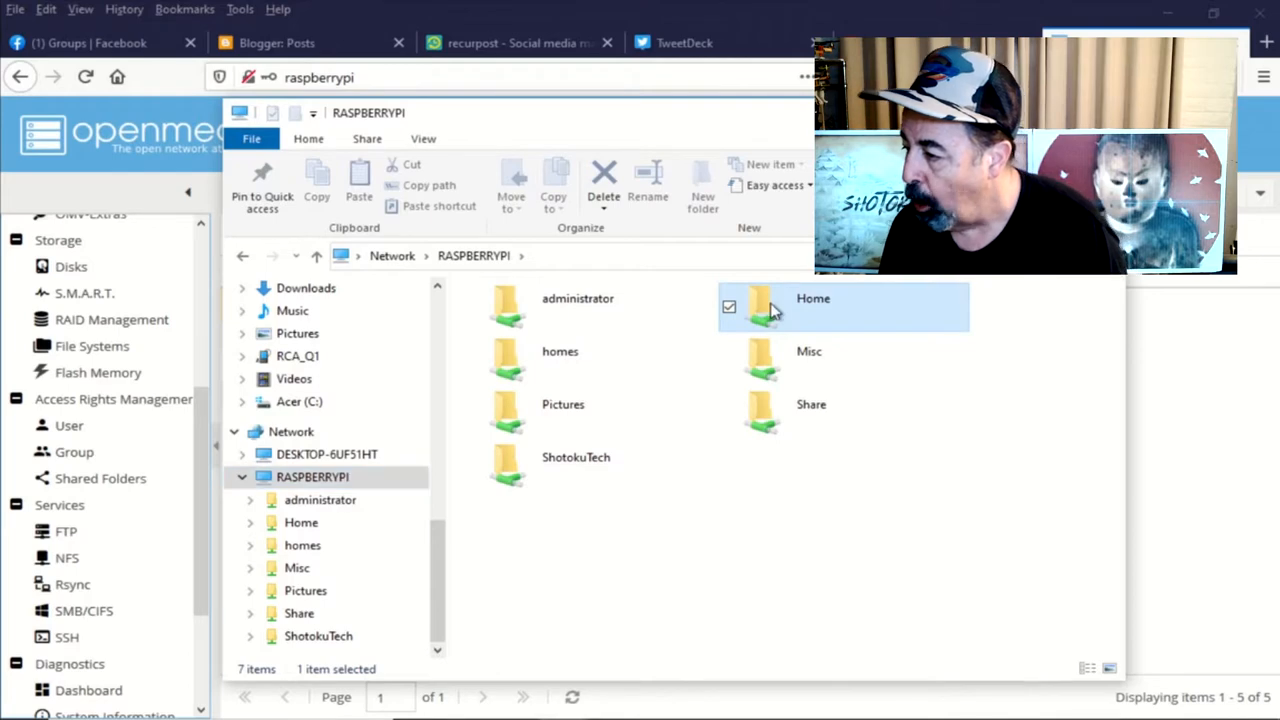
double_click(812, 298)
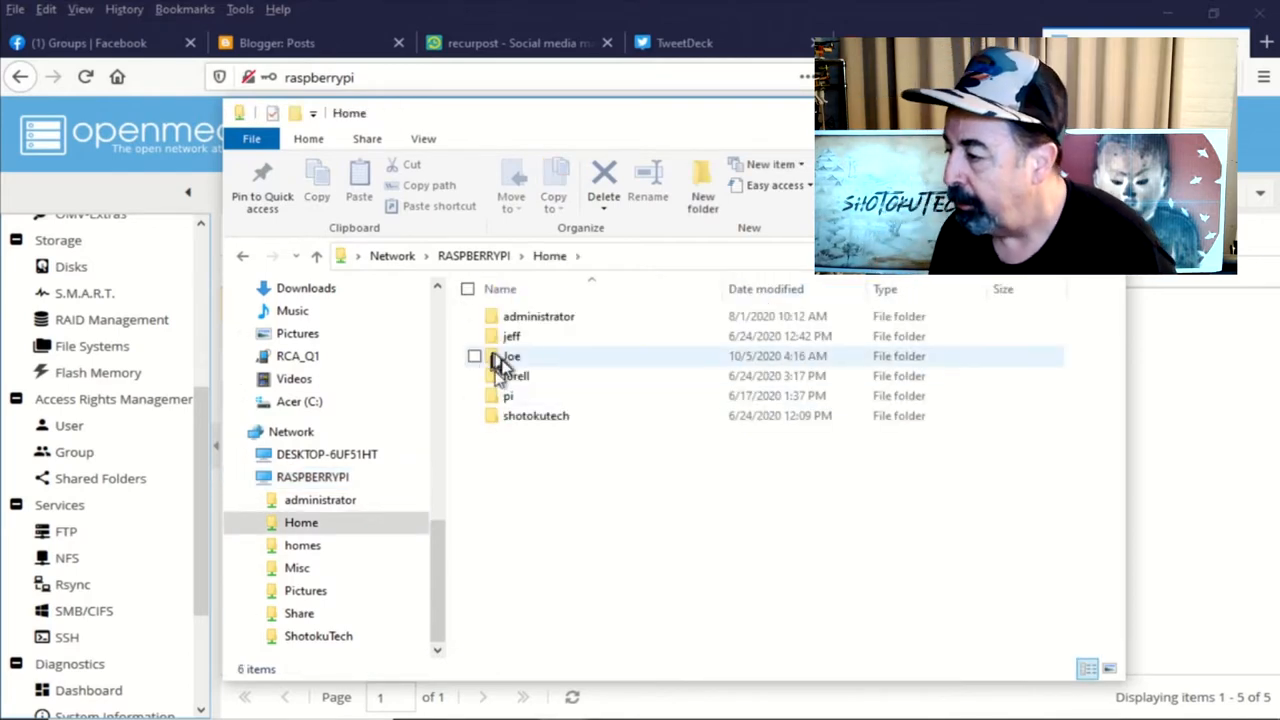
double_click(512, 356)
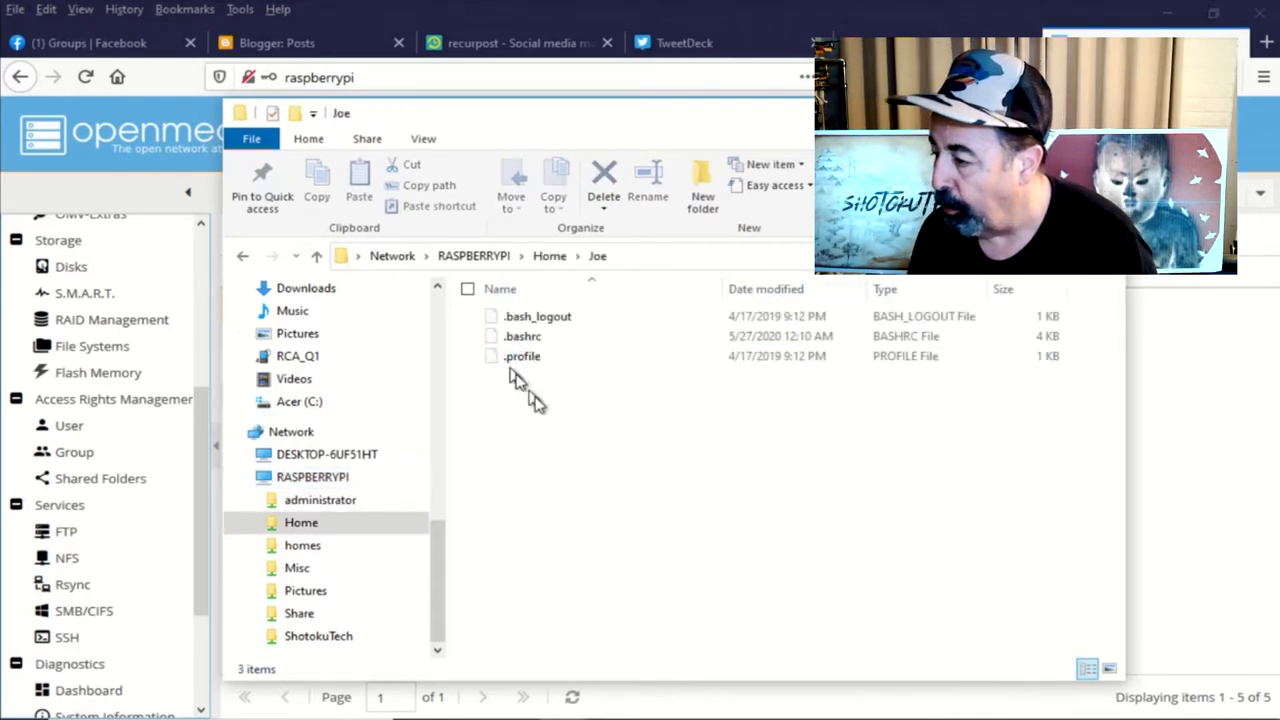
right_click(520, 384)
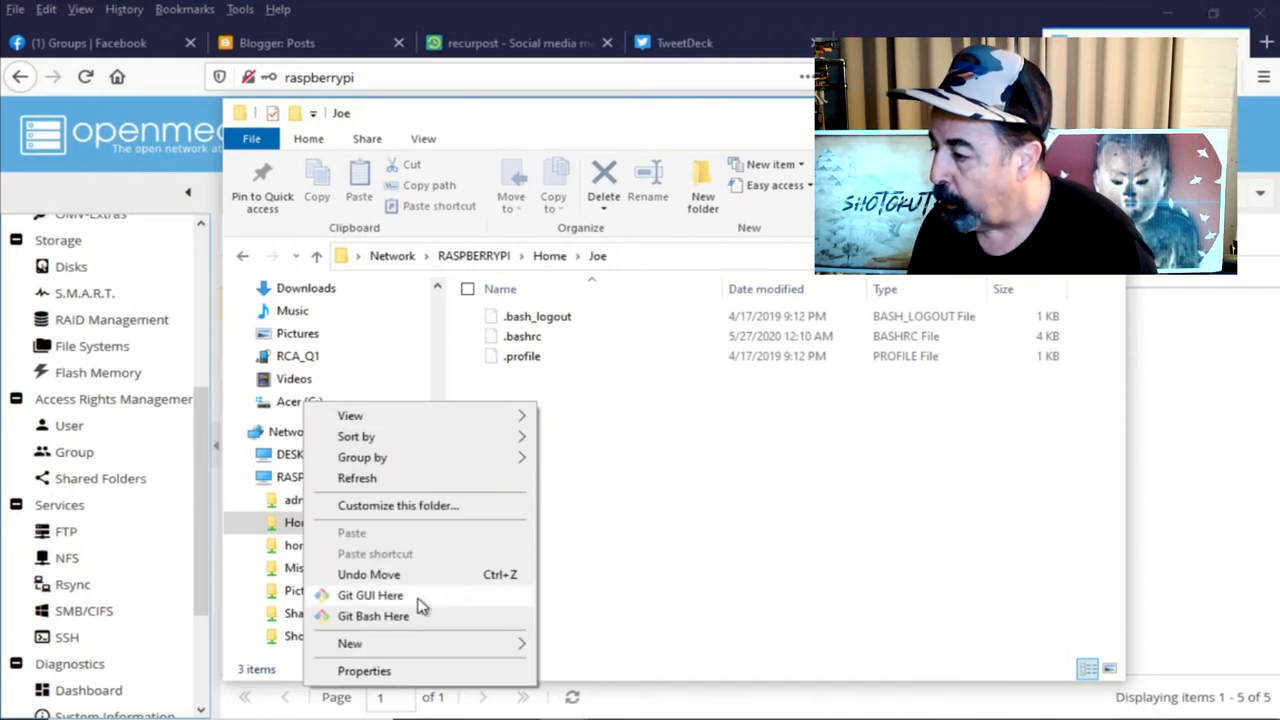
mouse_move(348, 644)
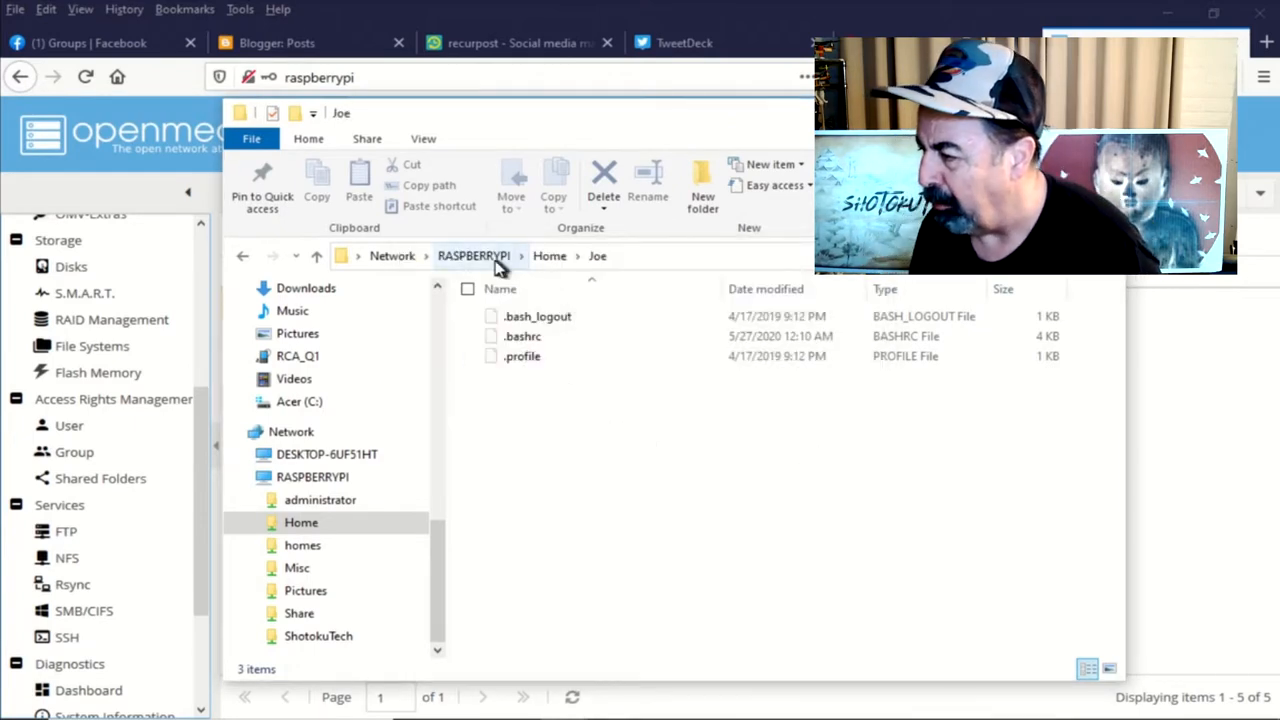
Check the administrator and homes shares, then return to the RASPBERRYPI share list.
click(472, 256)
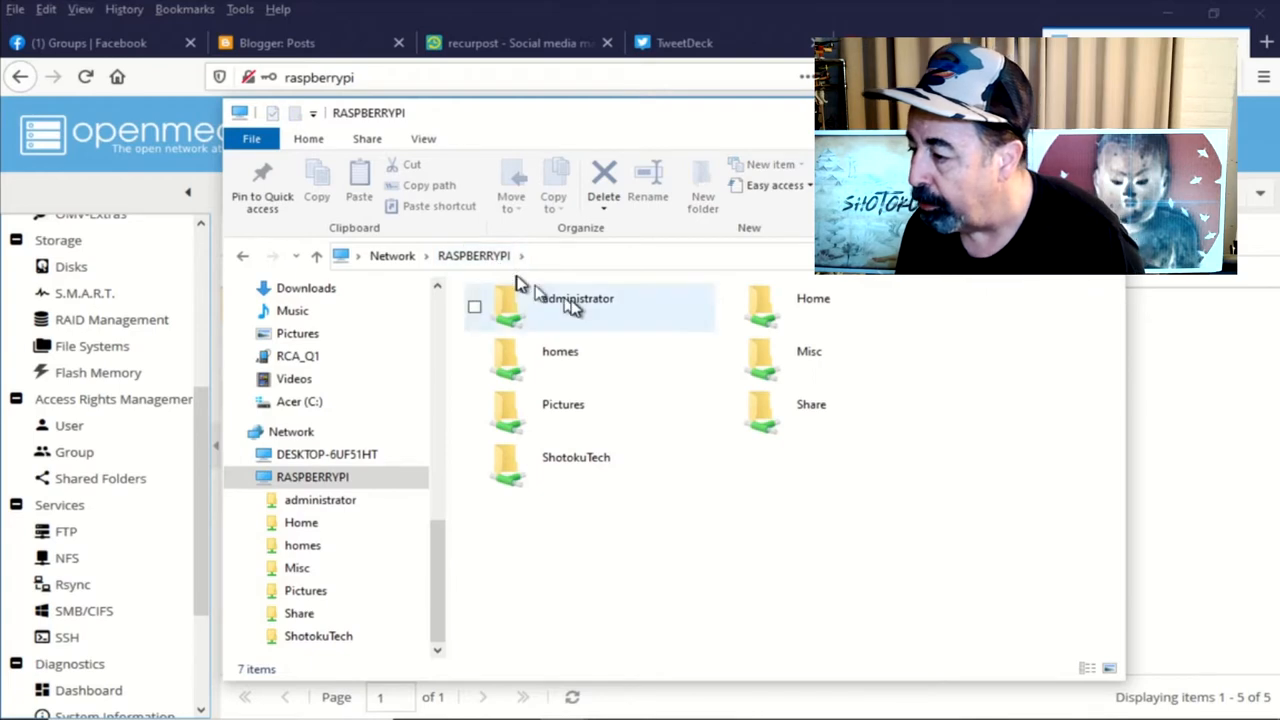
double_click(576, 298)
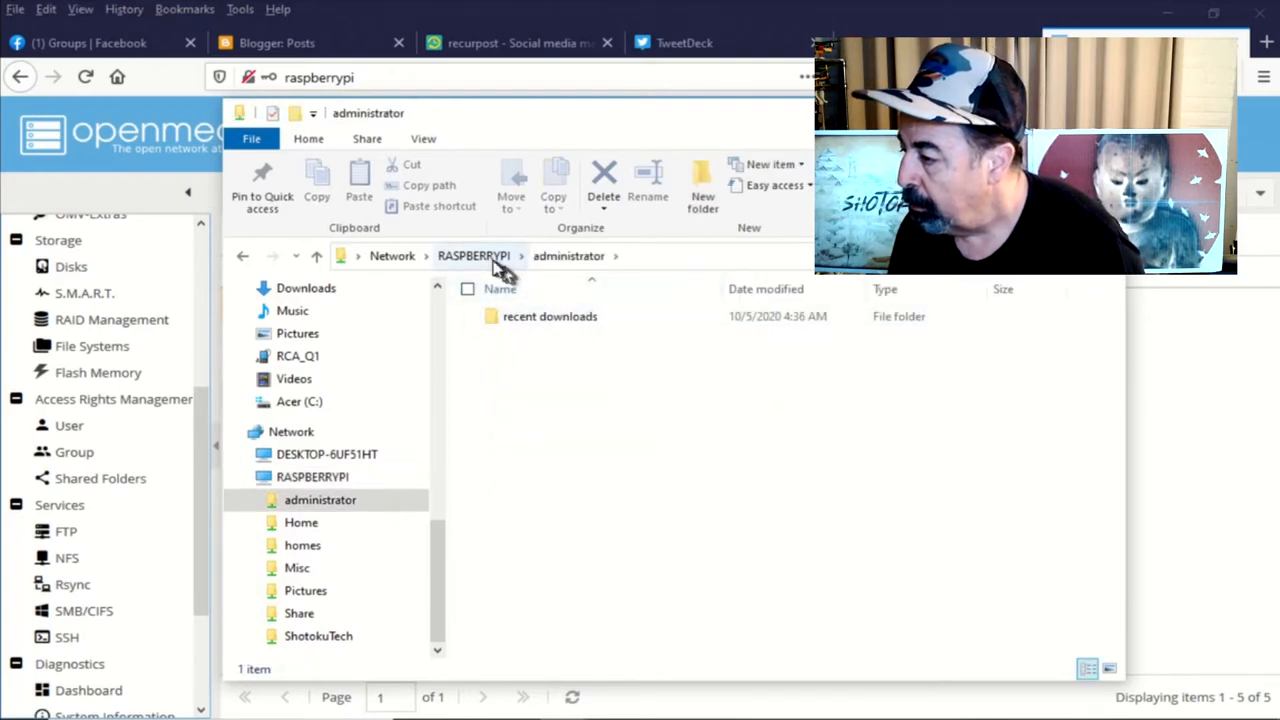
click(472, 256)
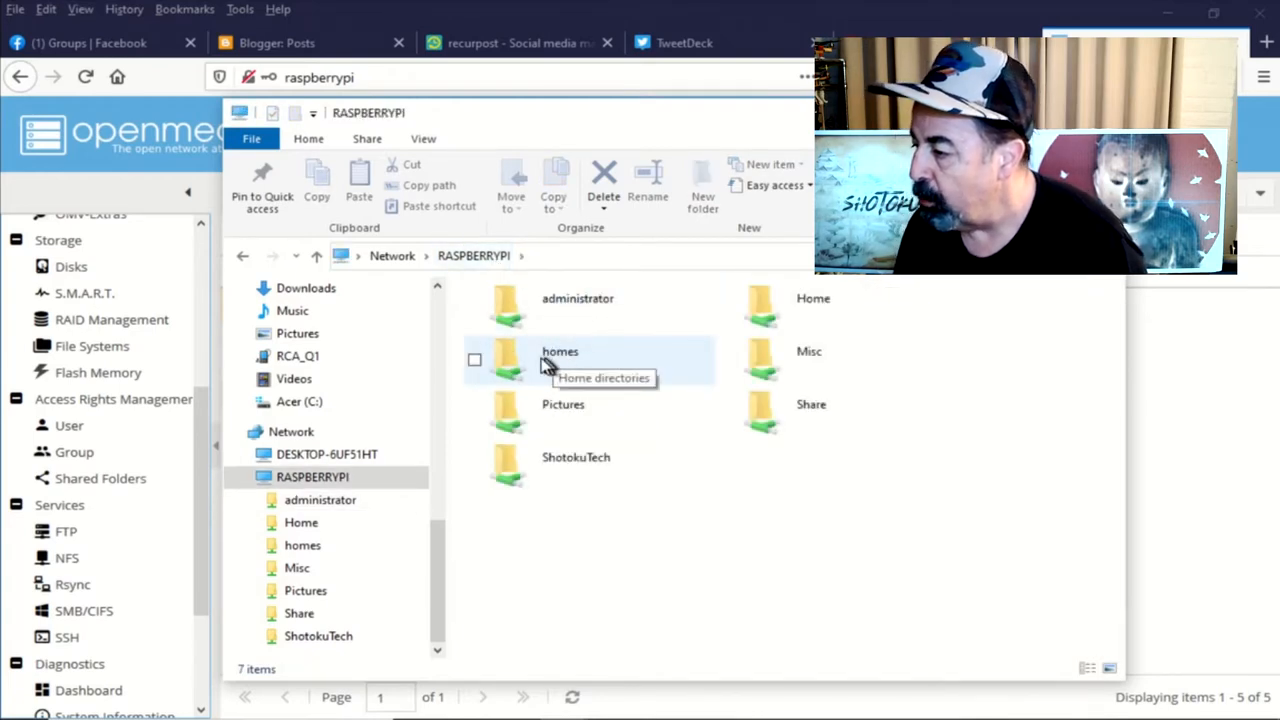
click(560, 360)
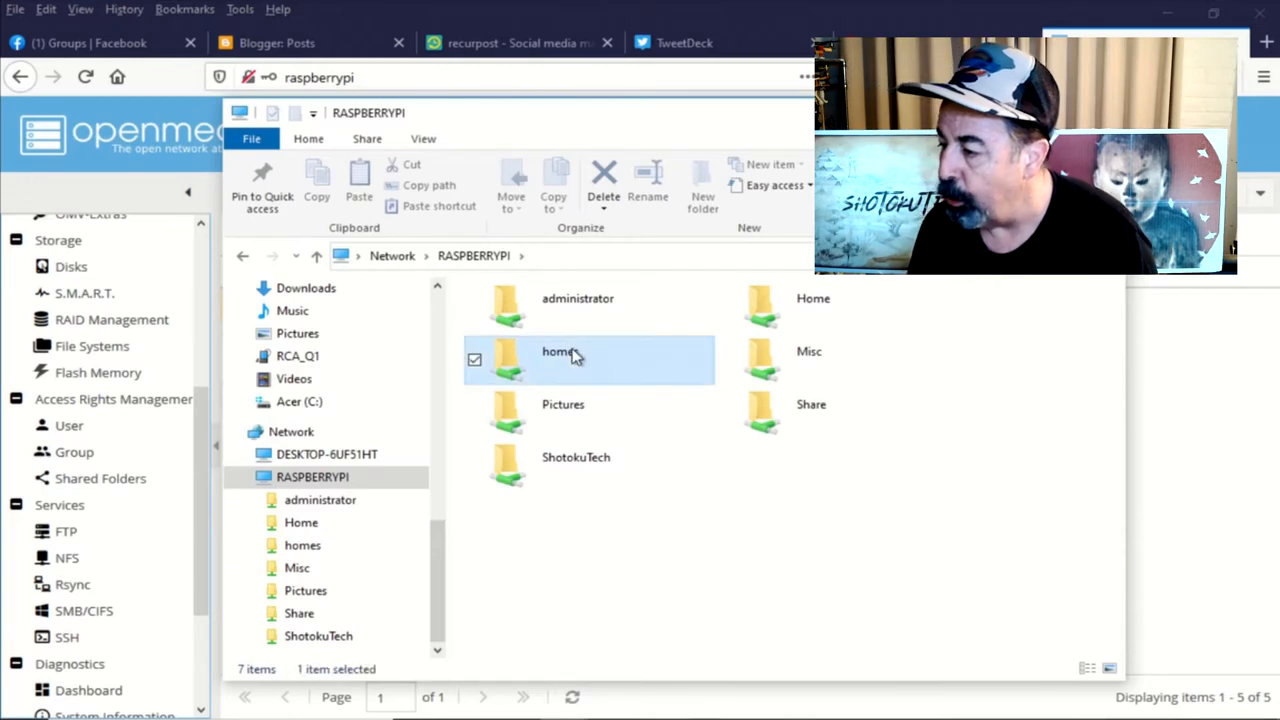
double_click(558, 352)
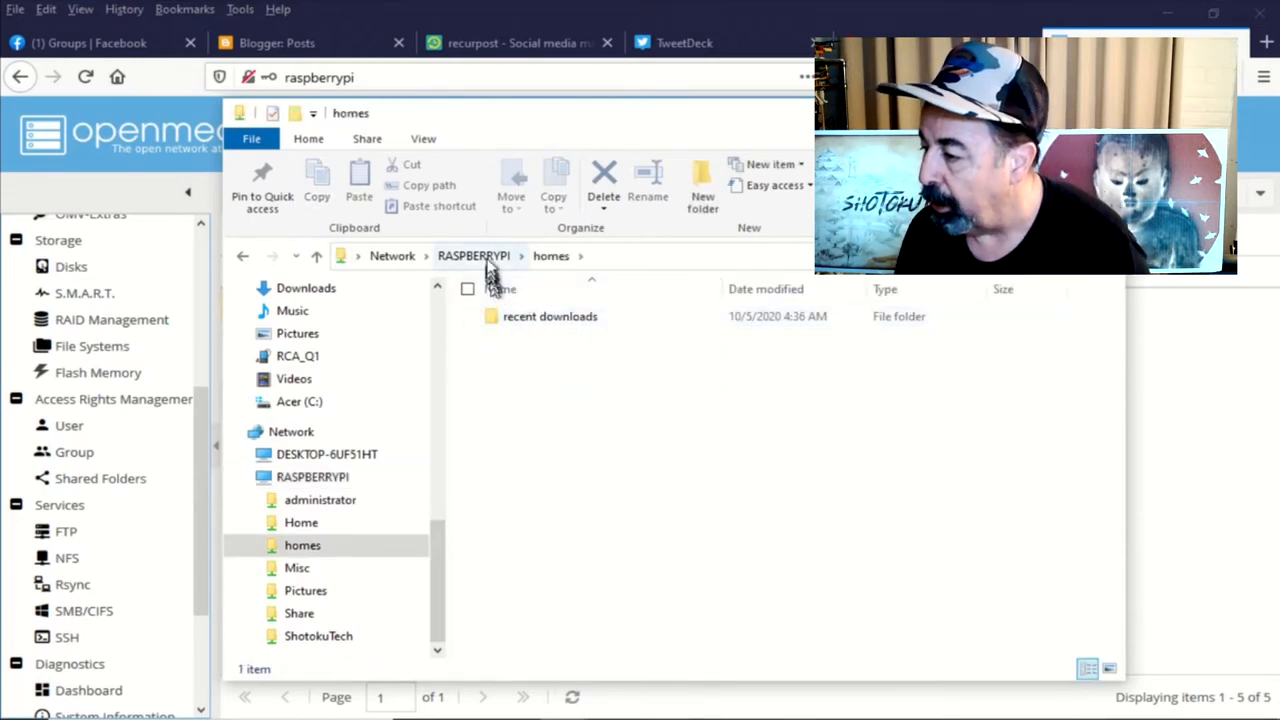
click(472, 256)
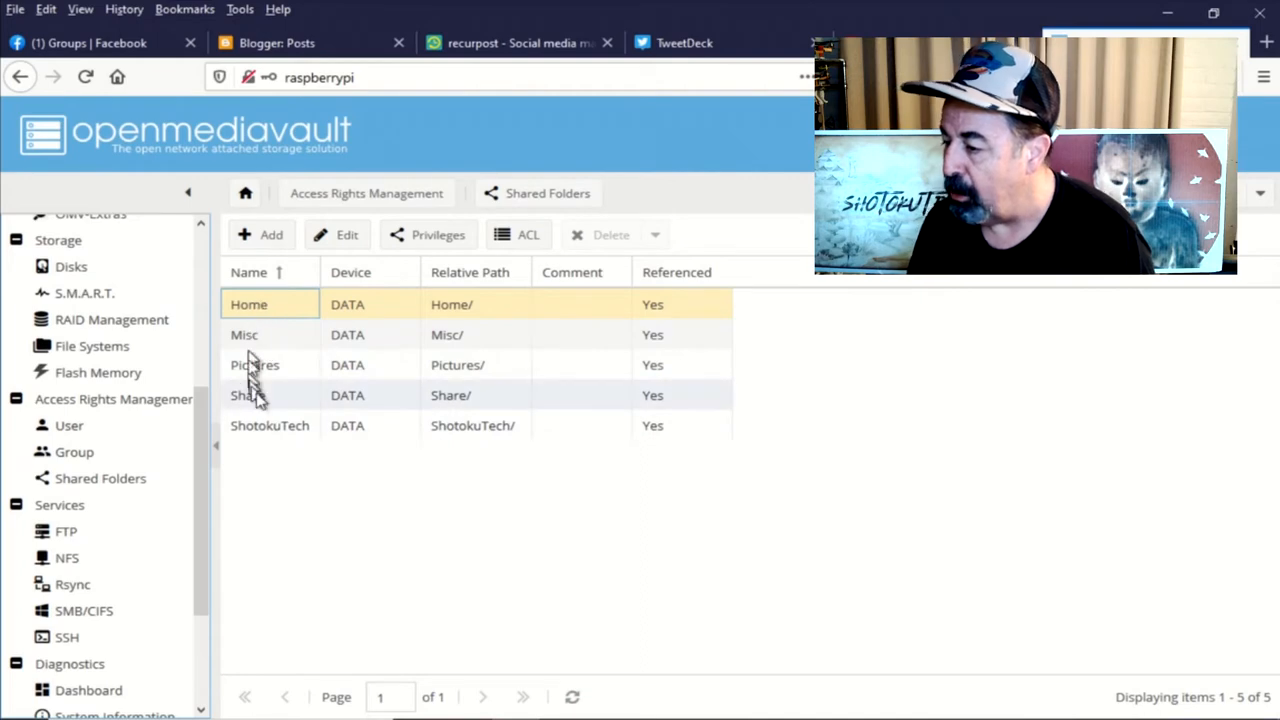
mouse_move(218, 620)
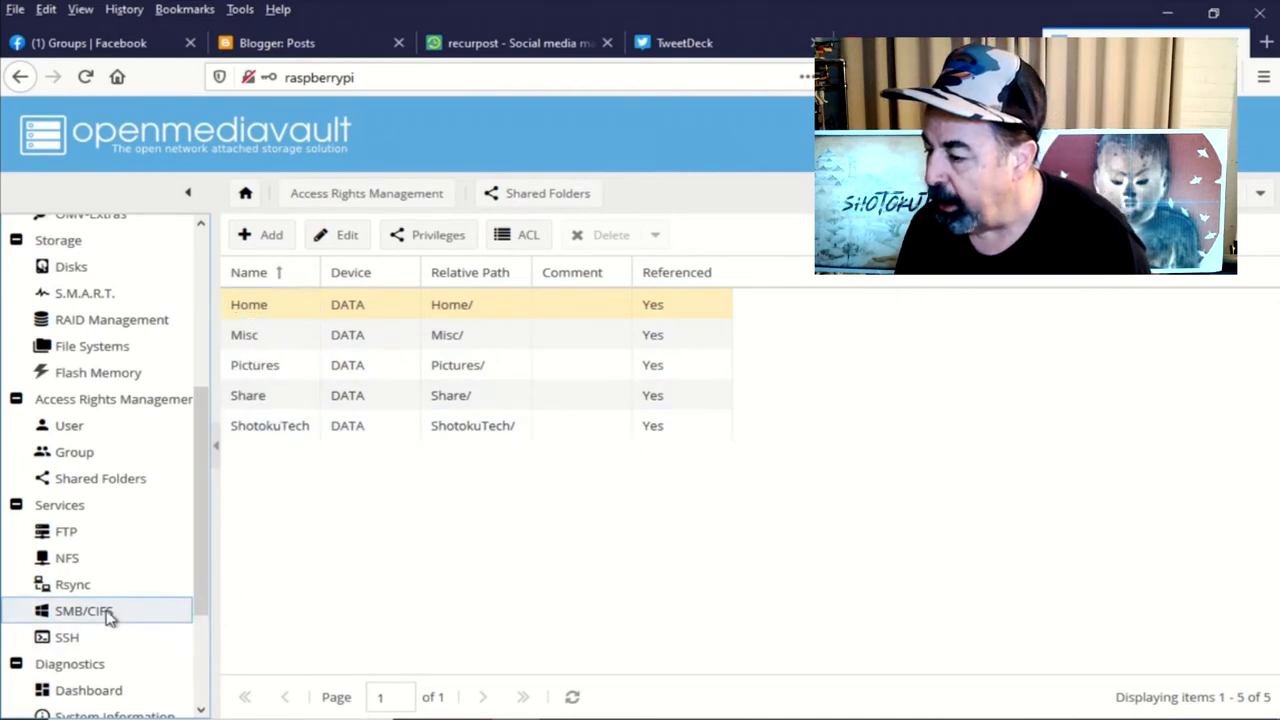
Review the SMB/CIFS Shares list and the homes share, then return to Settings.
click(84, 610)
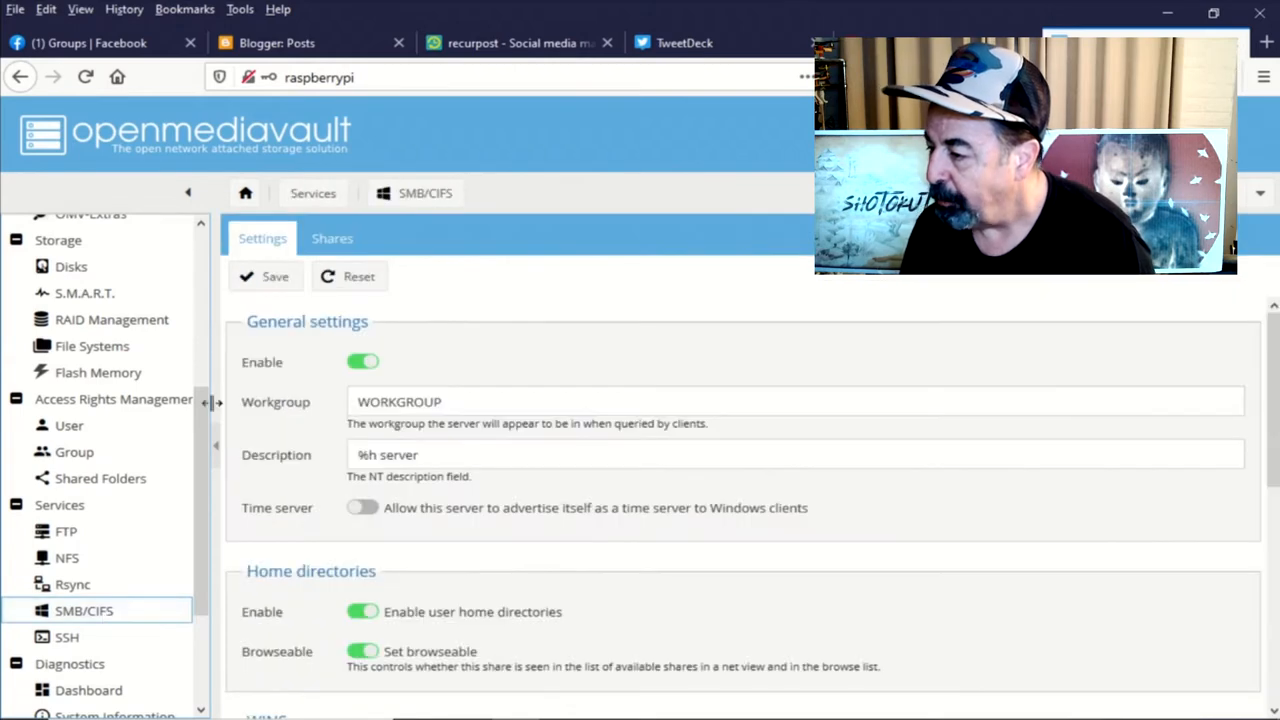
click(332, 238)
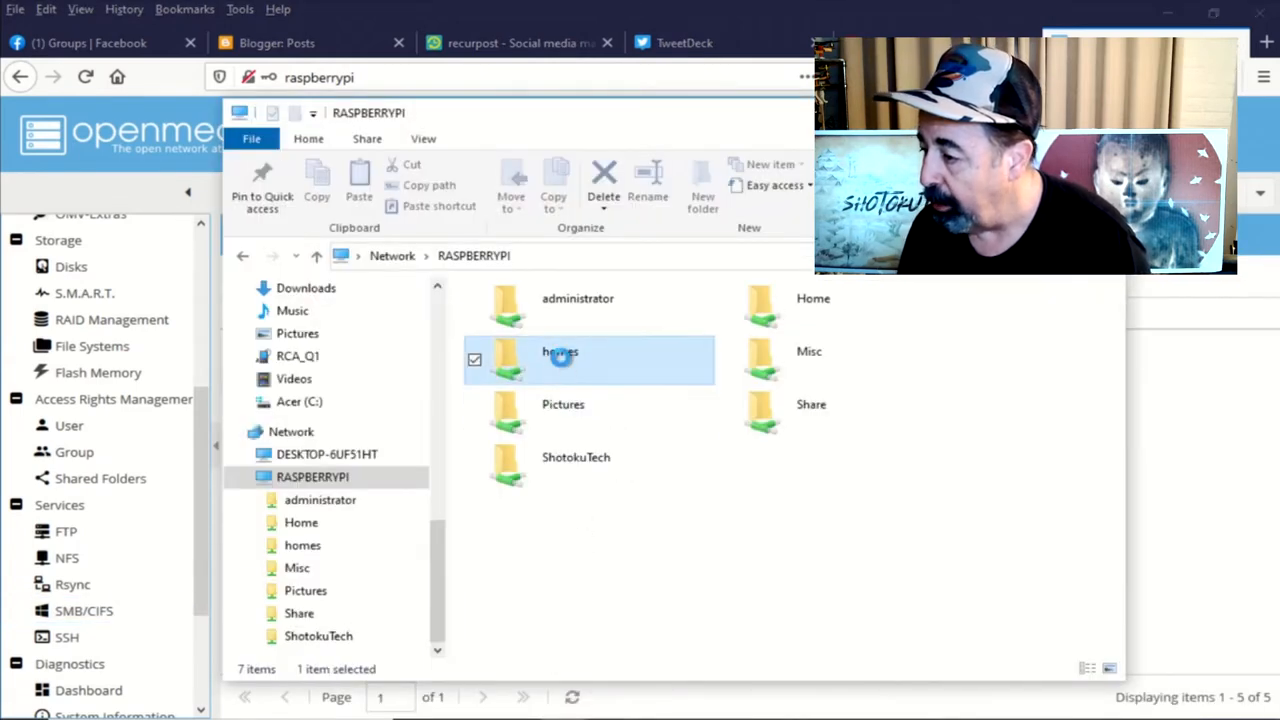
double_click(560, 360)
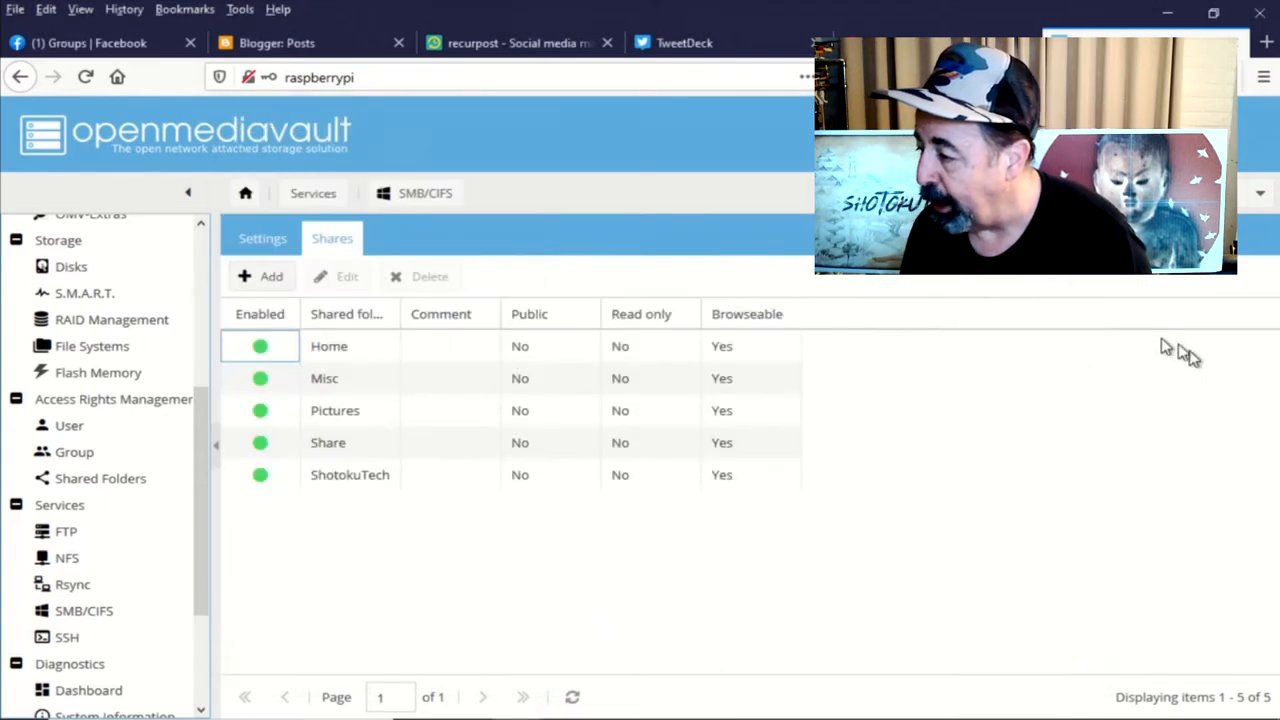
mouse_move(262, 238)
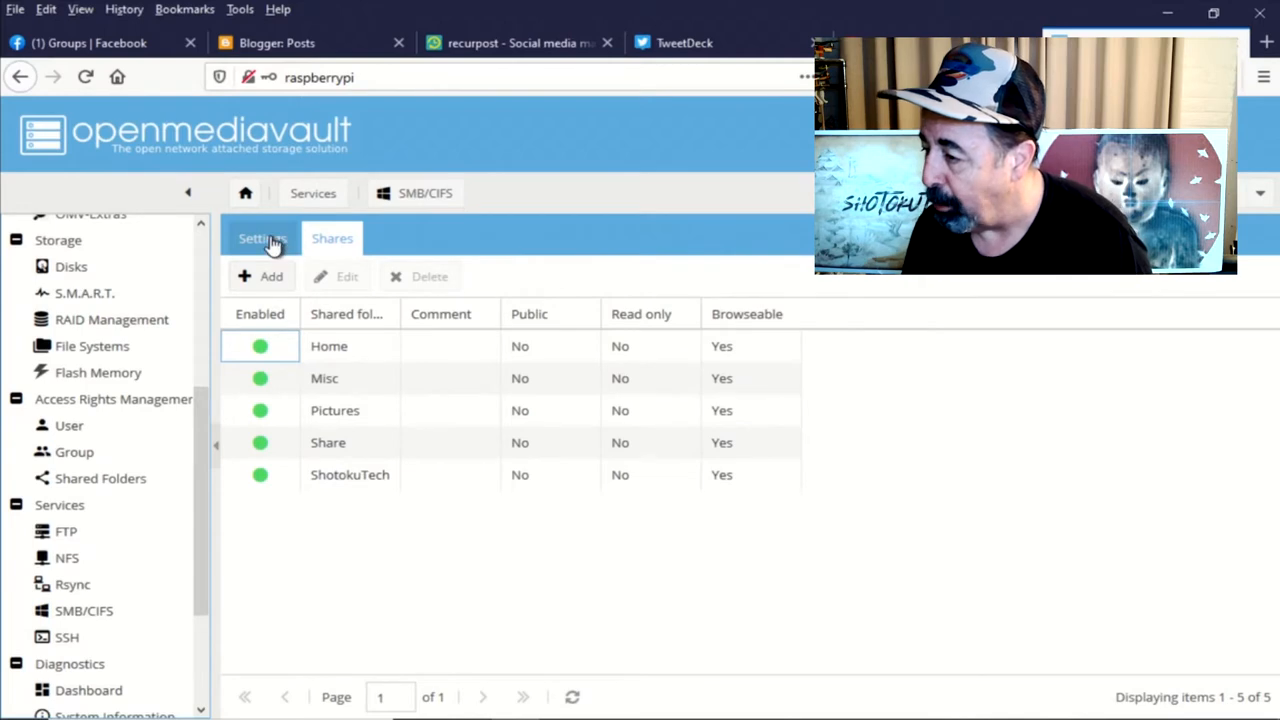
click(262, 238)
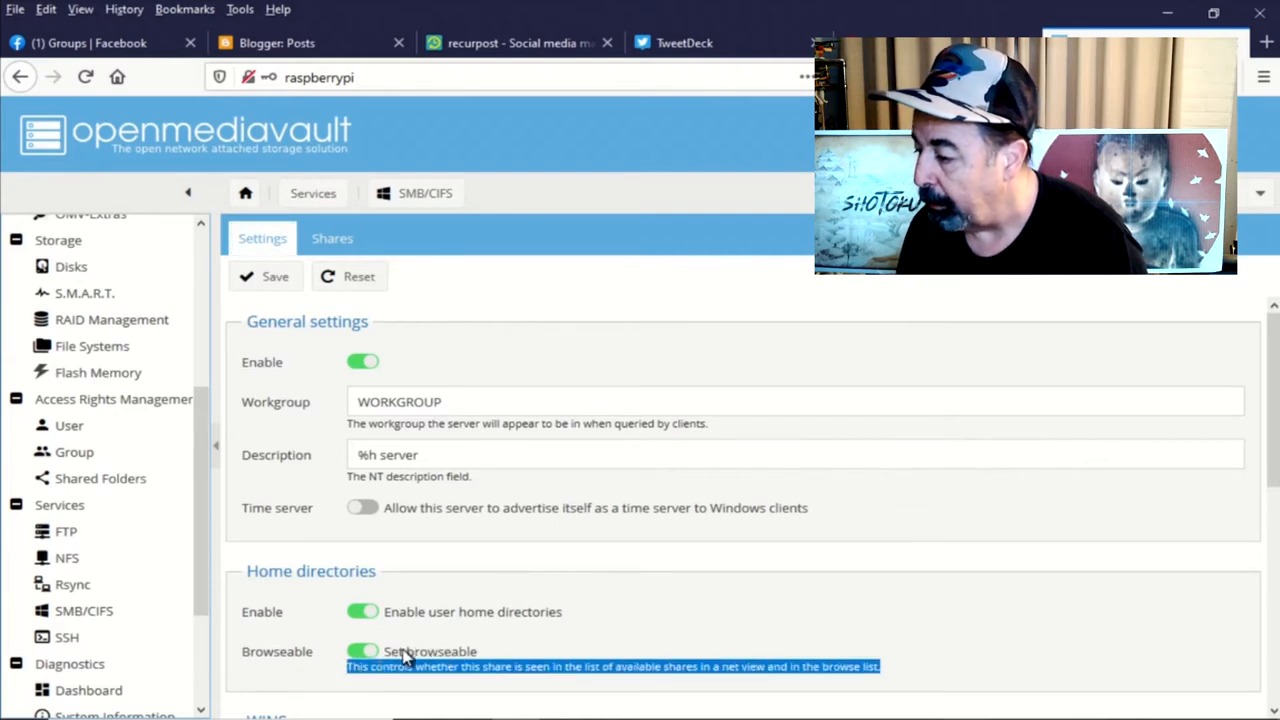
Switch off Browseable for SMB home directories and save the change.
click(362, 652)
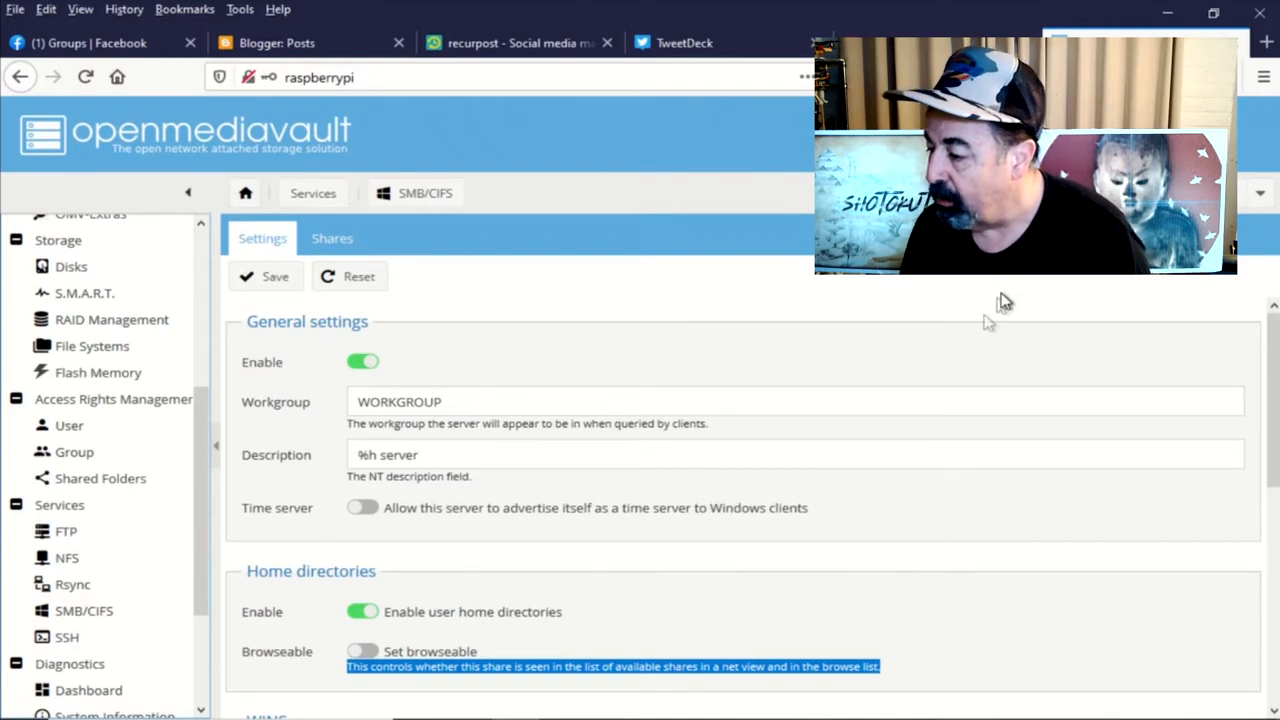
mouse_move(370, 304)
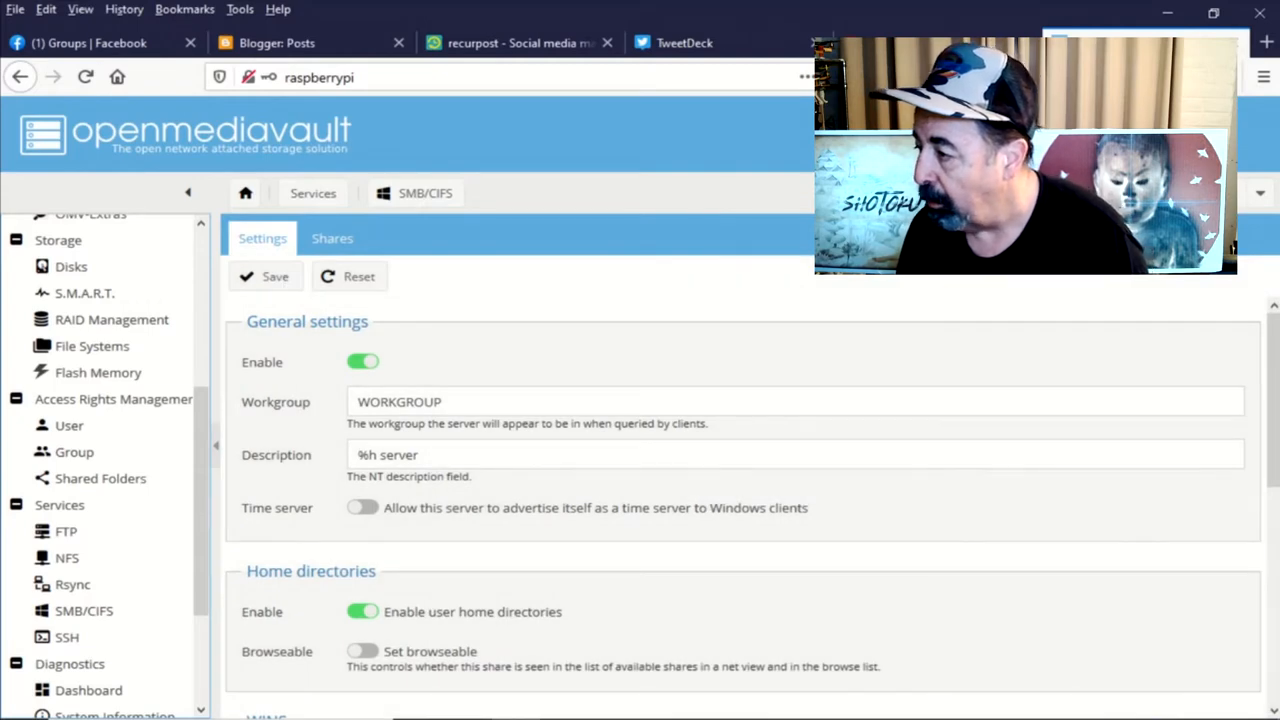
click(264, 276)
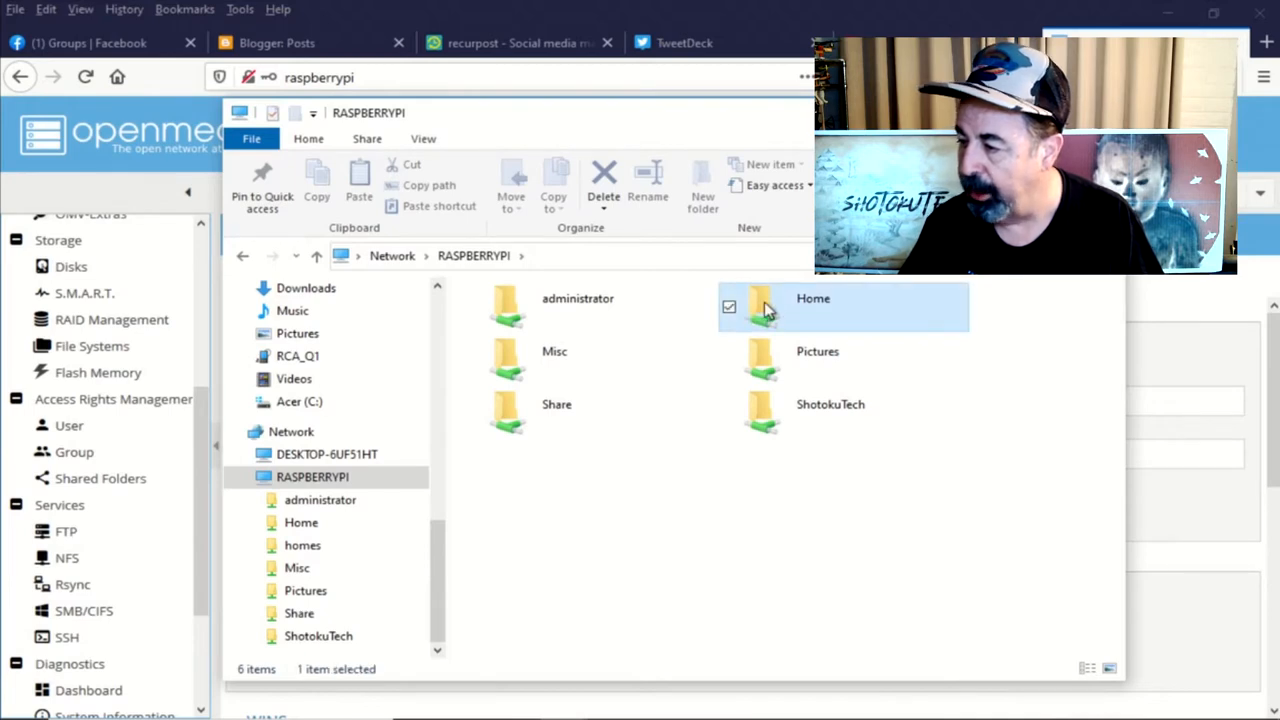
Create a new text document in the Home share's root and bring up its actions.
double_click(812, 304)
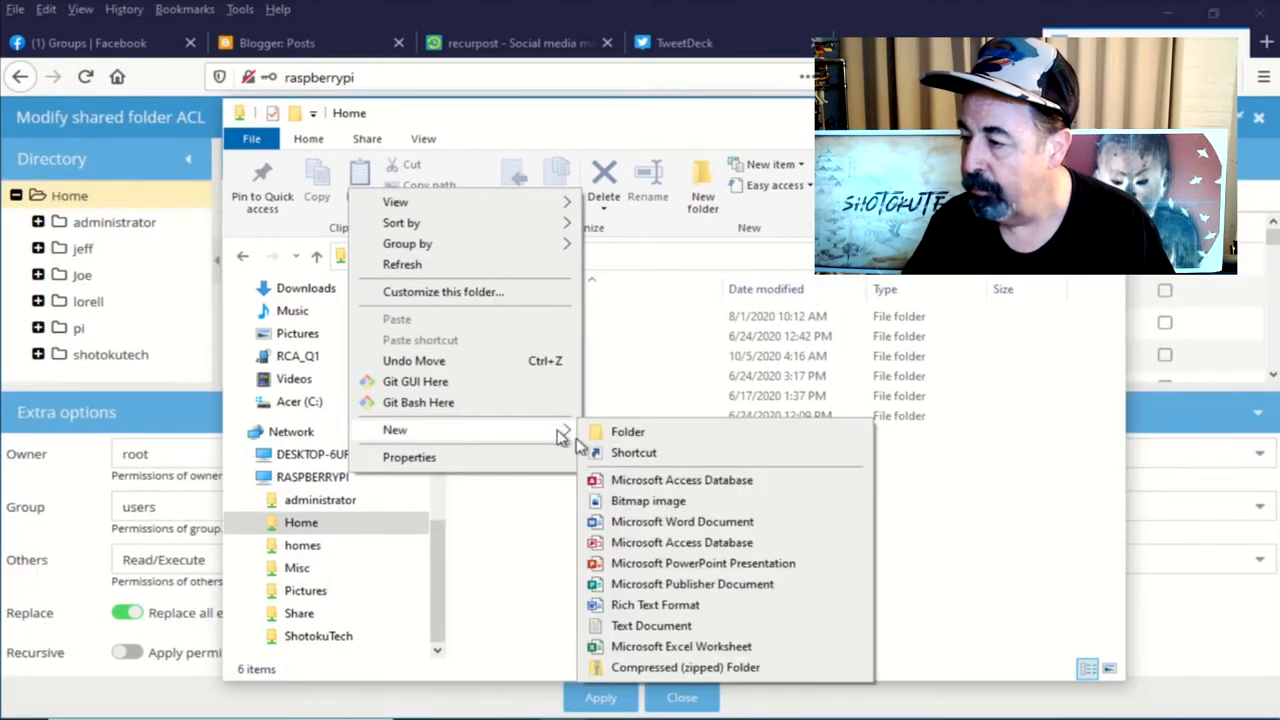
click(652, 624)
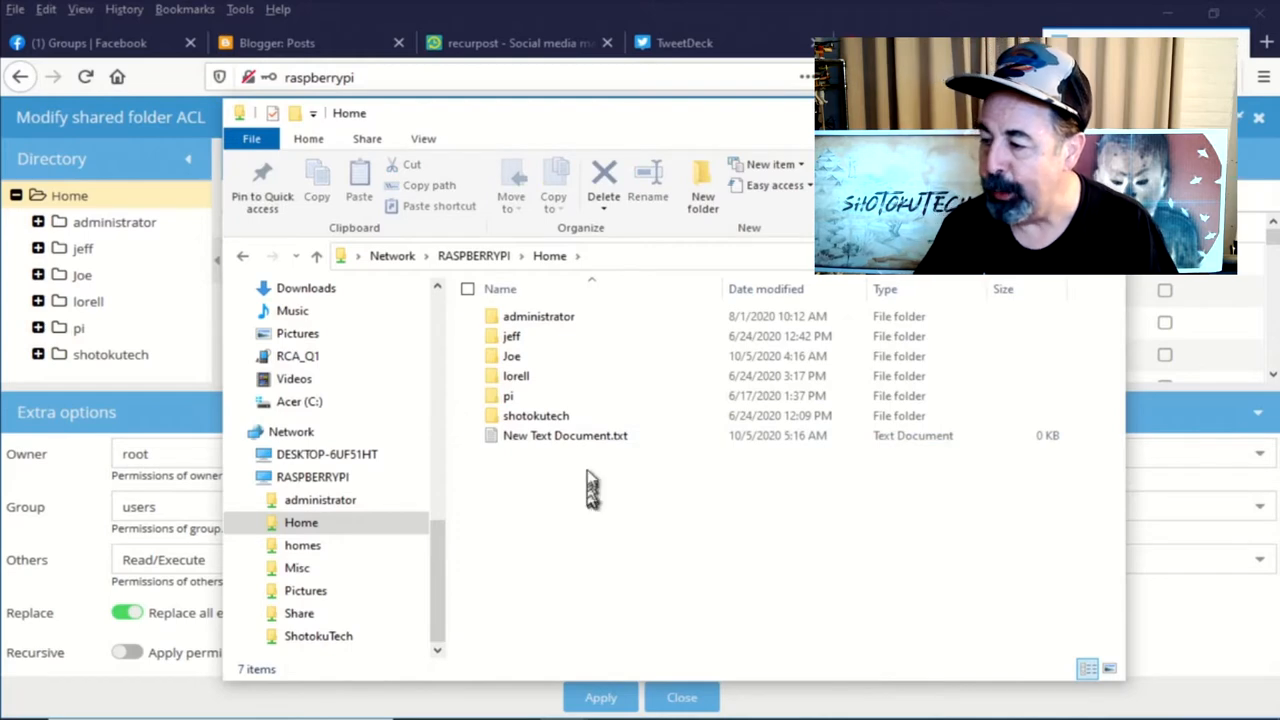
click(564, 436)
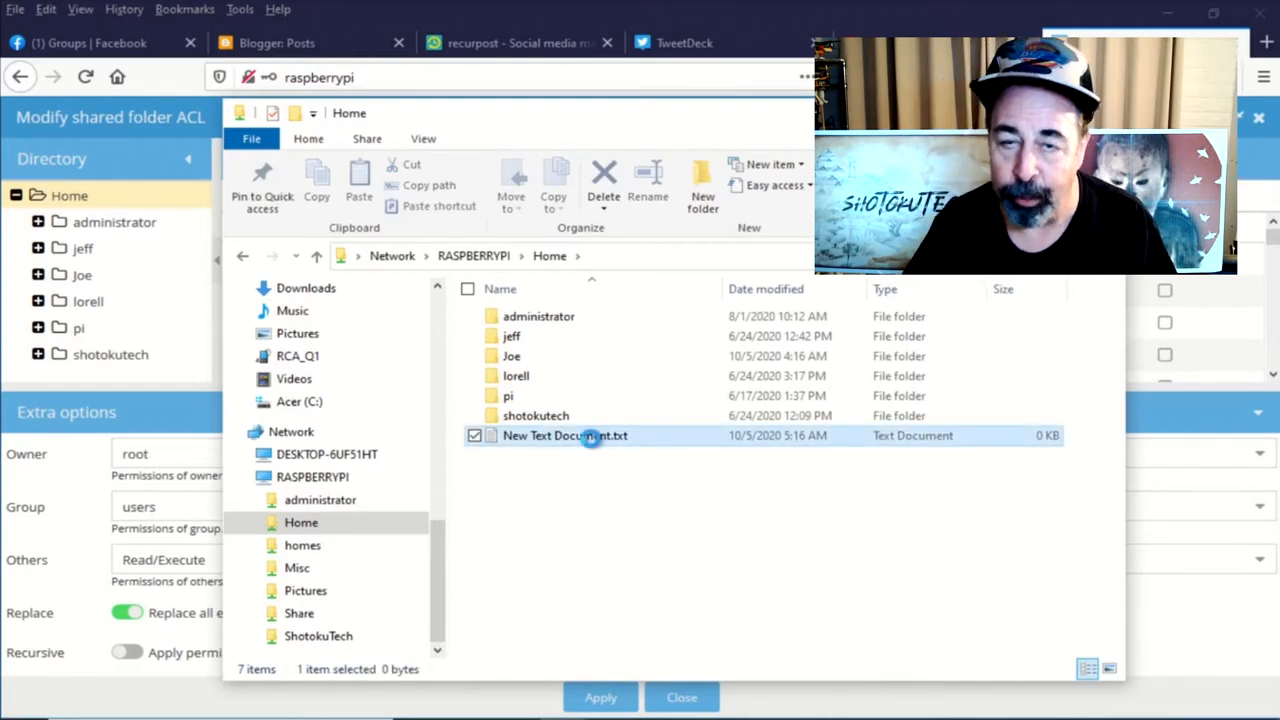
right_click(564, 436)
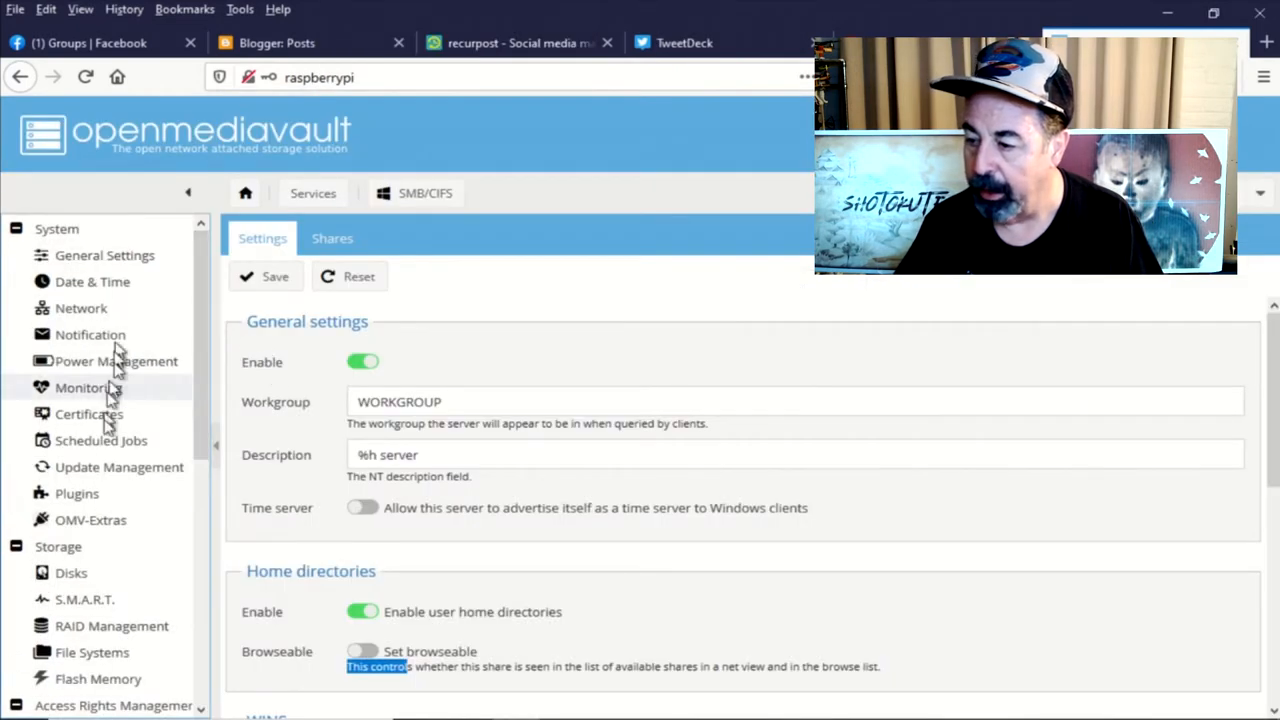
In SMB/CIFS Settings, switch Browseable back on for home directories.
scroll(down, 3)
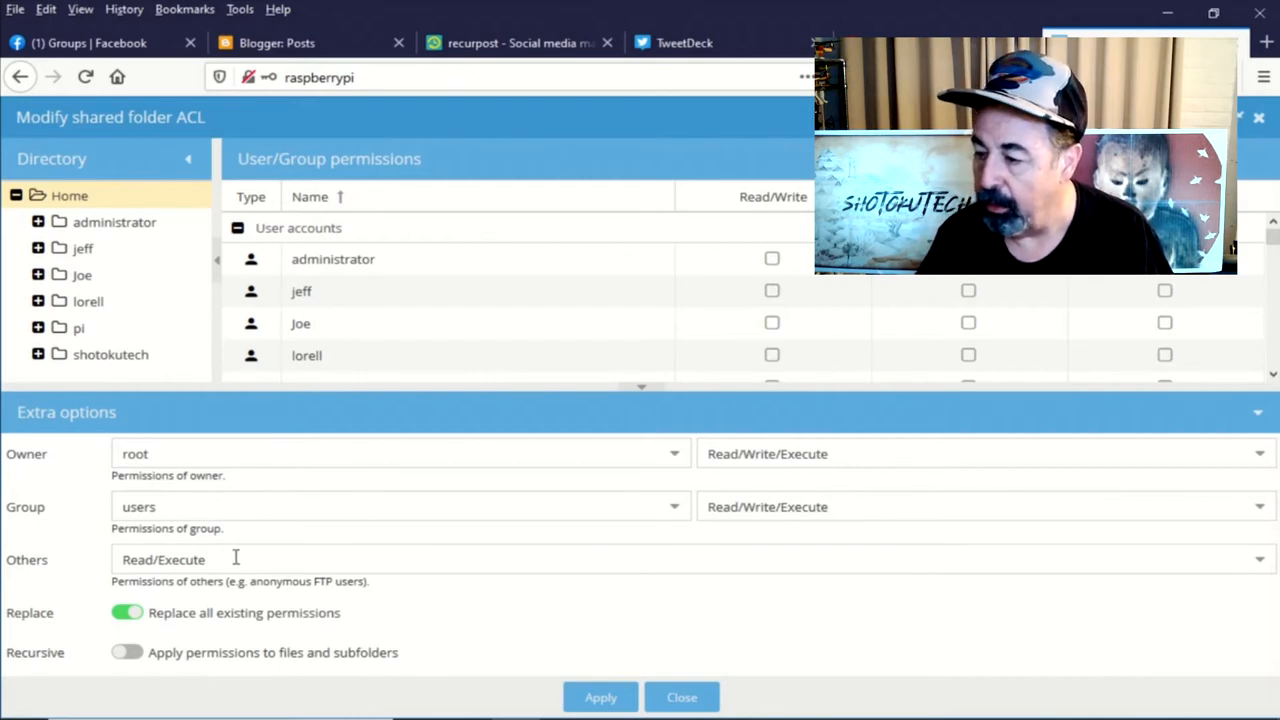
mouse_move(496, 684)
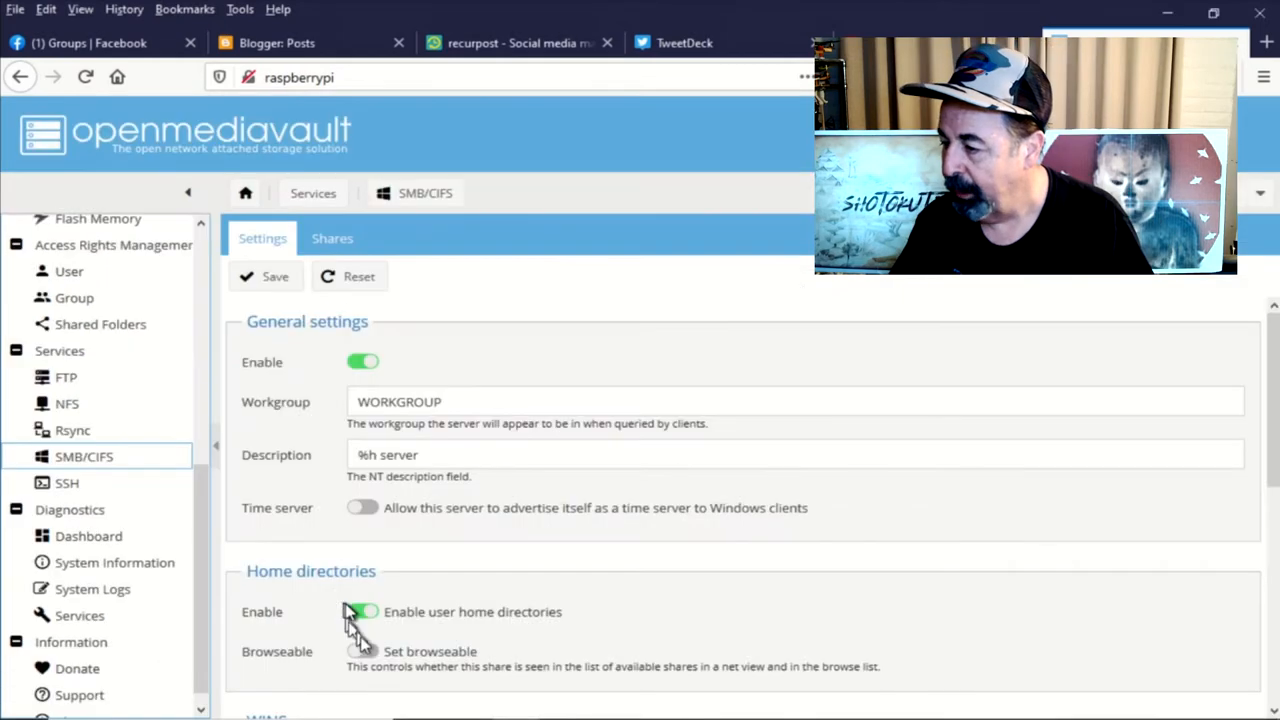
click(362, 612)
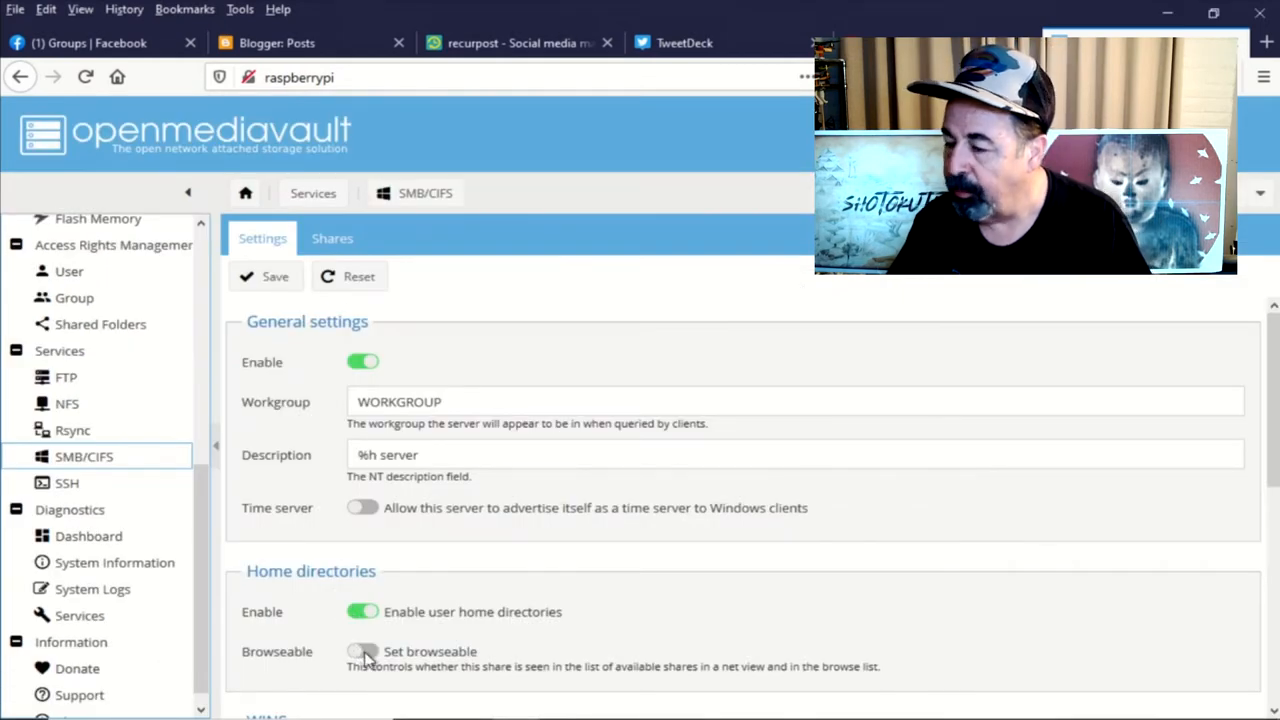
click(362, 652)
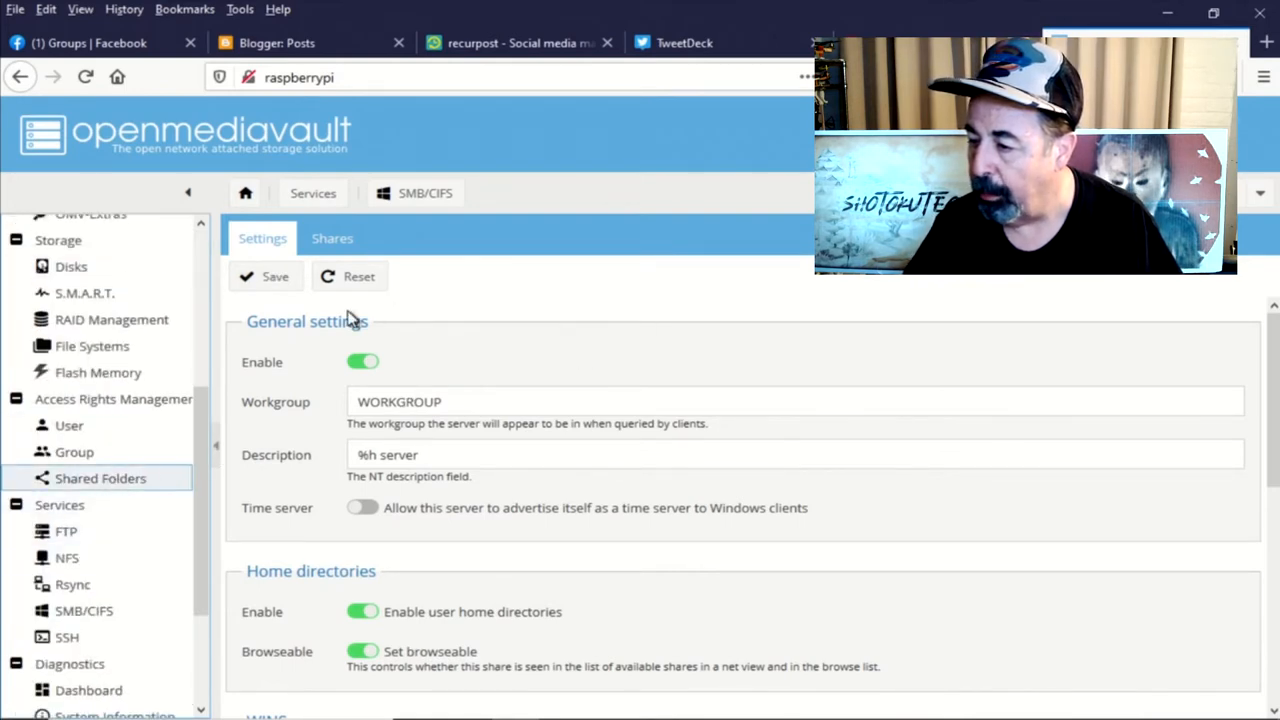
In the Home shared folder's ACL, set Others to Execute only.
click(100, 478)
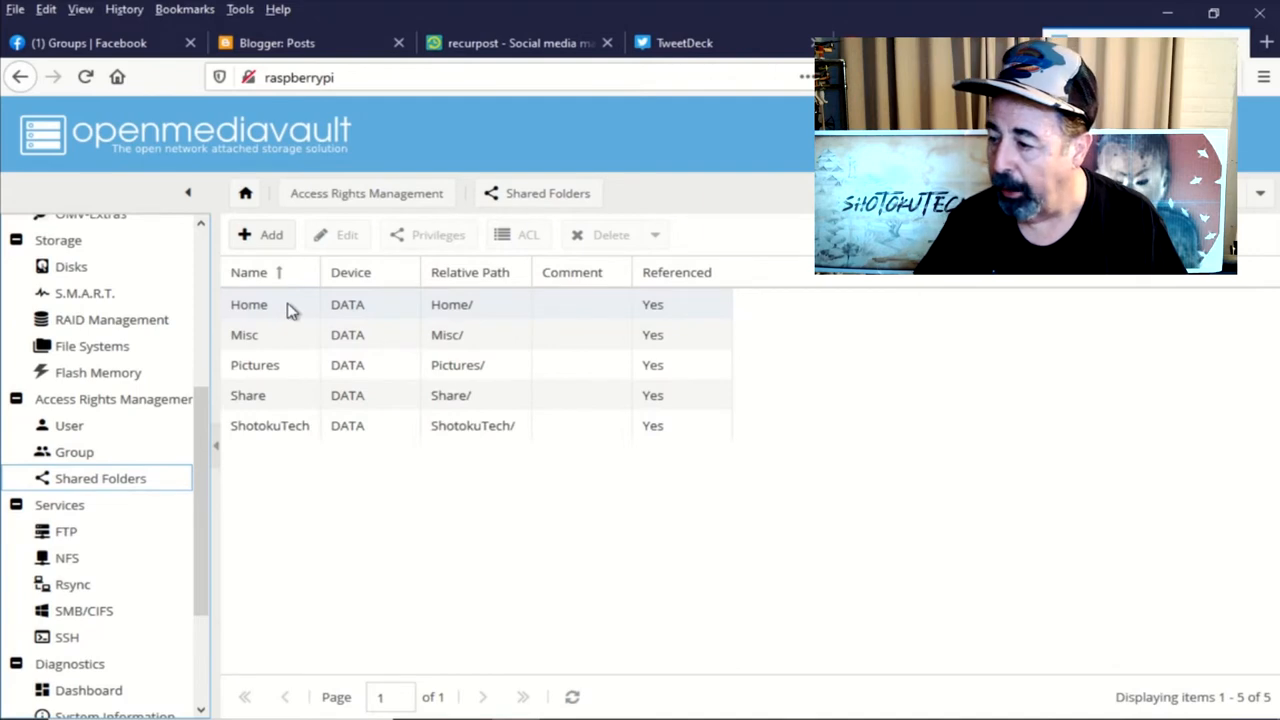
click(248, 304)
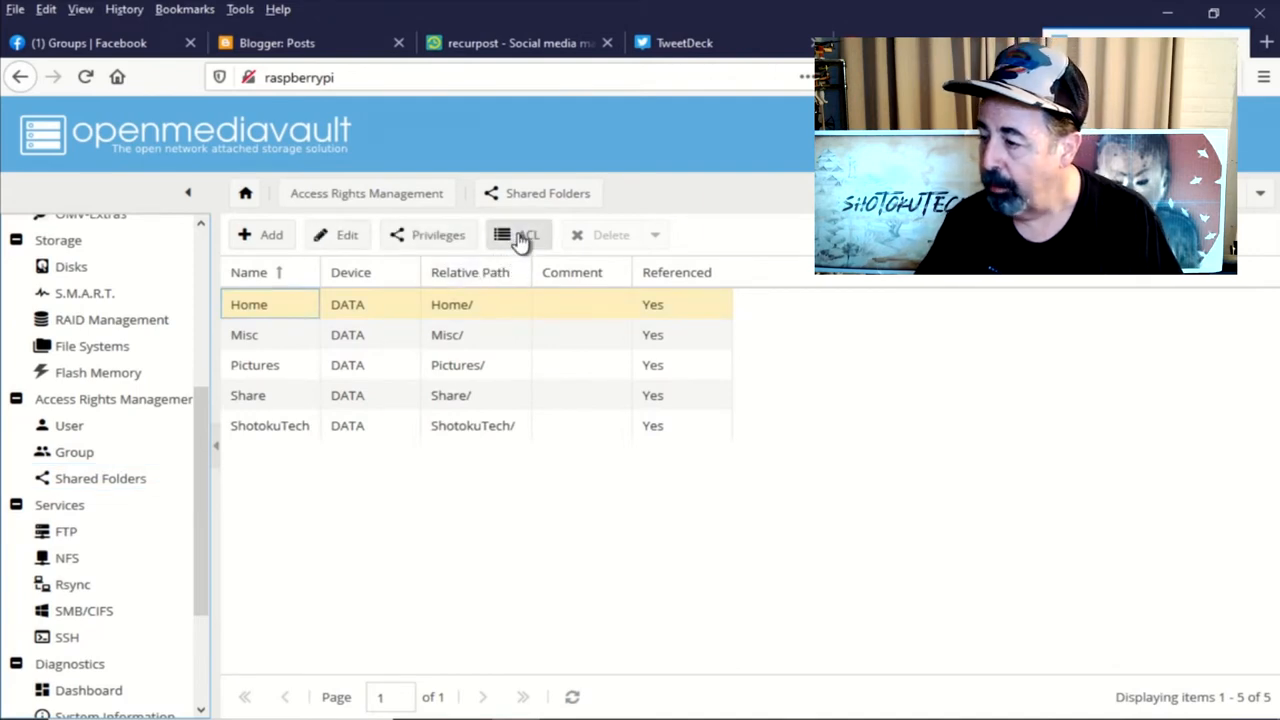
click(518, 234)
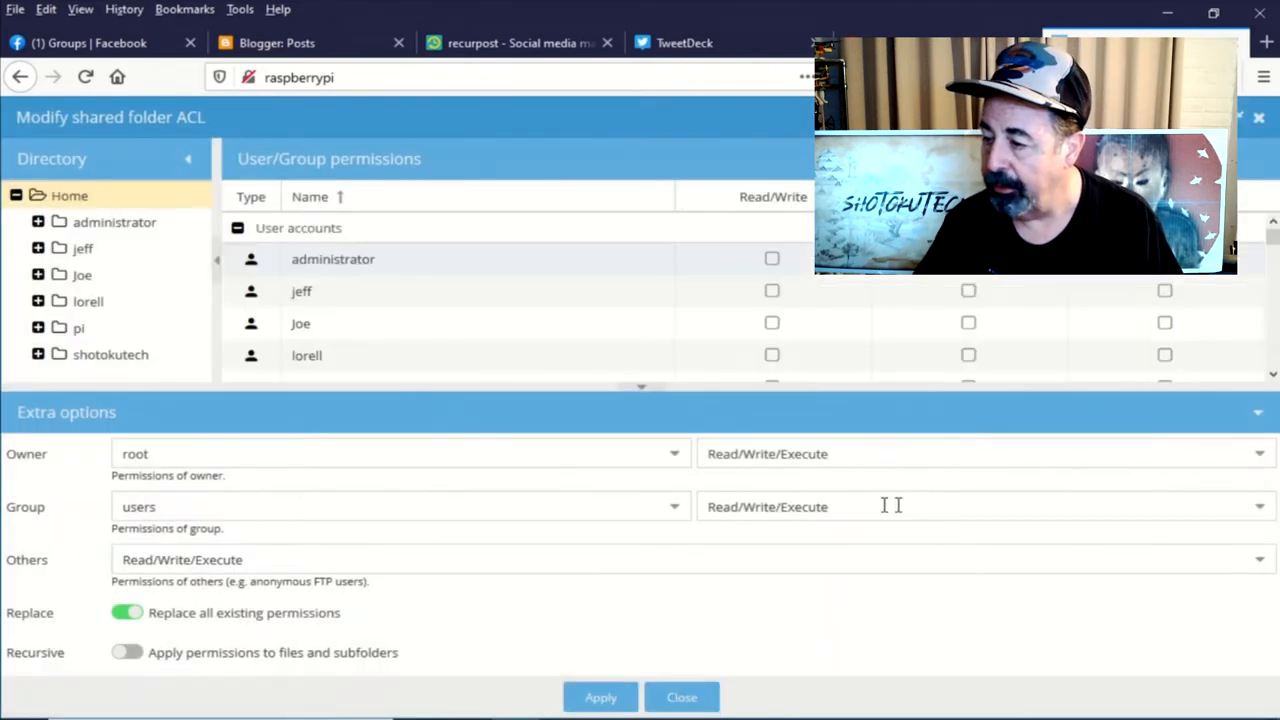
click(984, 506)
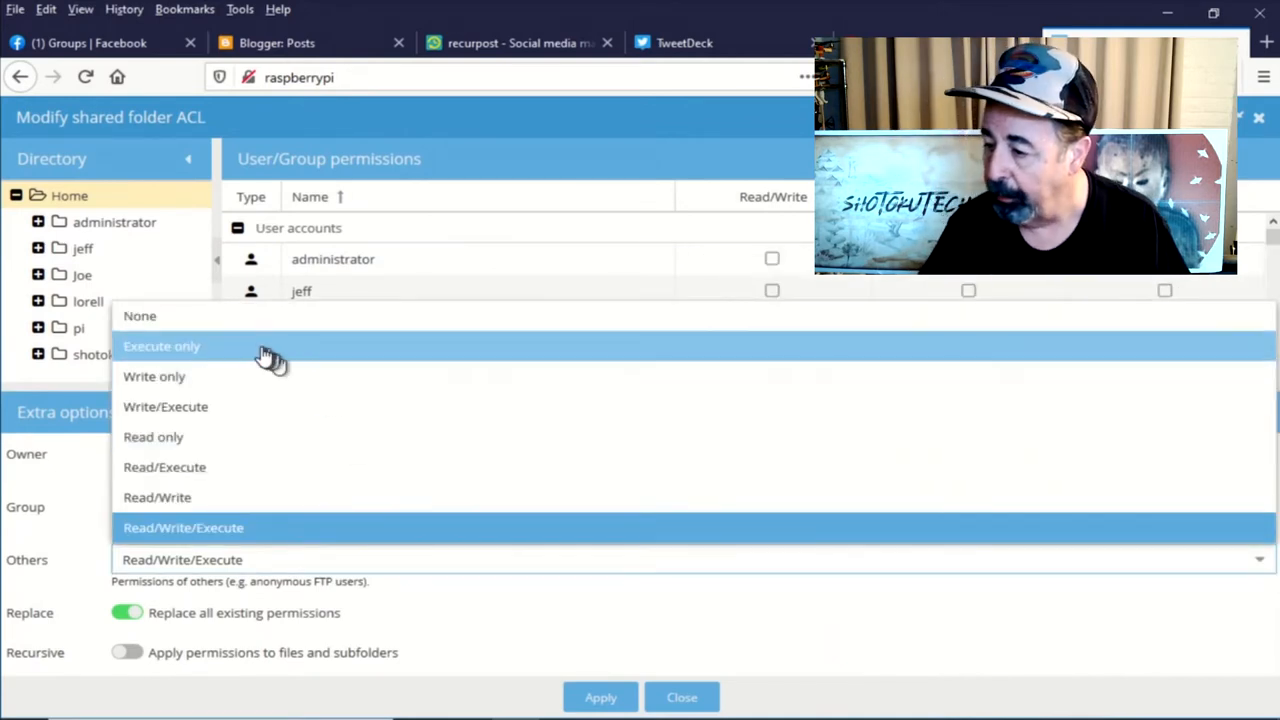
click(160, 346)
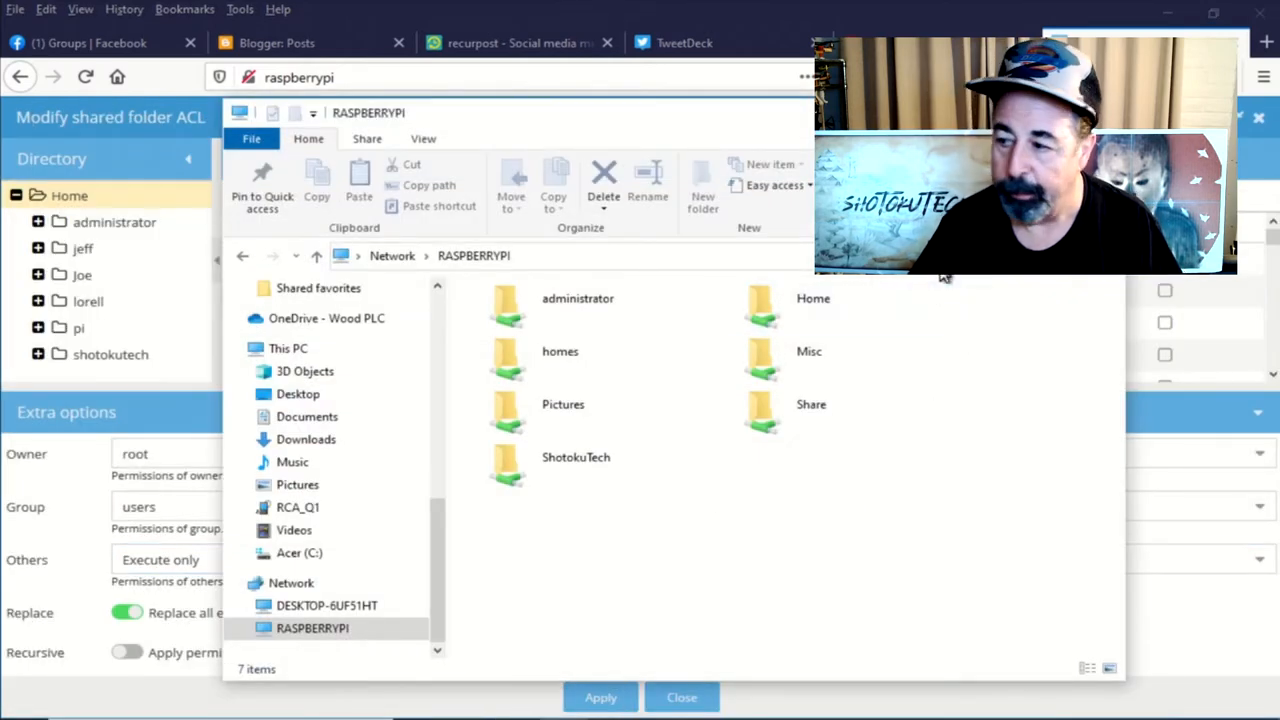
Browse the homes share's recent downloads folder and back to homes.
click(560, 352)
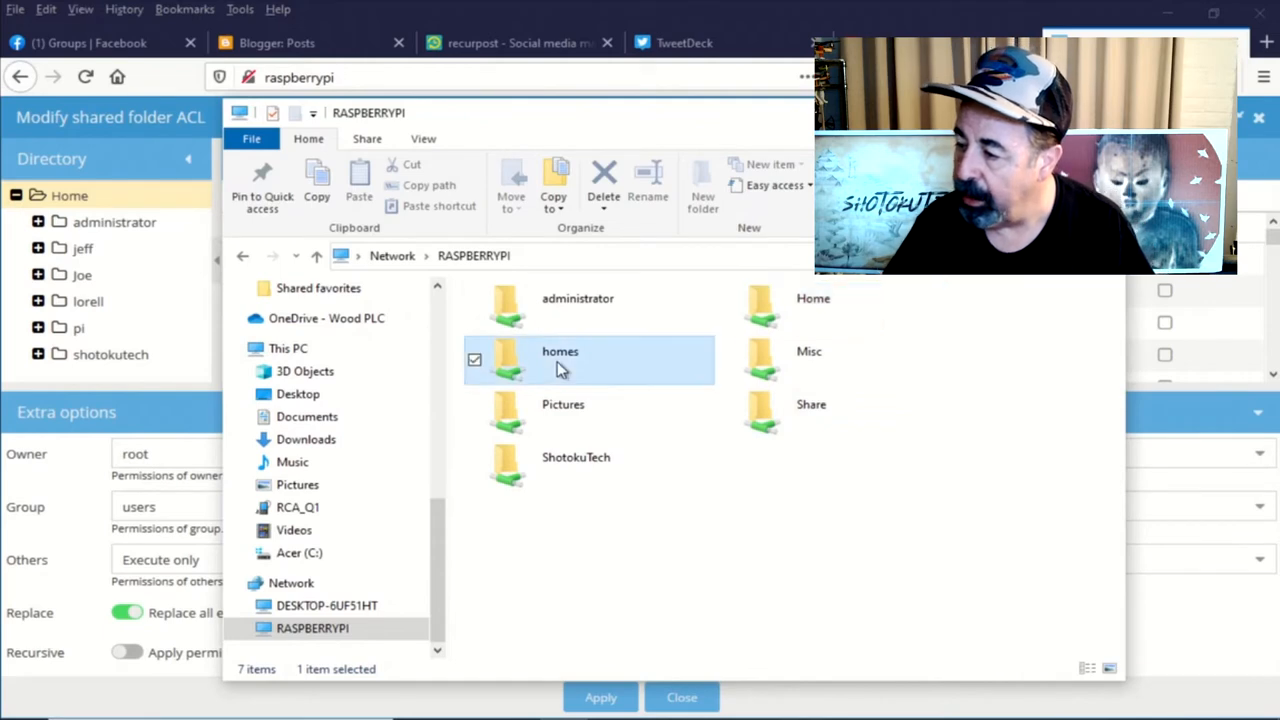
double_click(560, 360)
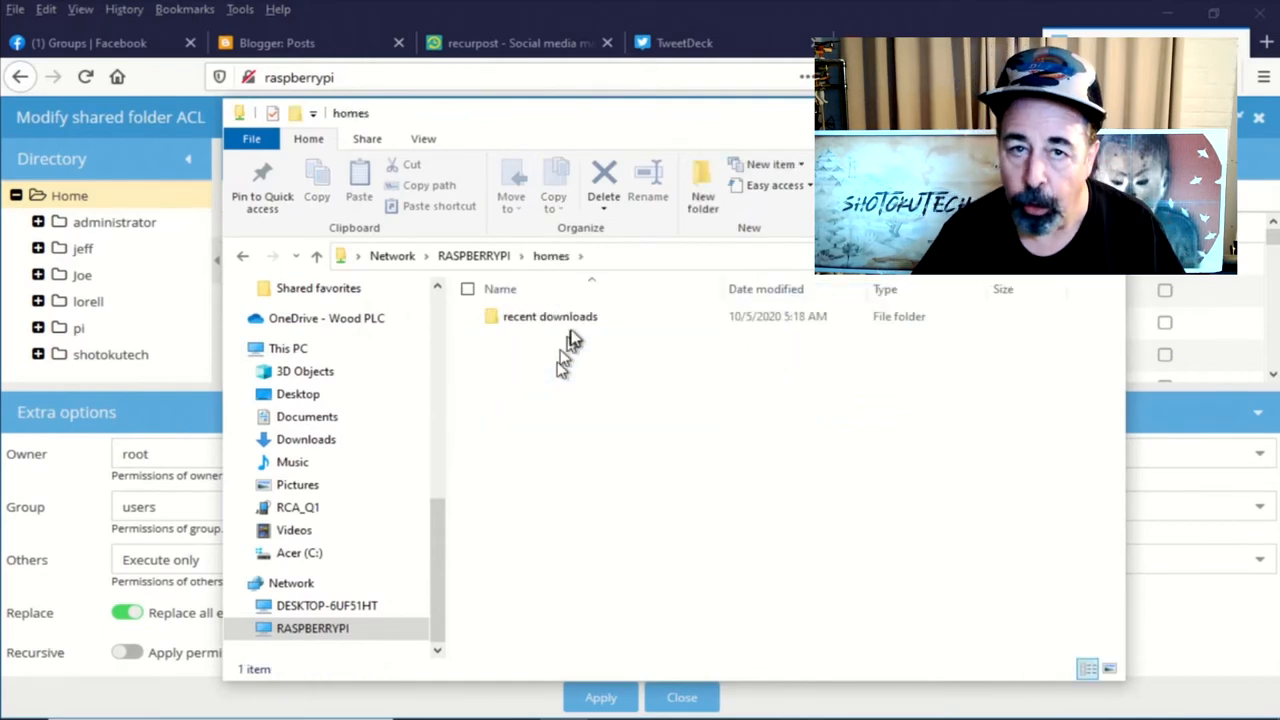
click(548, 316)
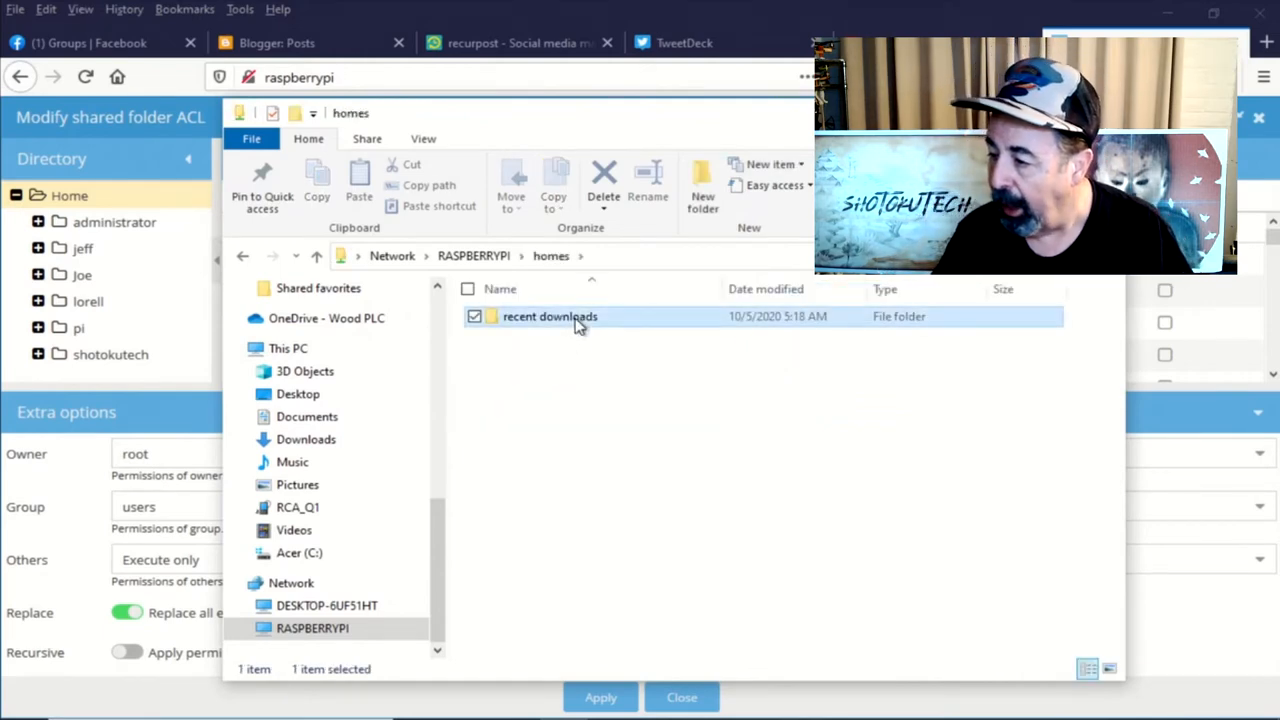
double_click(548, 316)
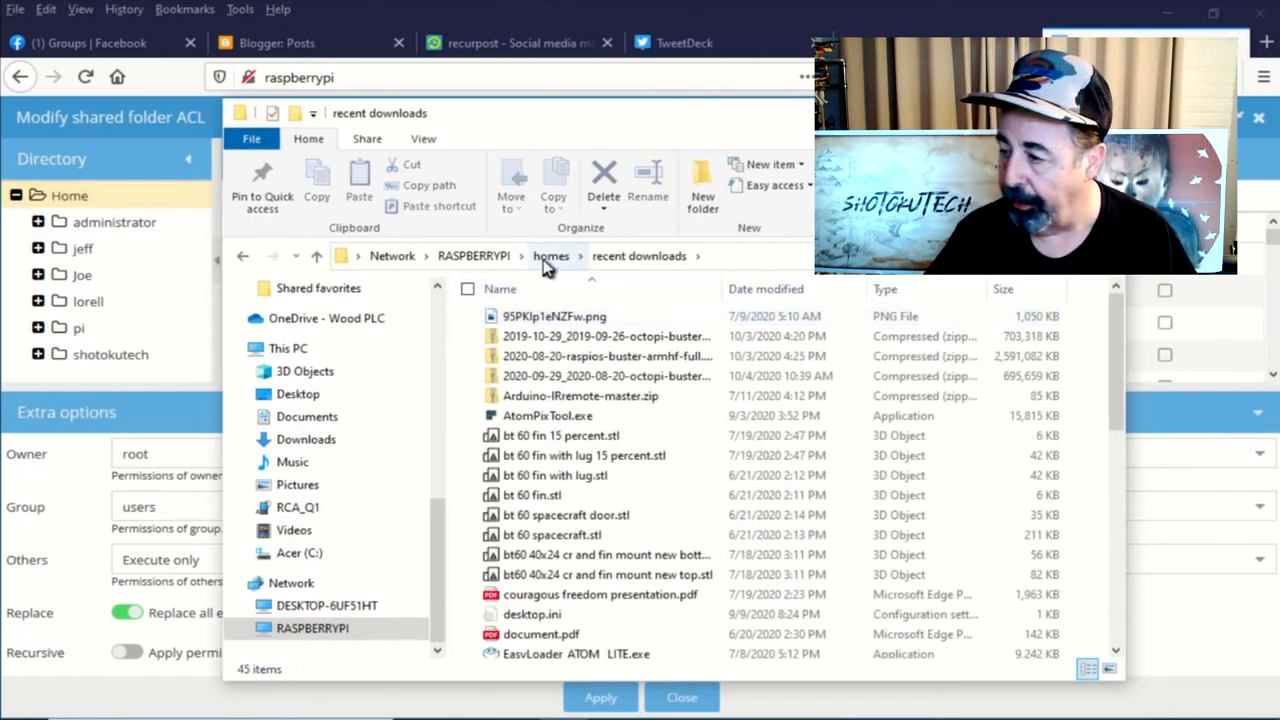
click(552, 256)
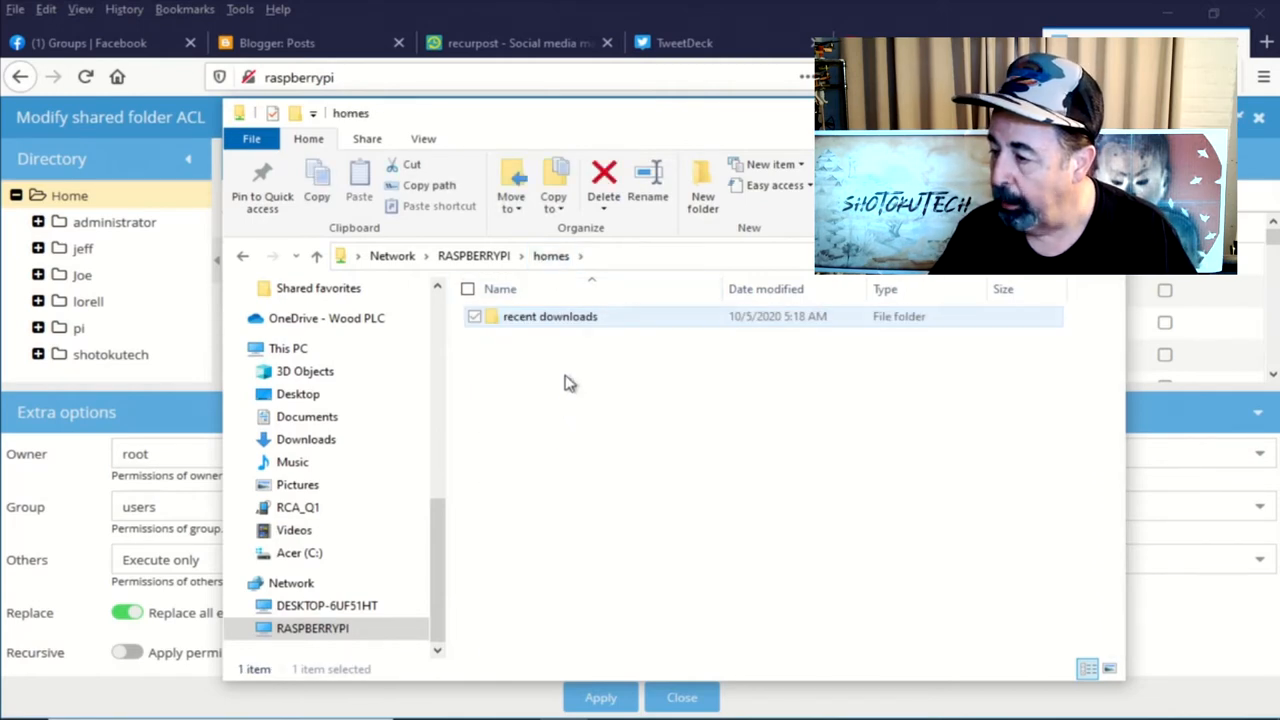
right_click(564, 384)
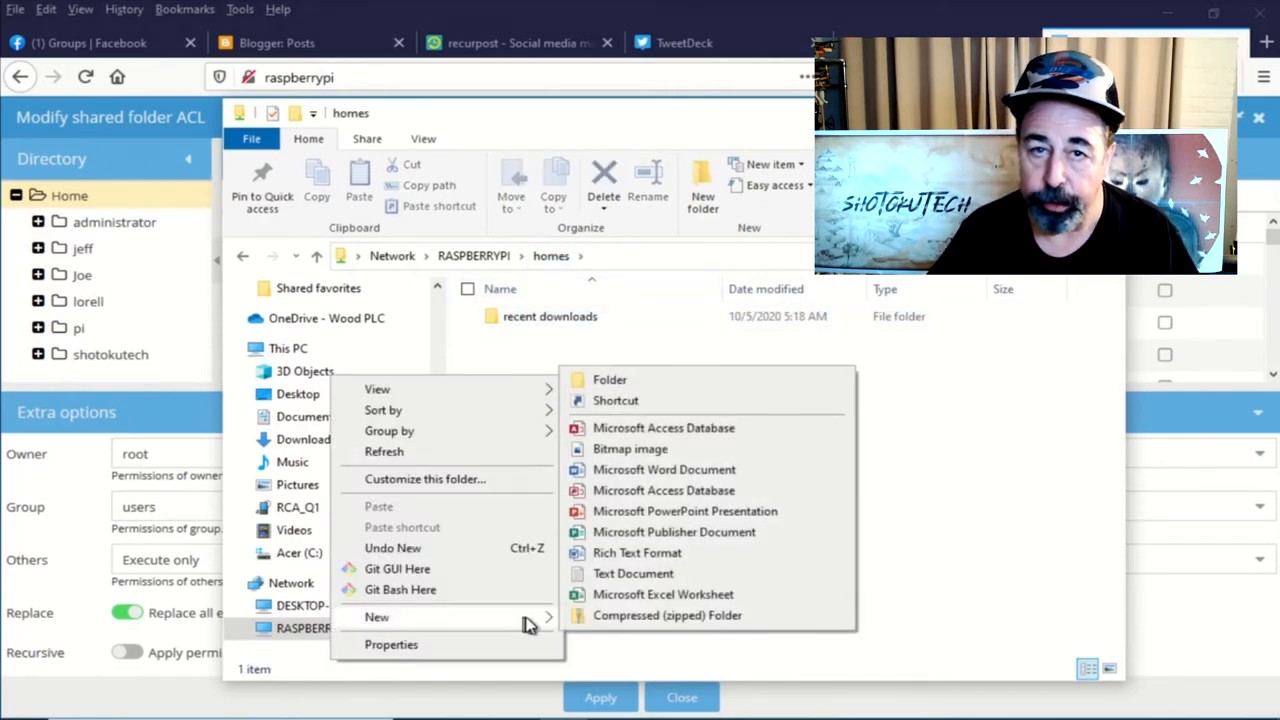
click(632, 572)
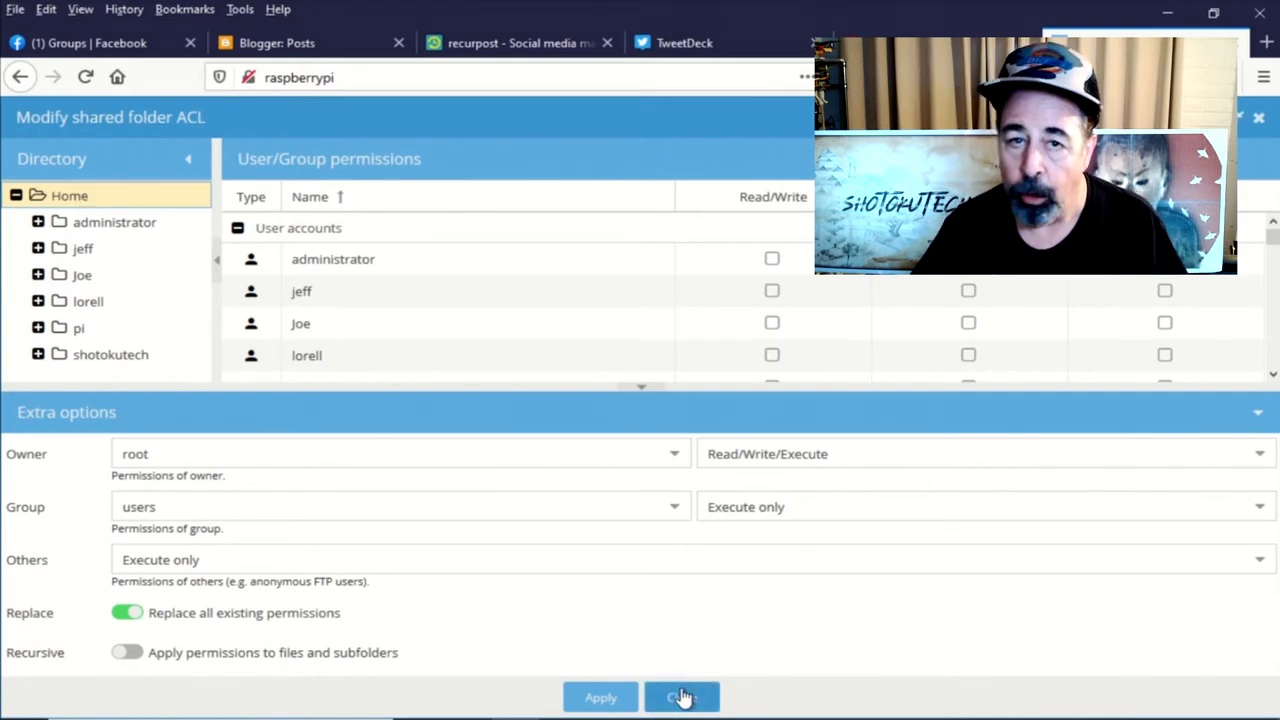
Close the OMV ACL dialog and return to the RASPBERRYPI share list.
click(680, 696)
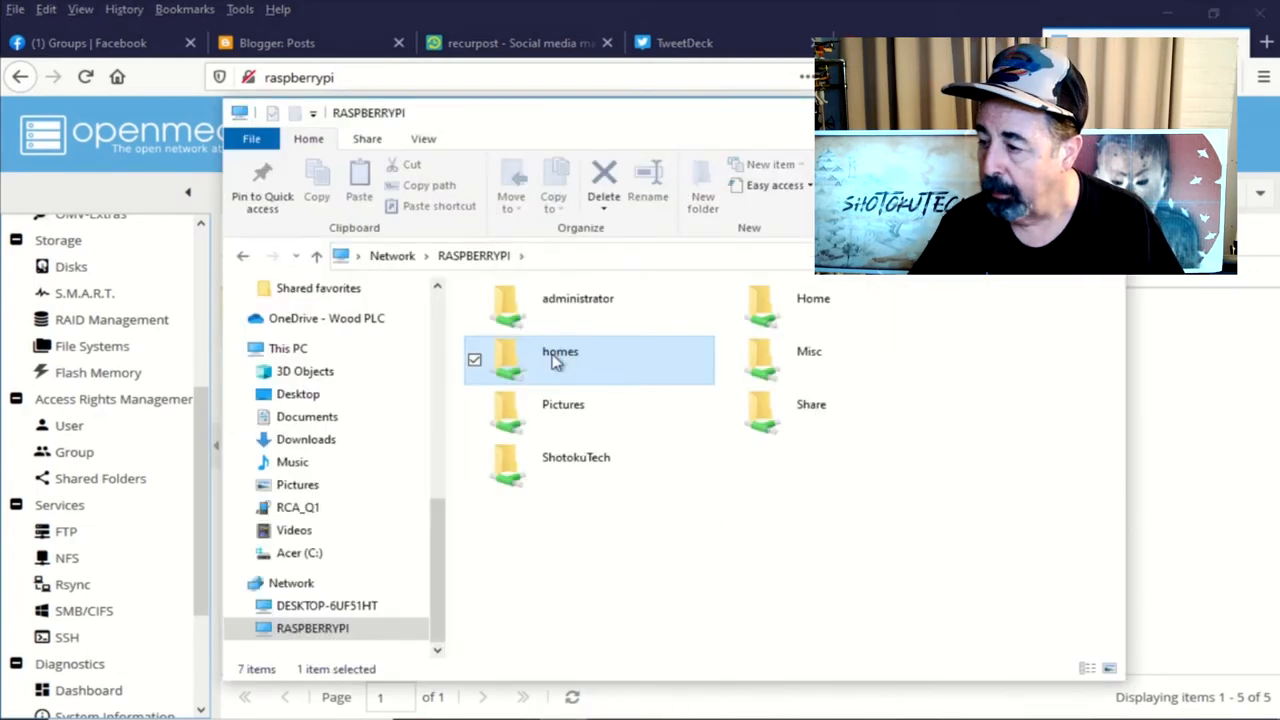
double_click(560, 352)
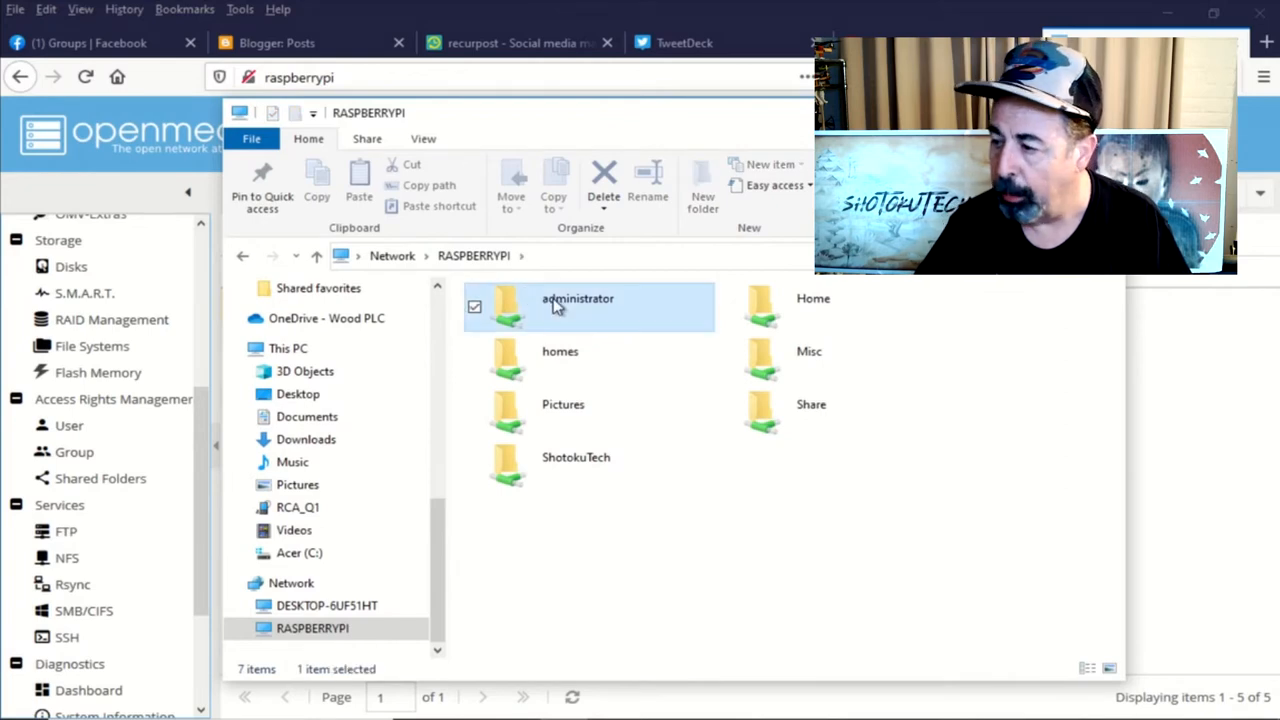
Attempt the Home share, dismiss the denial, then enter the \\RASPBERRYPI\home\joe path.
double_click(576, 304)
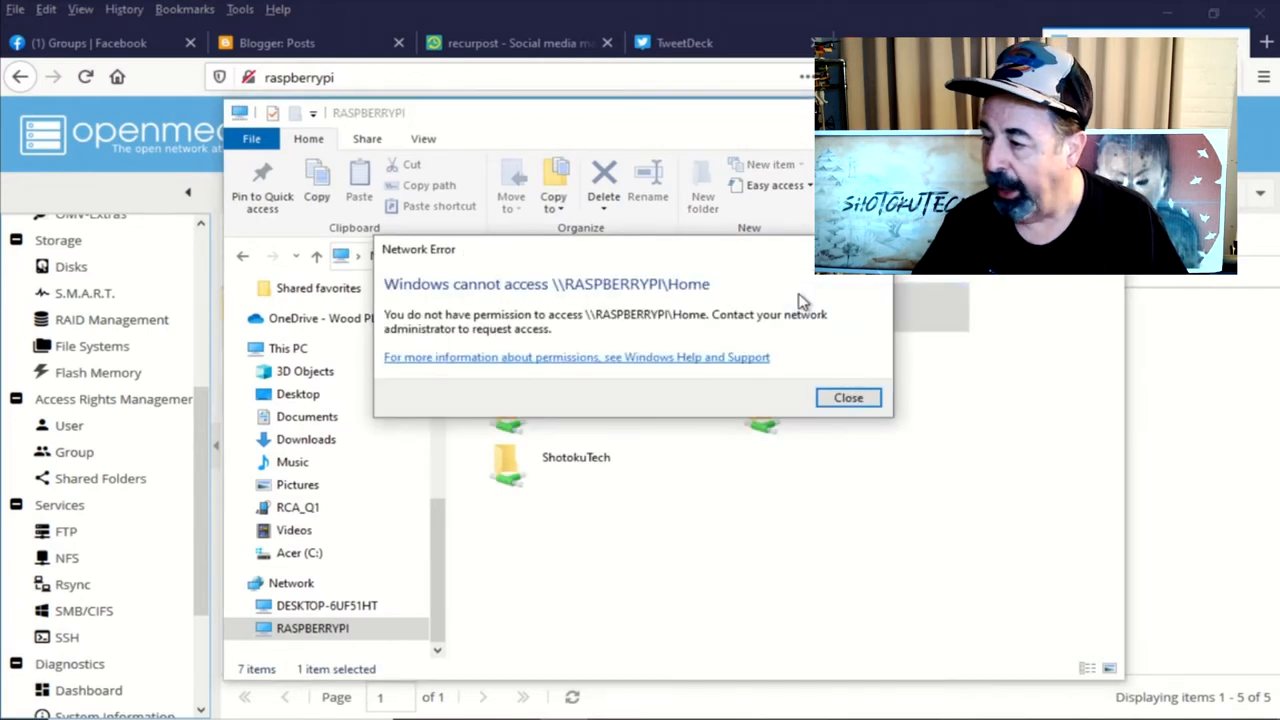
click(848, 396)
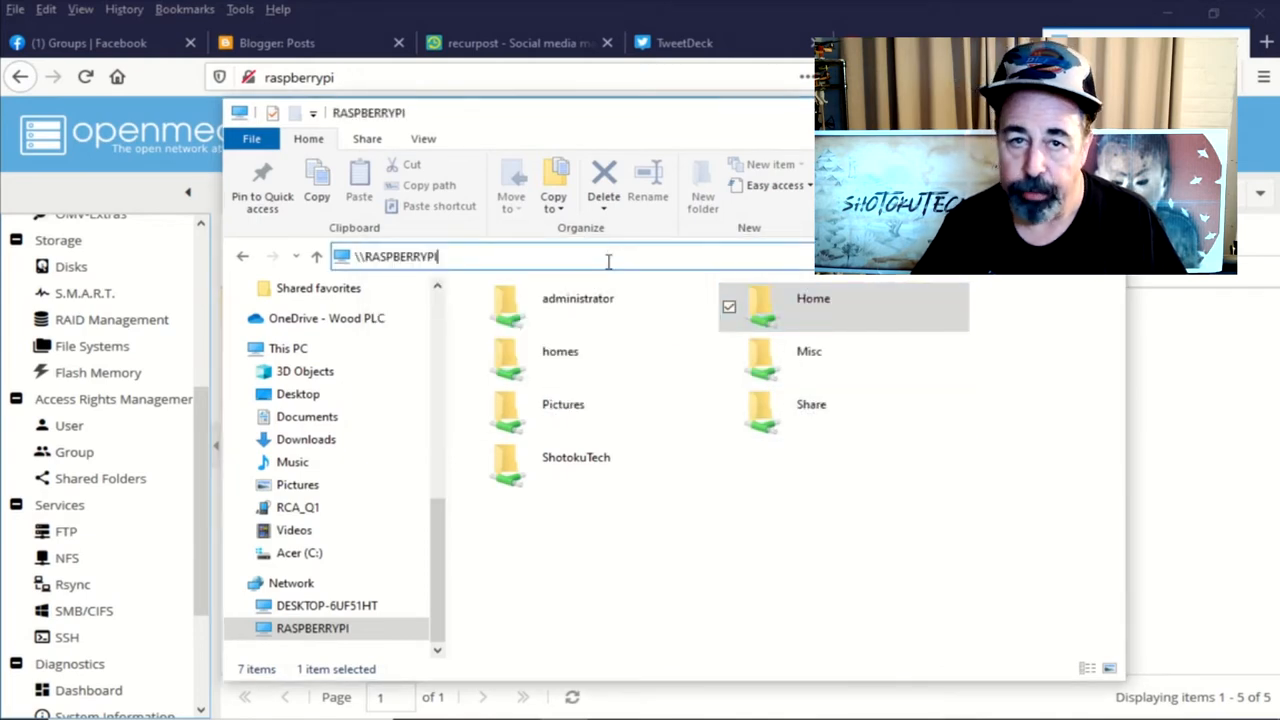
text(N)
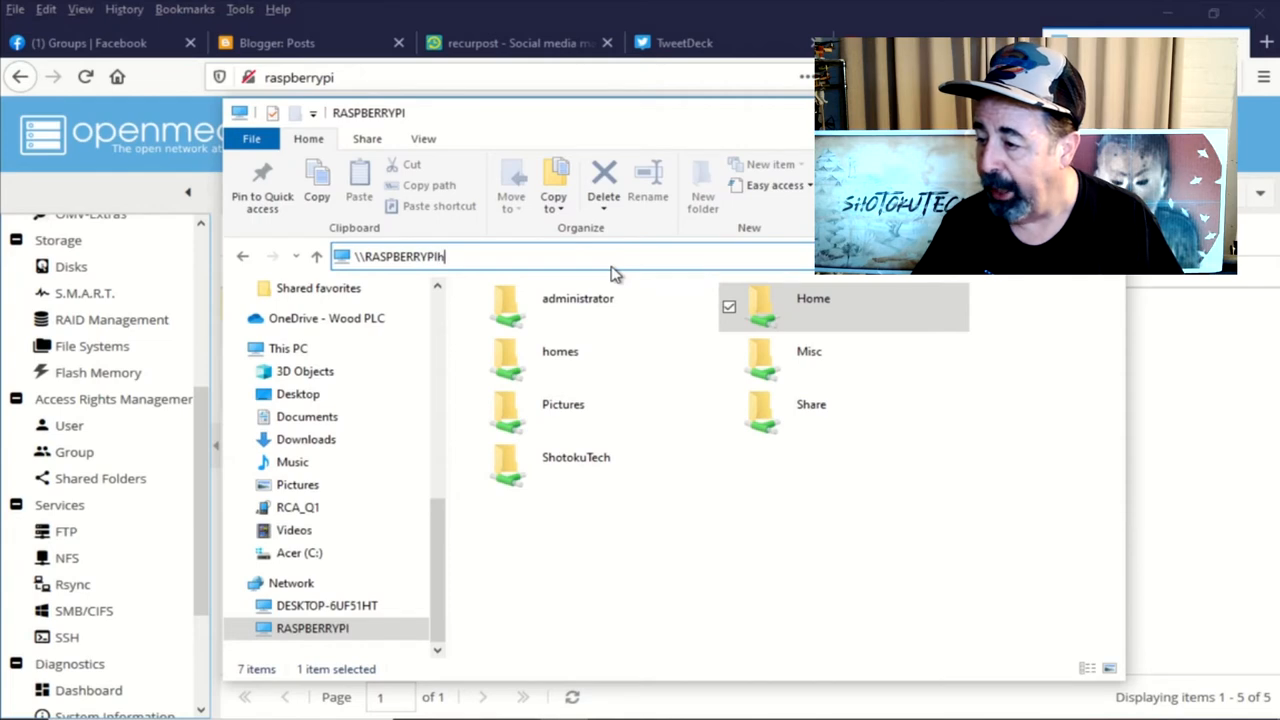
text(home)
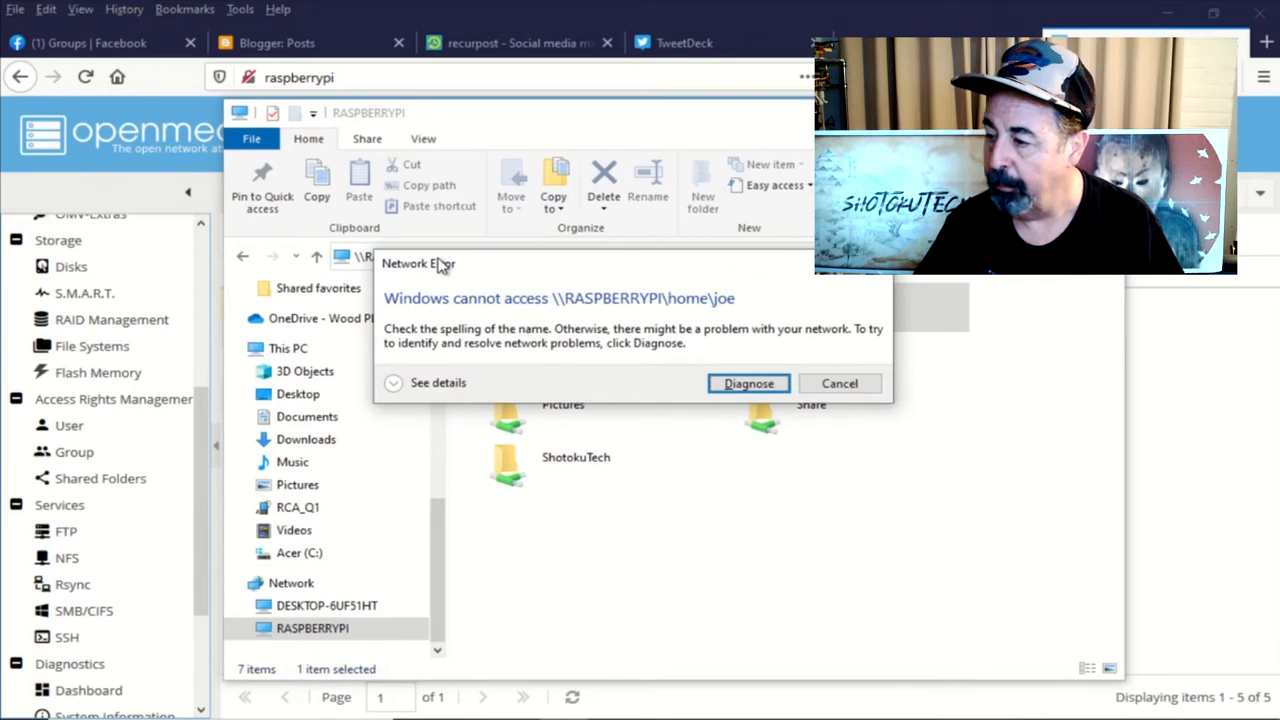
mouse_move(704, 260)
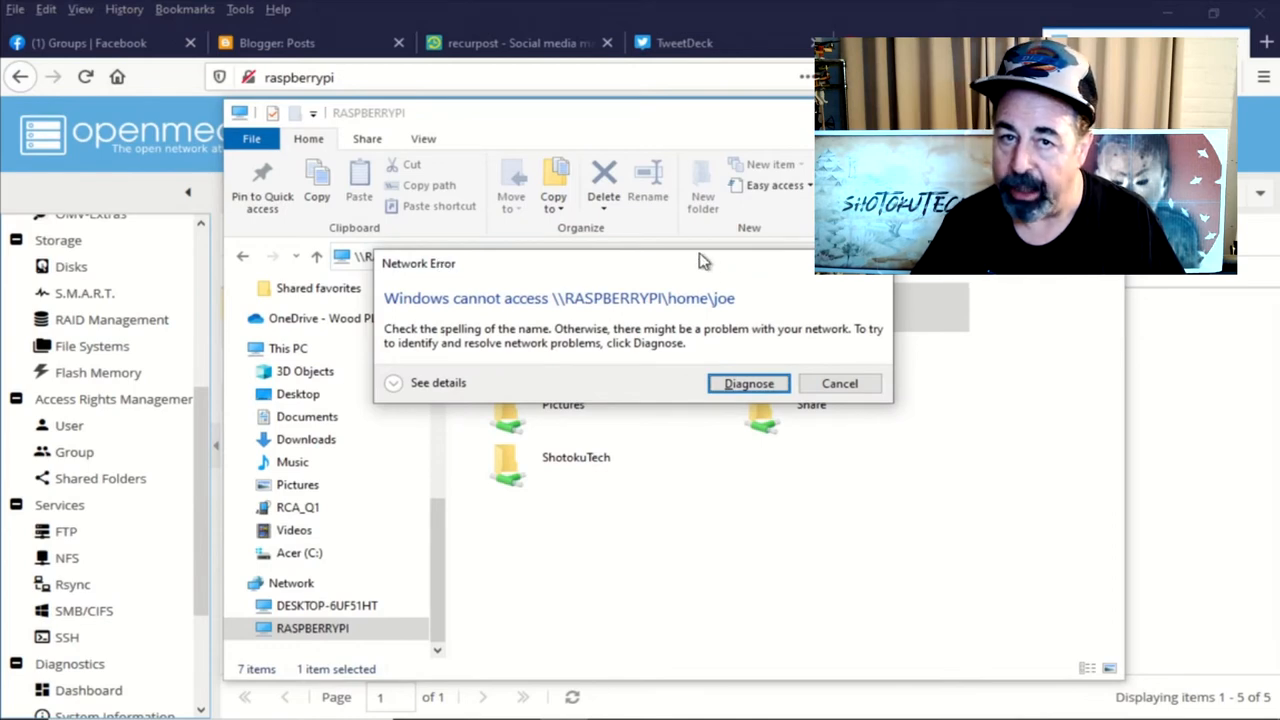
mouse_move(676, 312)
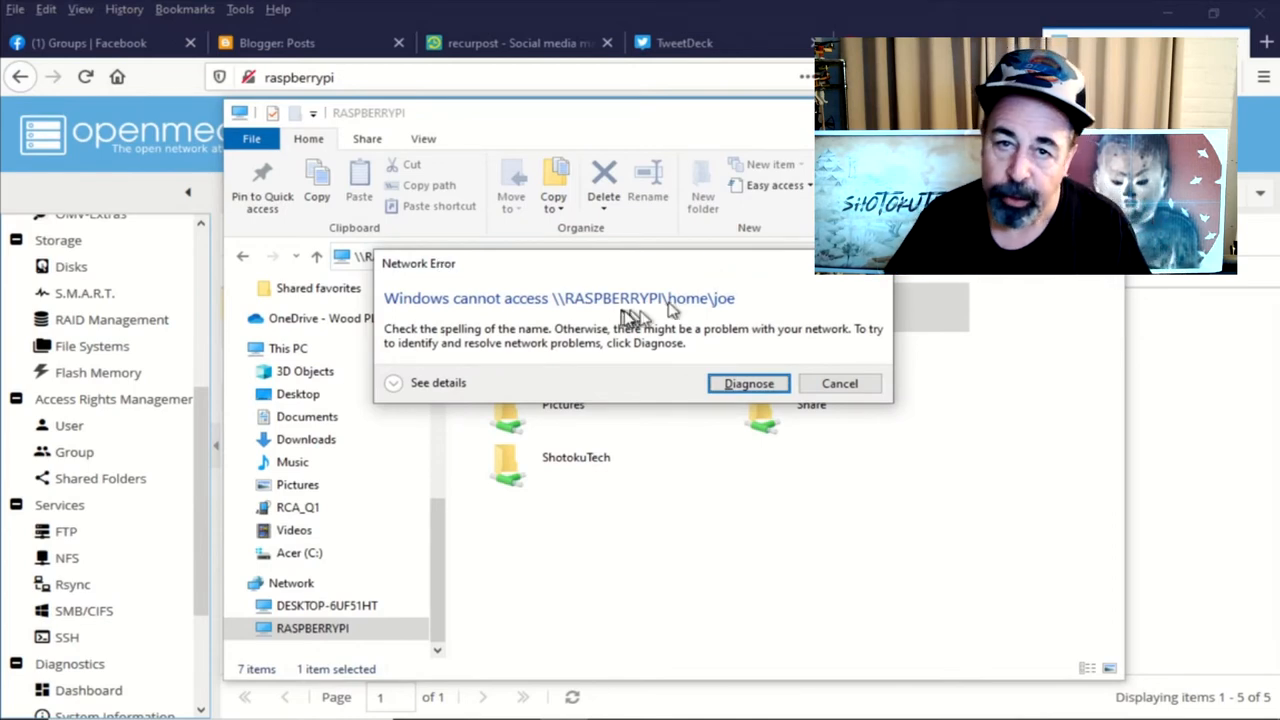
click(840, 384)
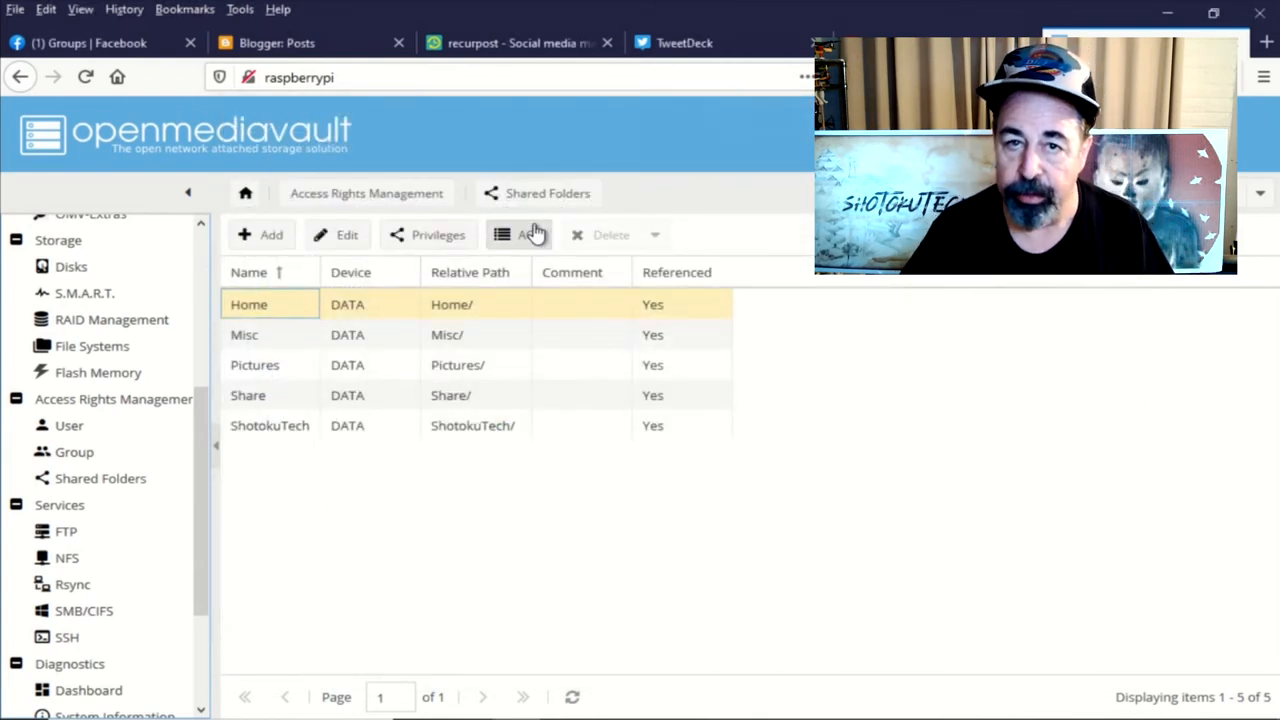
click(520, 234)
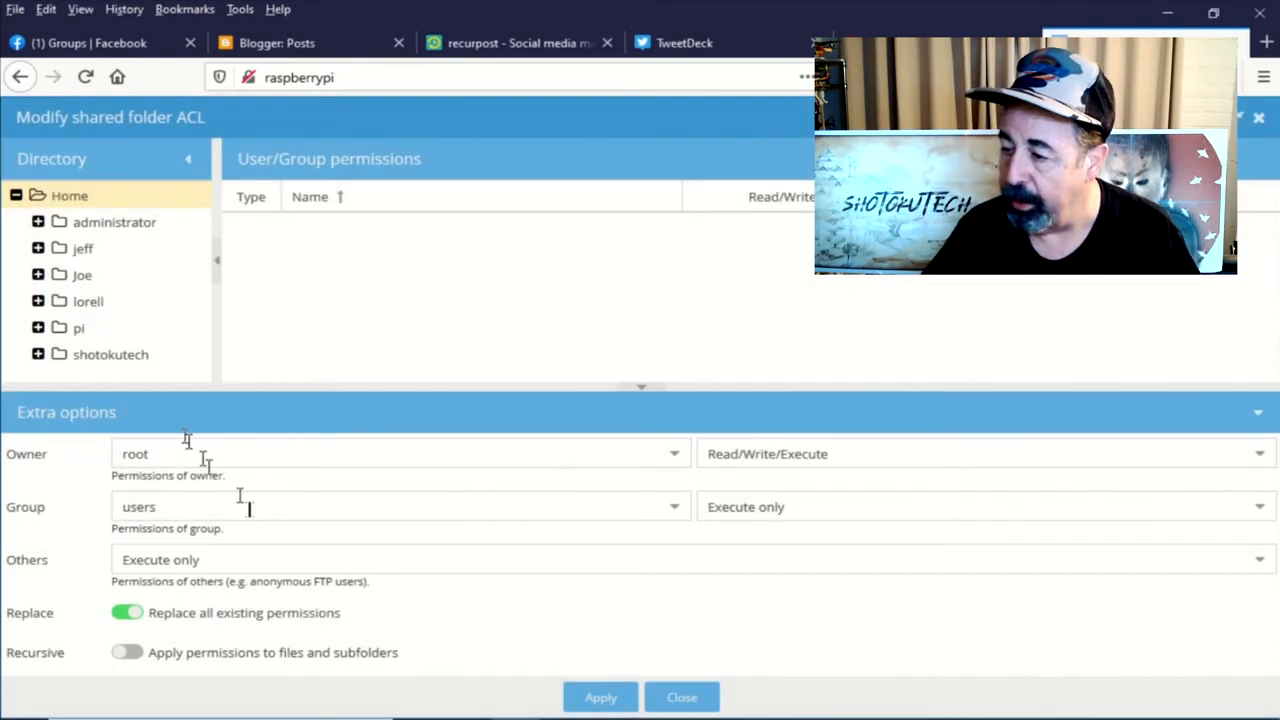
click(70, 196)
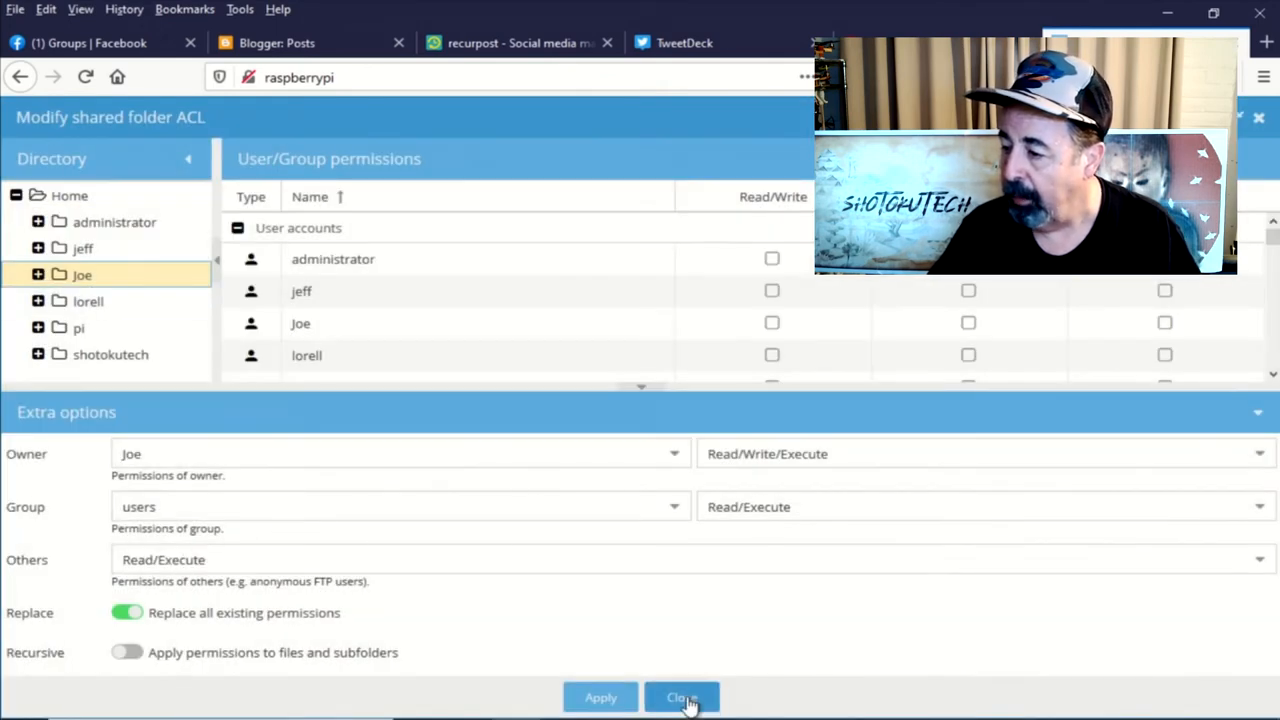
mouse_move(150, 230)
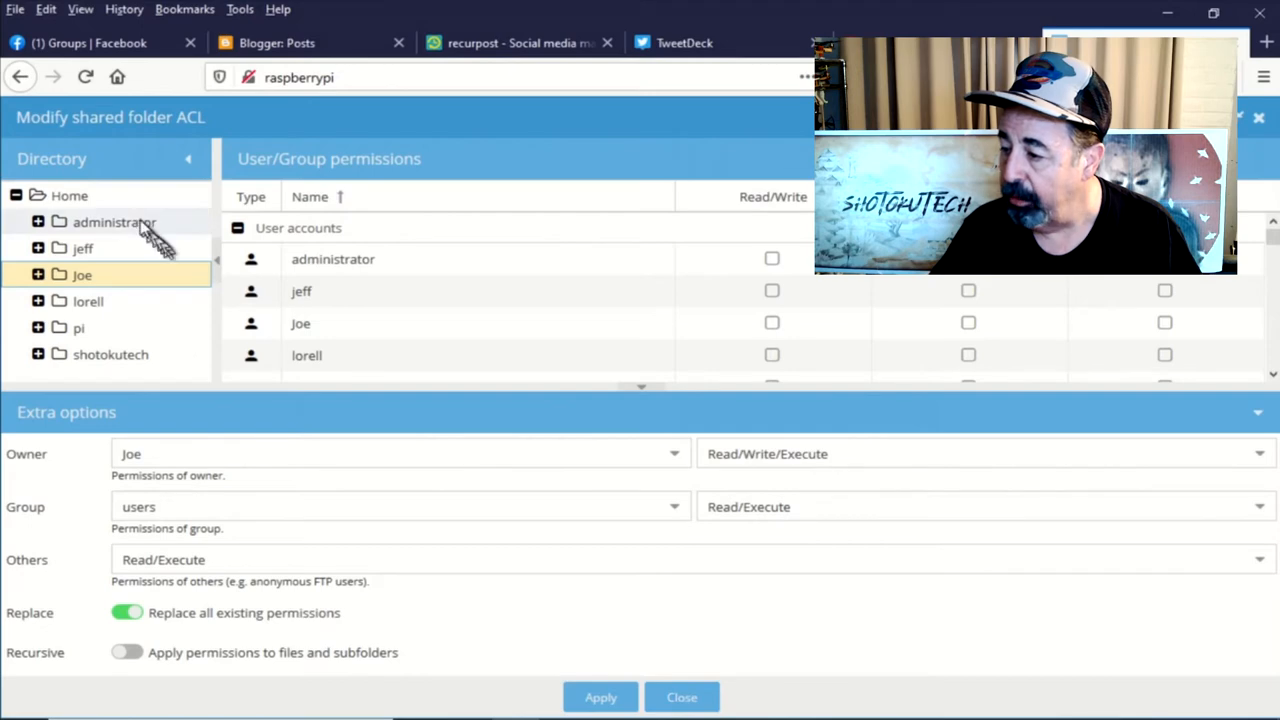
click(114, 222)
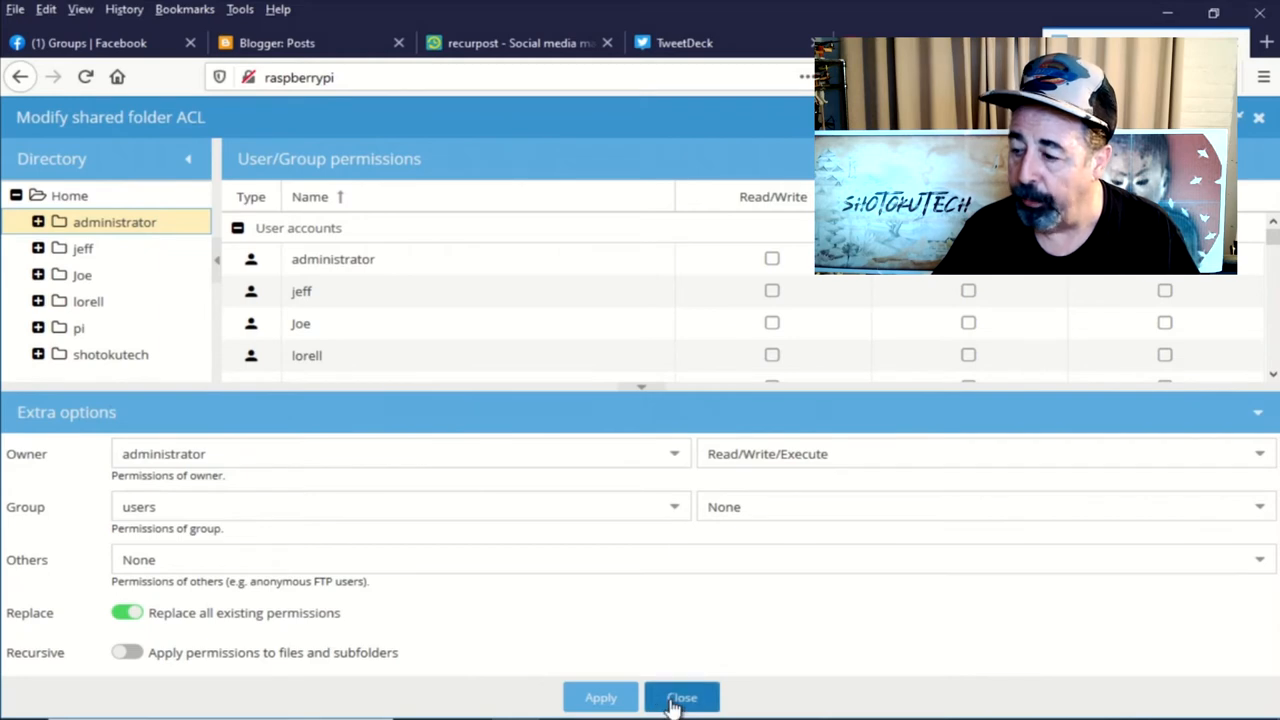
click(682, 696)
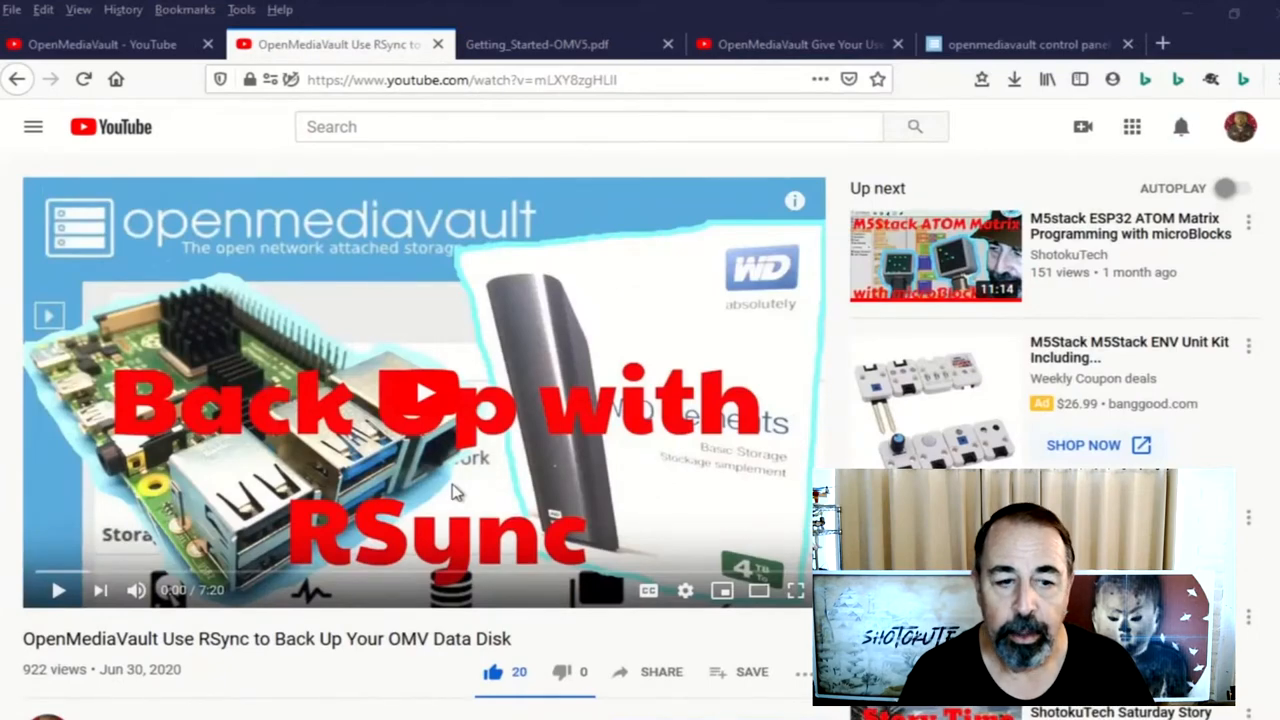
Scroll through the RSync video comments, then return to the openmediavault control panel.
scroll(down, 3)
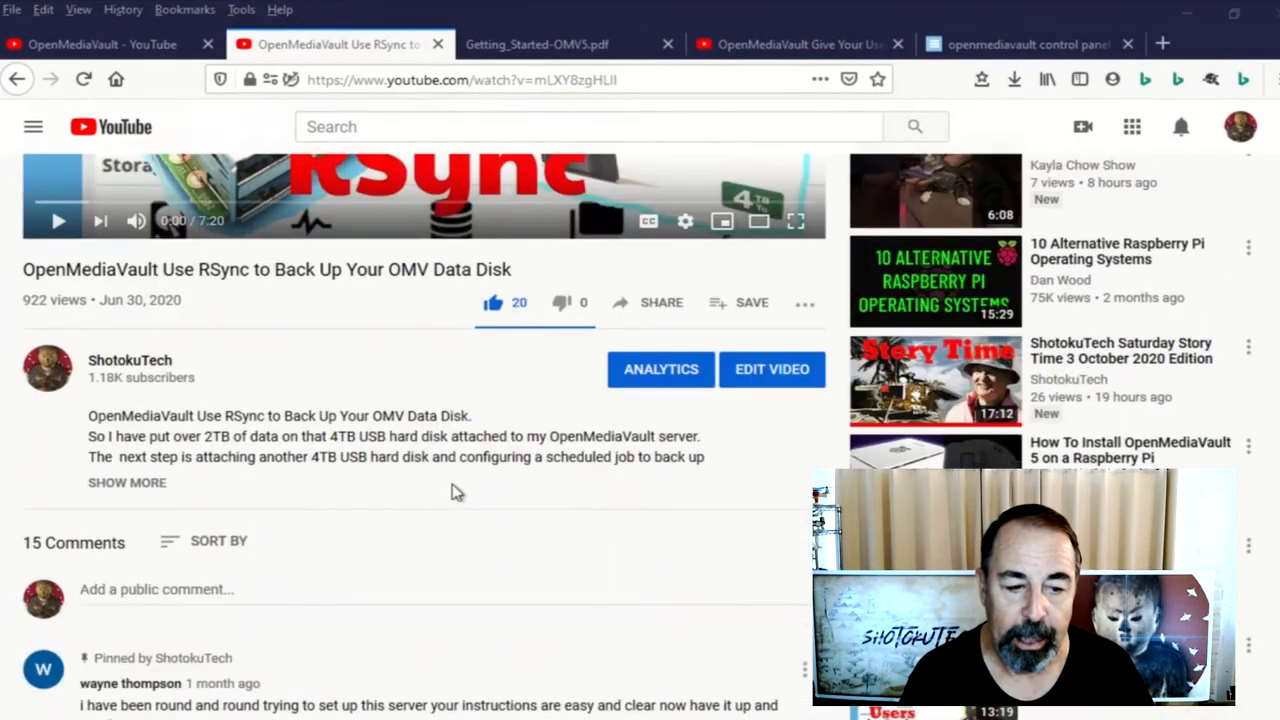
scroll(down, 3)
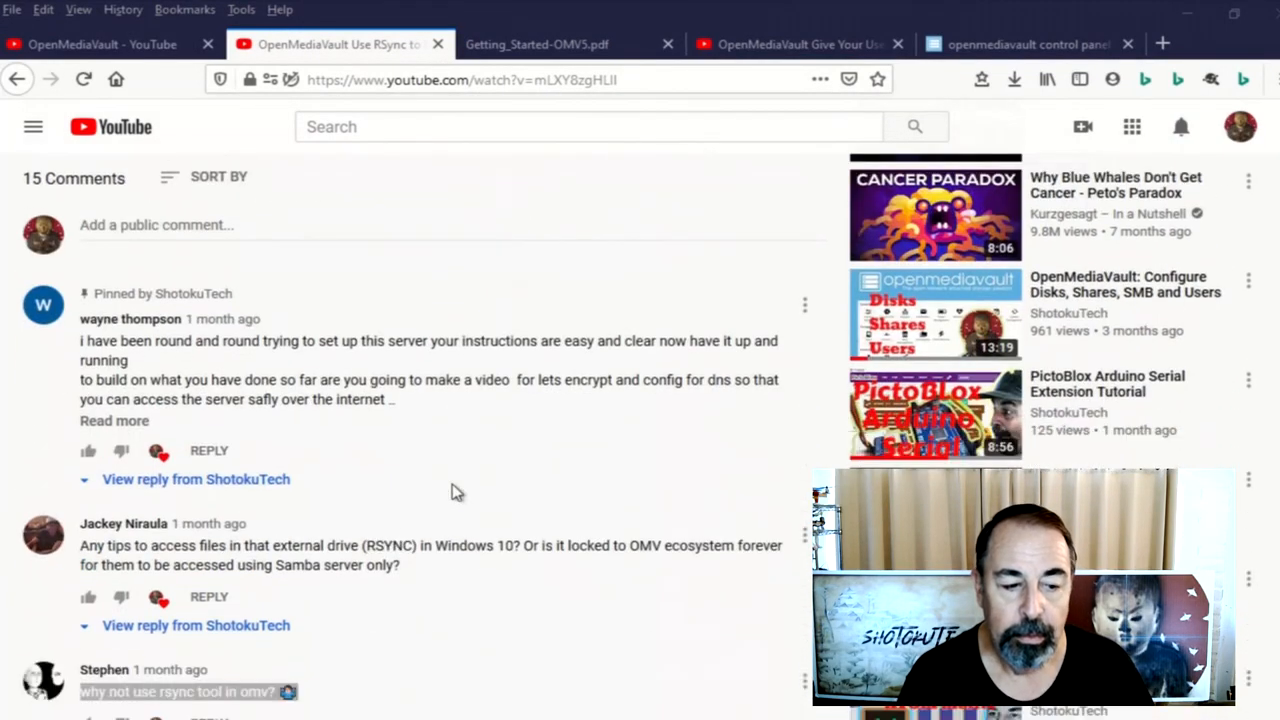
scroll(down, 3)
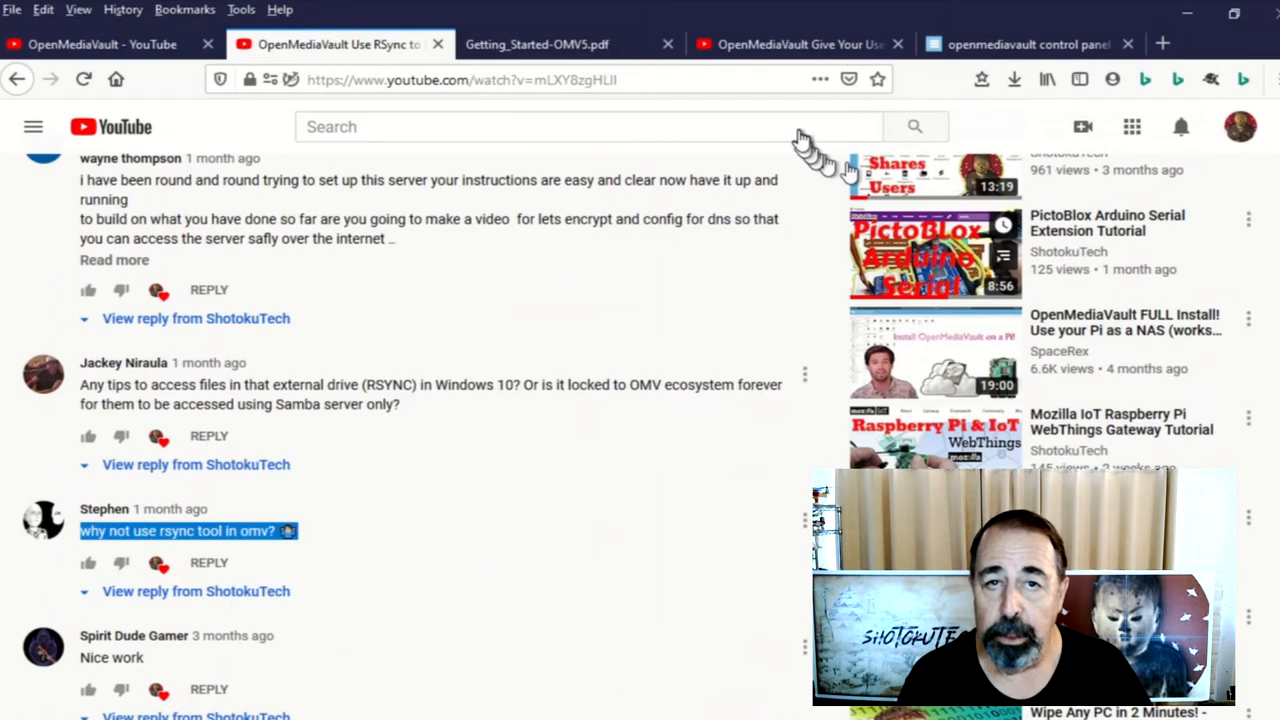
click(1028, 44)
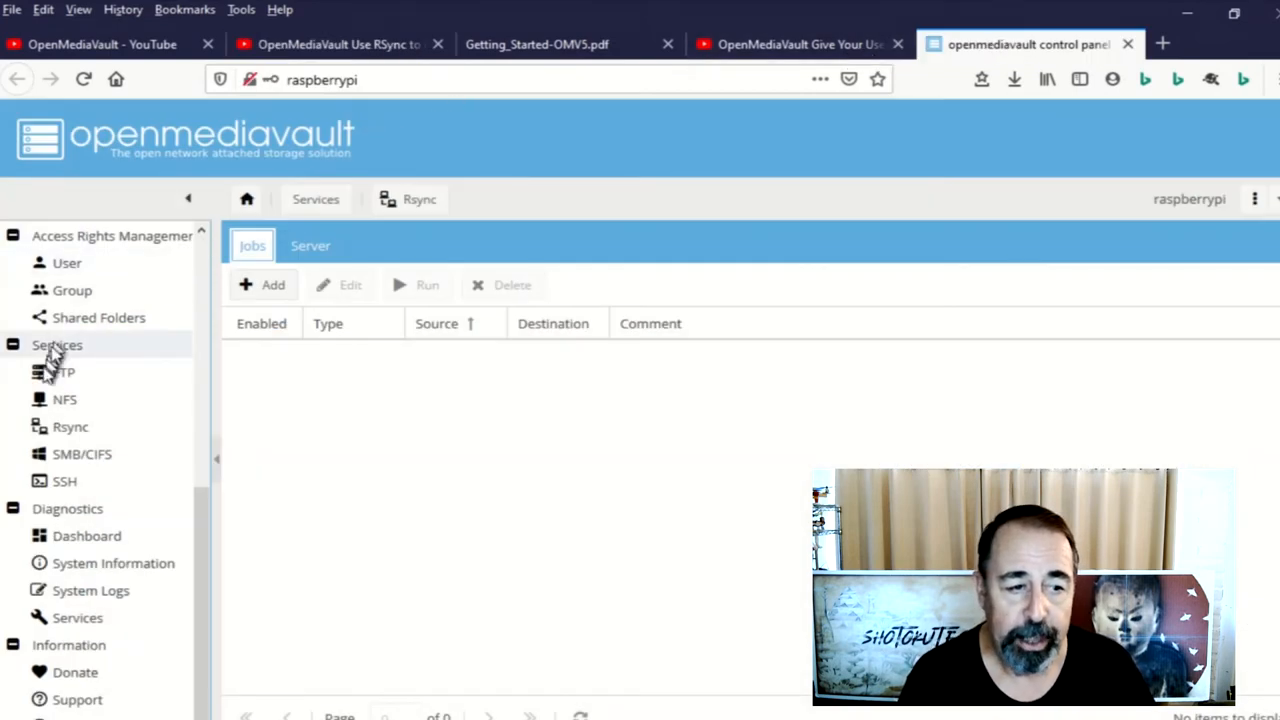
Start a new rsync job under Services > Rsync and list its shared folder choices.
click(70, 428)
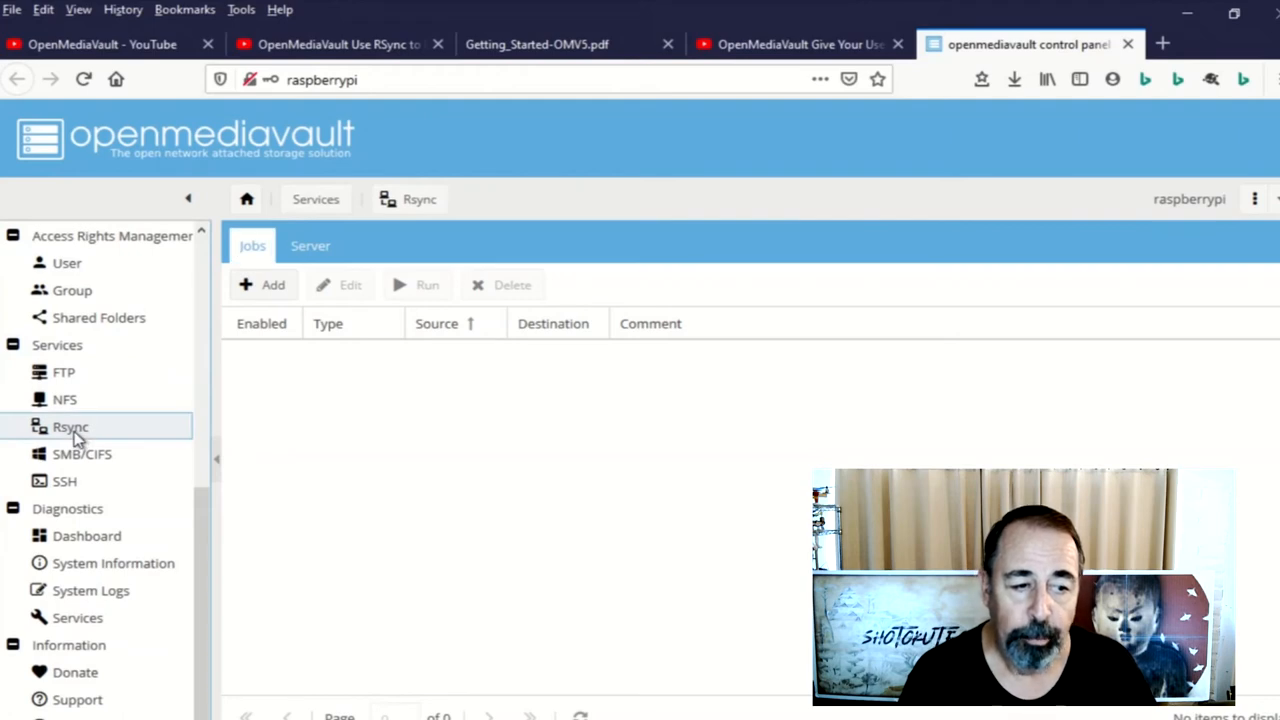
click(264, 284)
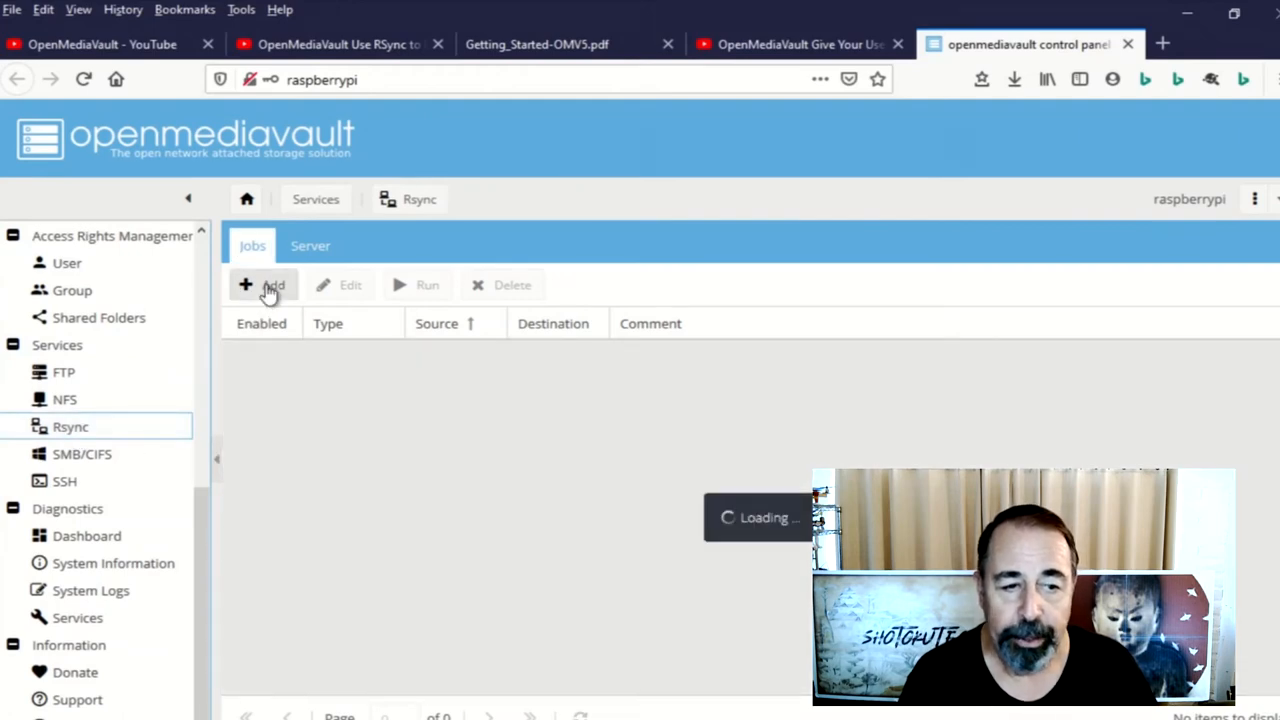
click(264, 284)
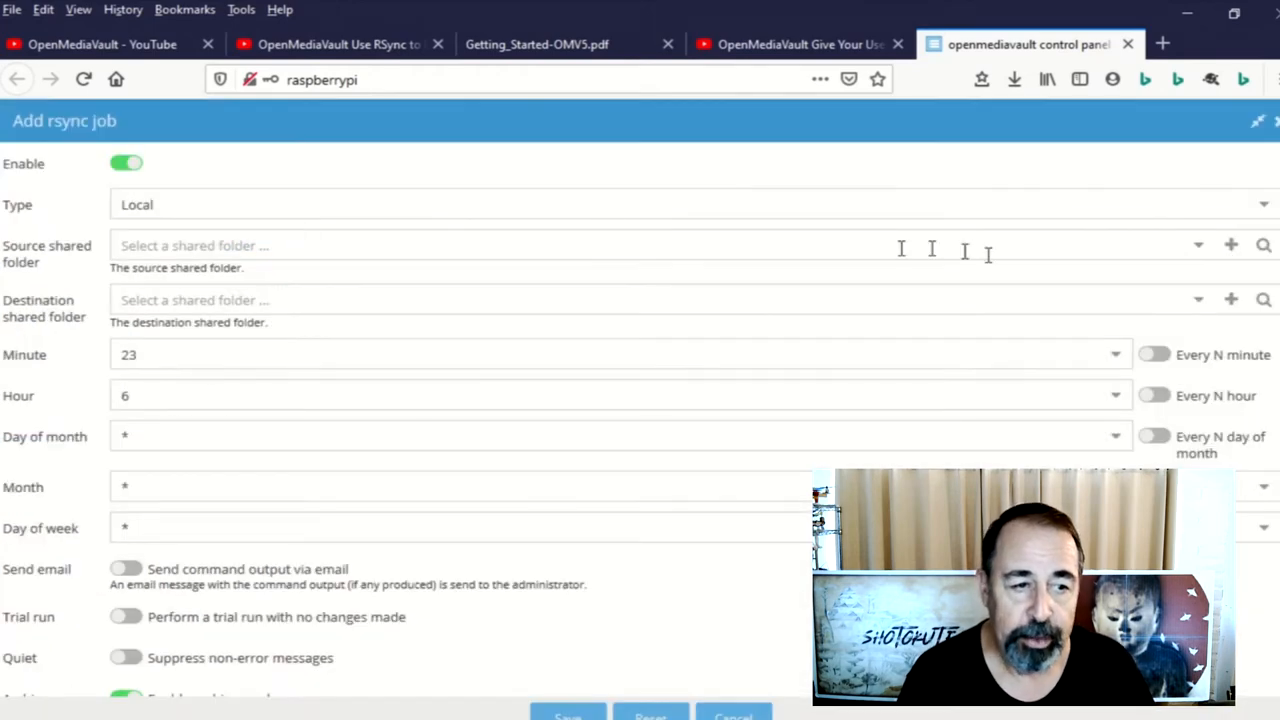
click(1196, 244)
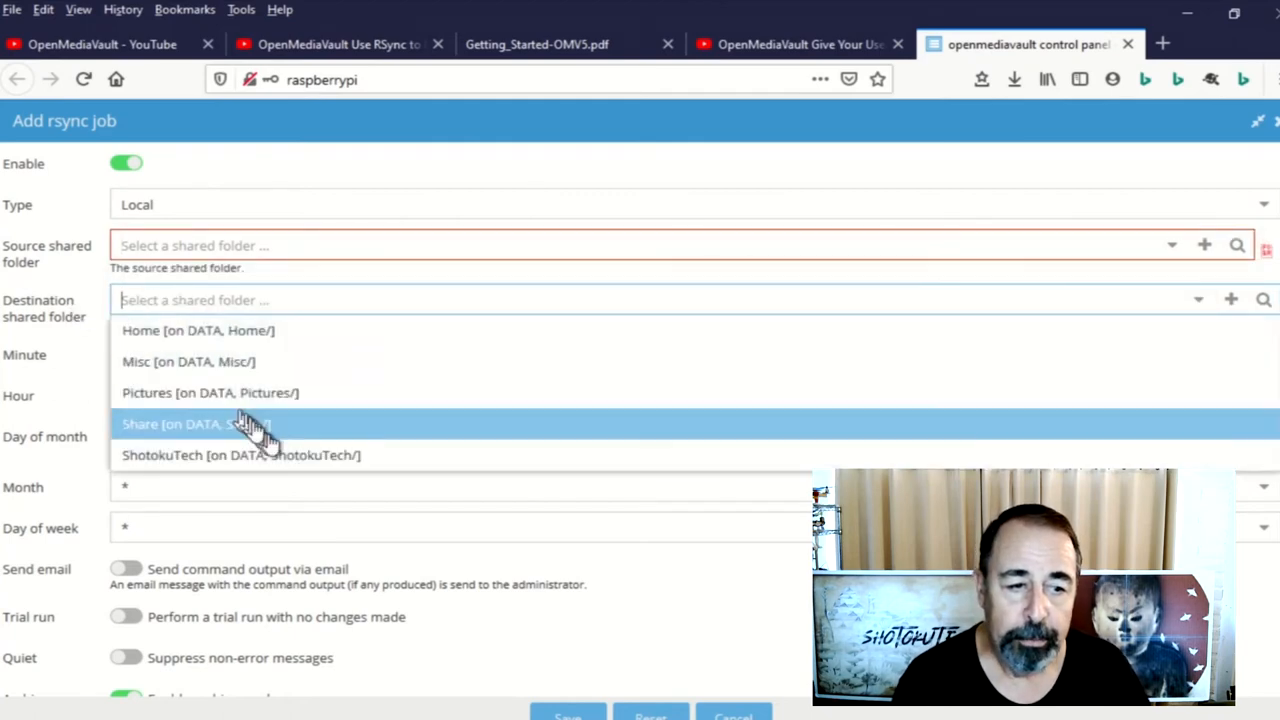
mouse_move(288, 360)
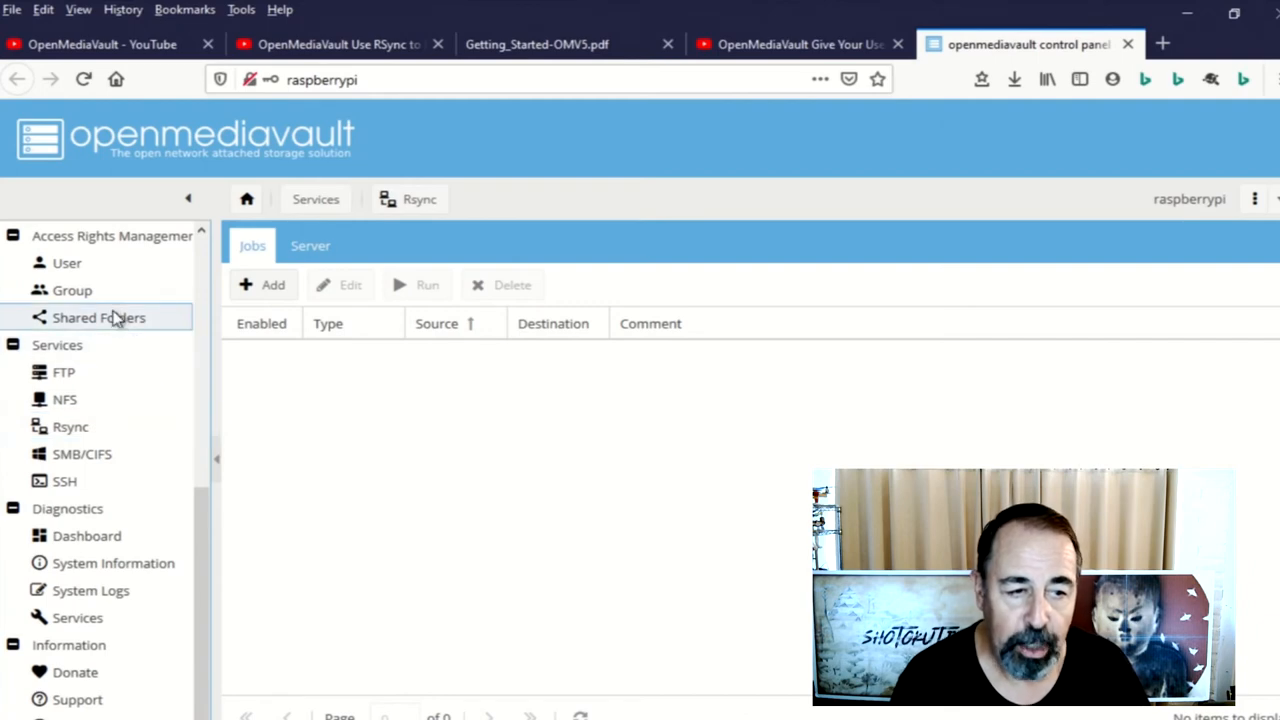
Review Shared Folders and File Systems, then view the weekly DATA-to-RSYNC job under Scheduled Jobs.
click(98, 316)
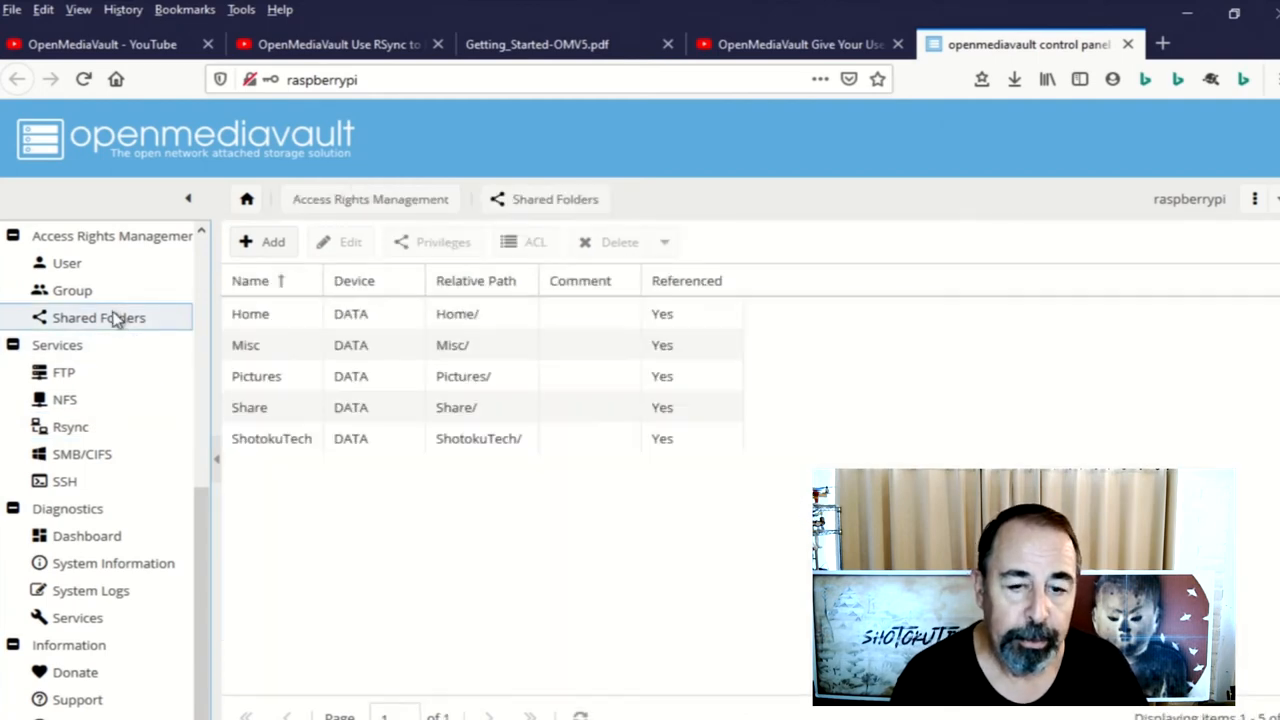
mouse_move(204, 270)
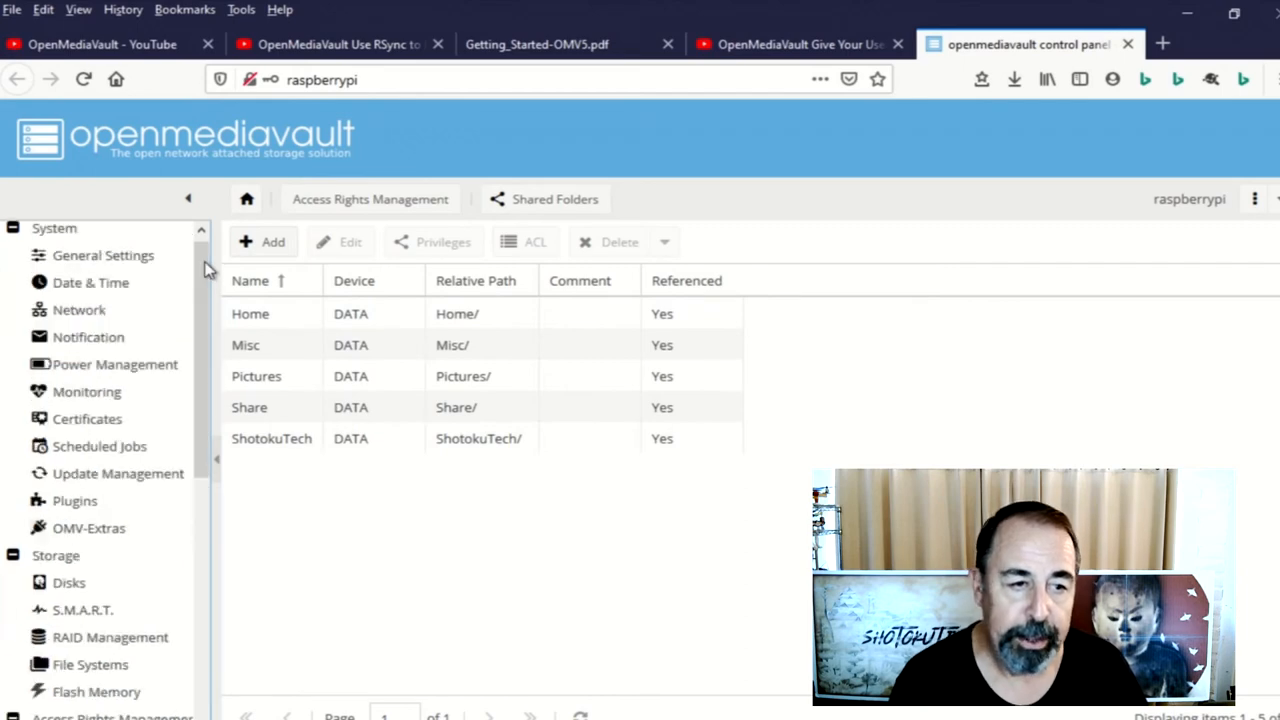
click(90, 664)
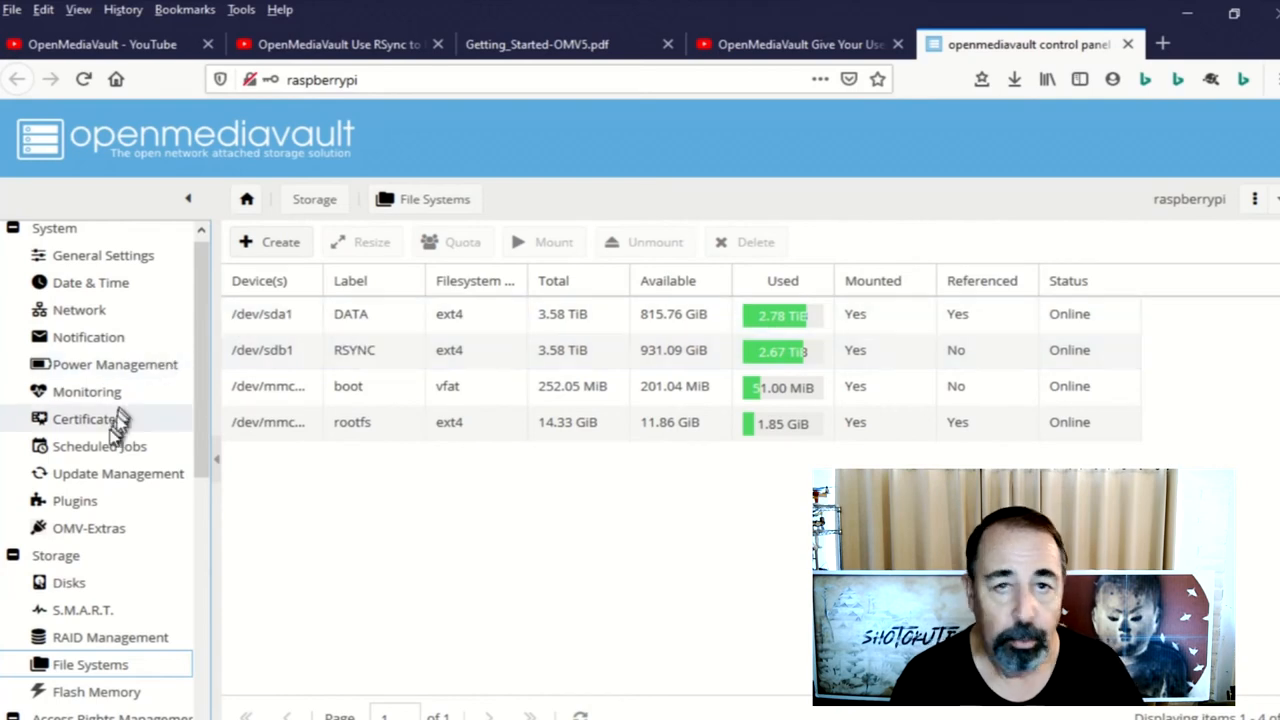
mouse_move(100, 446)
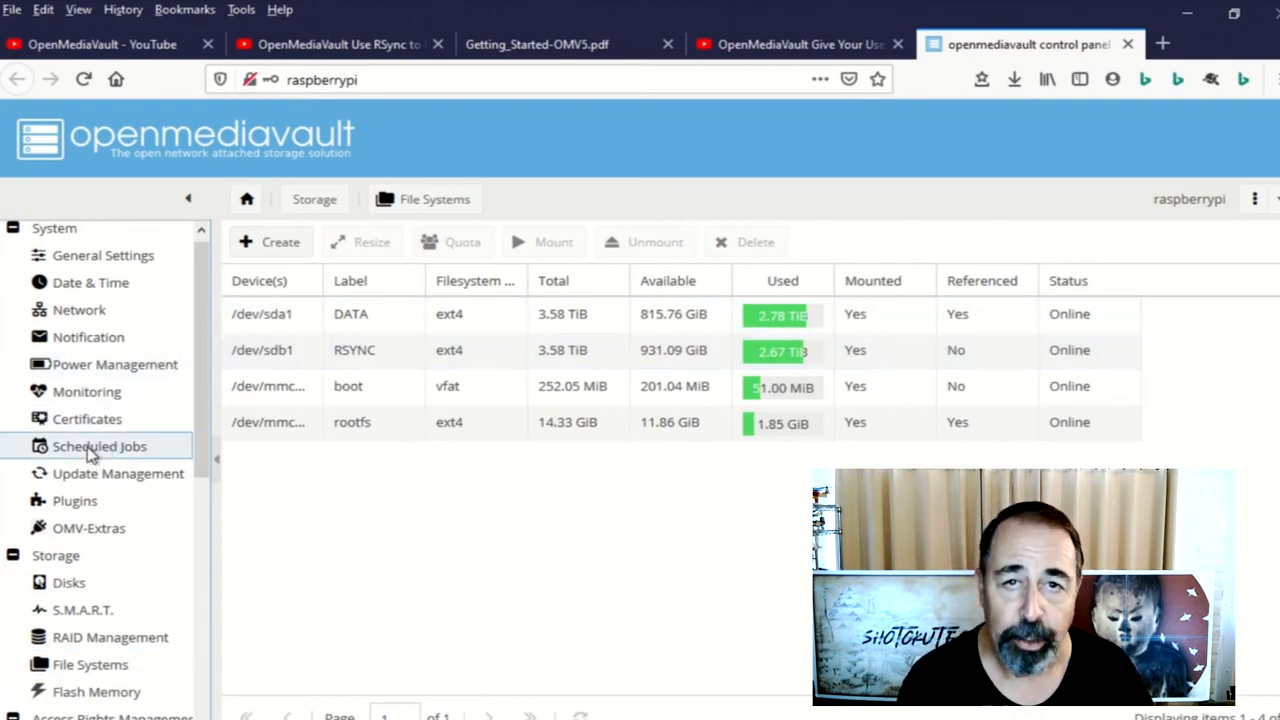
click(100, 446)
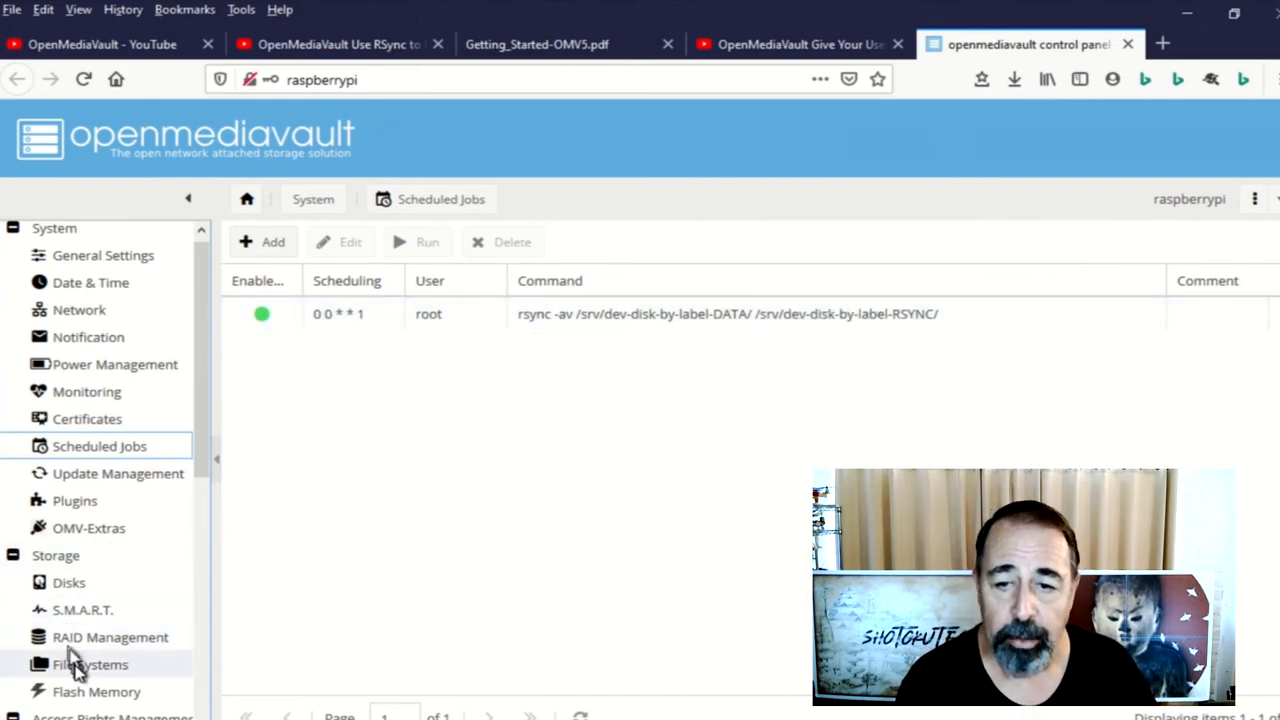
mouse_move(90, 670)
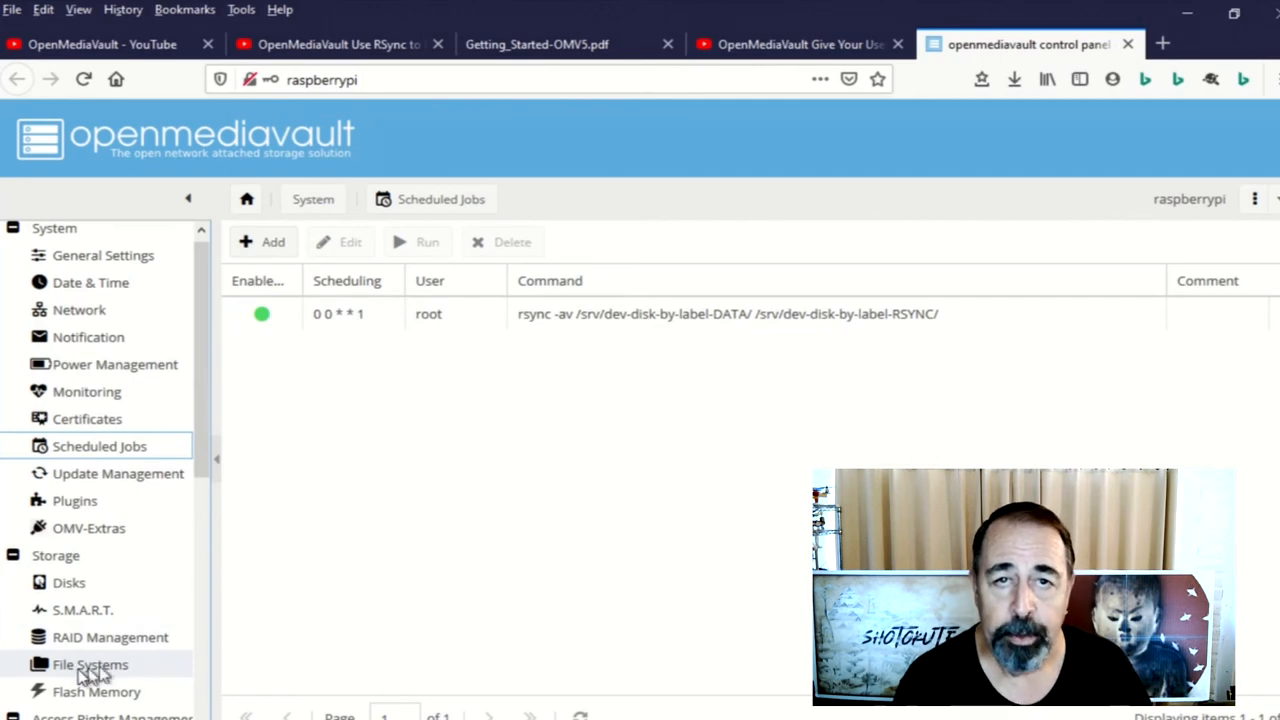
scroll(down, 3)
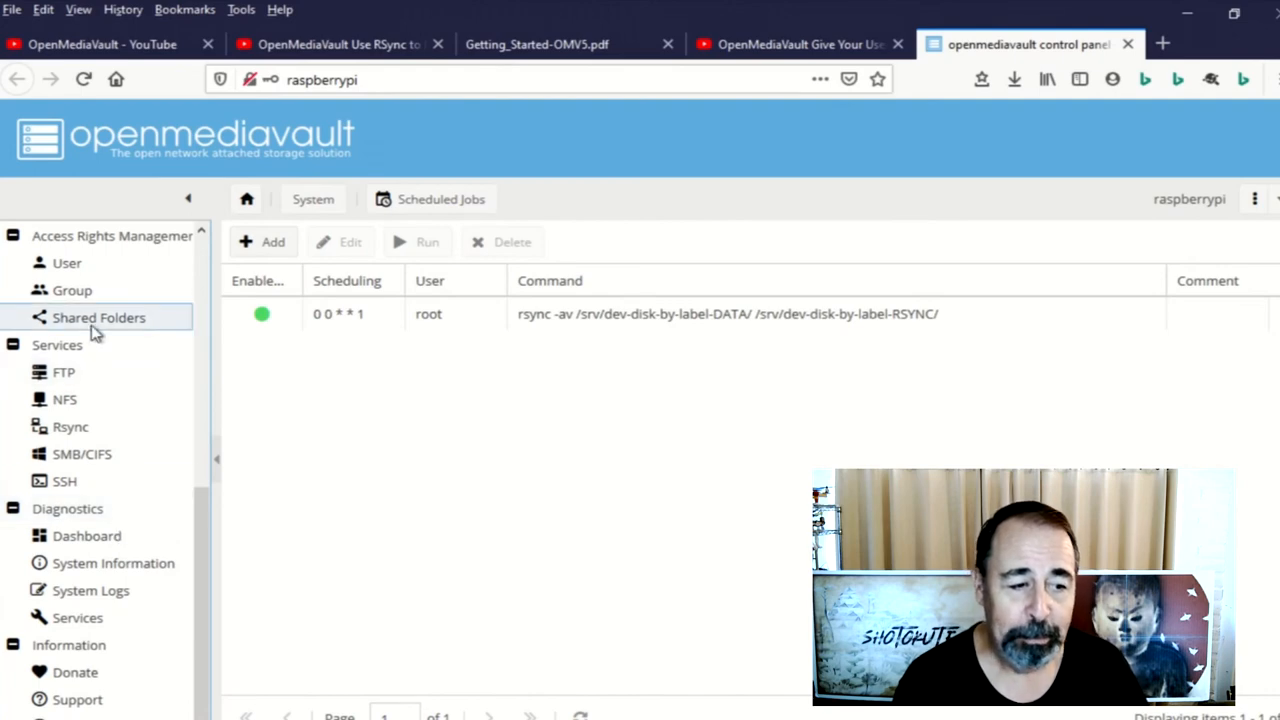
Check Shared Folders, return to Rsync jobs and begin a new job.
click(98, 316)
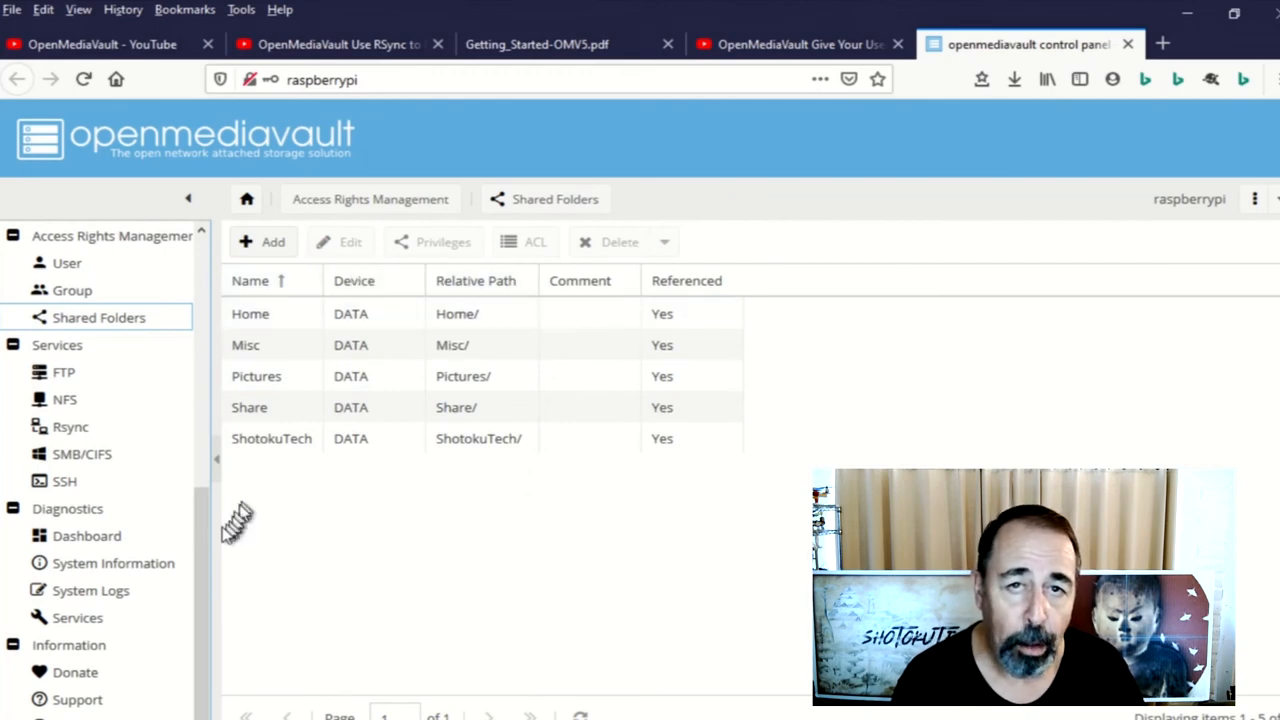
mouse_move(100, 564)
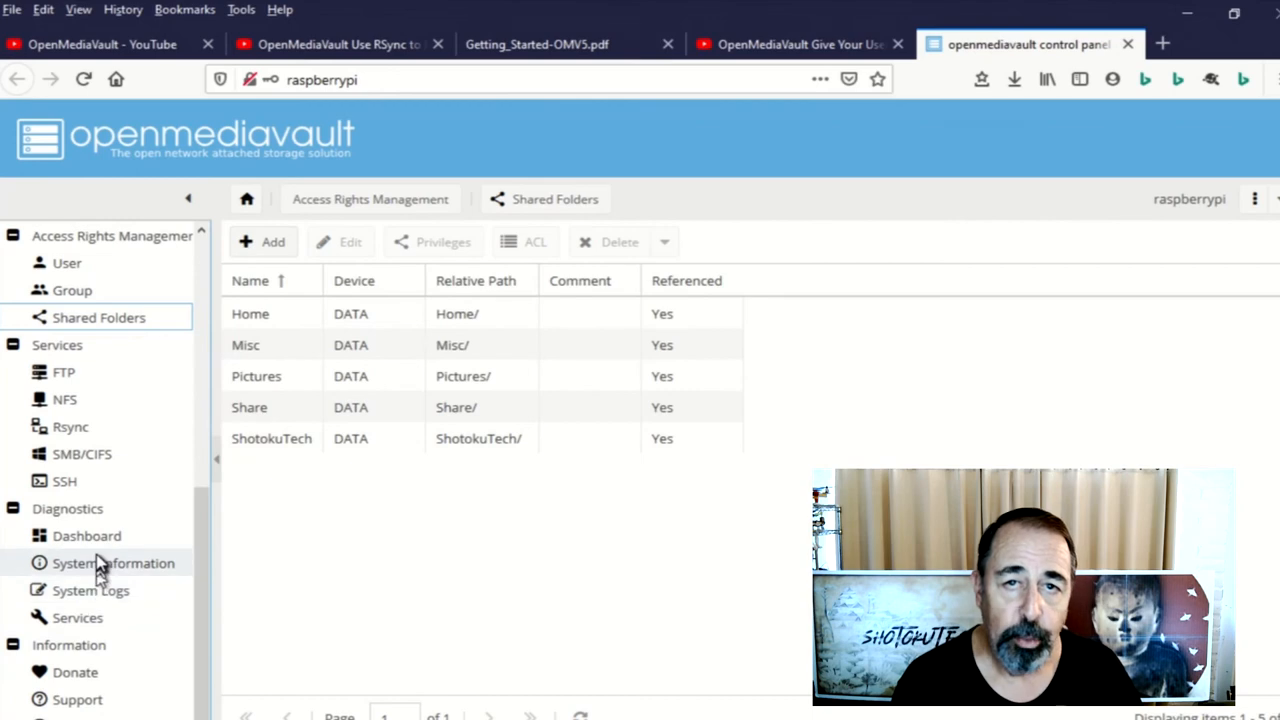
click(70, 428)
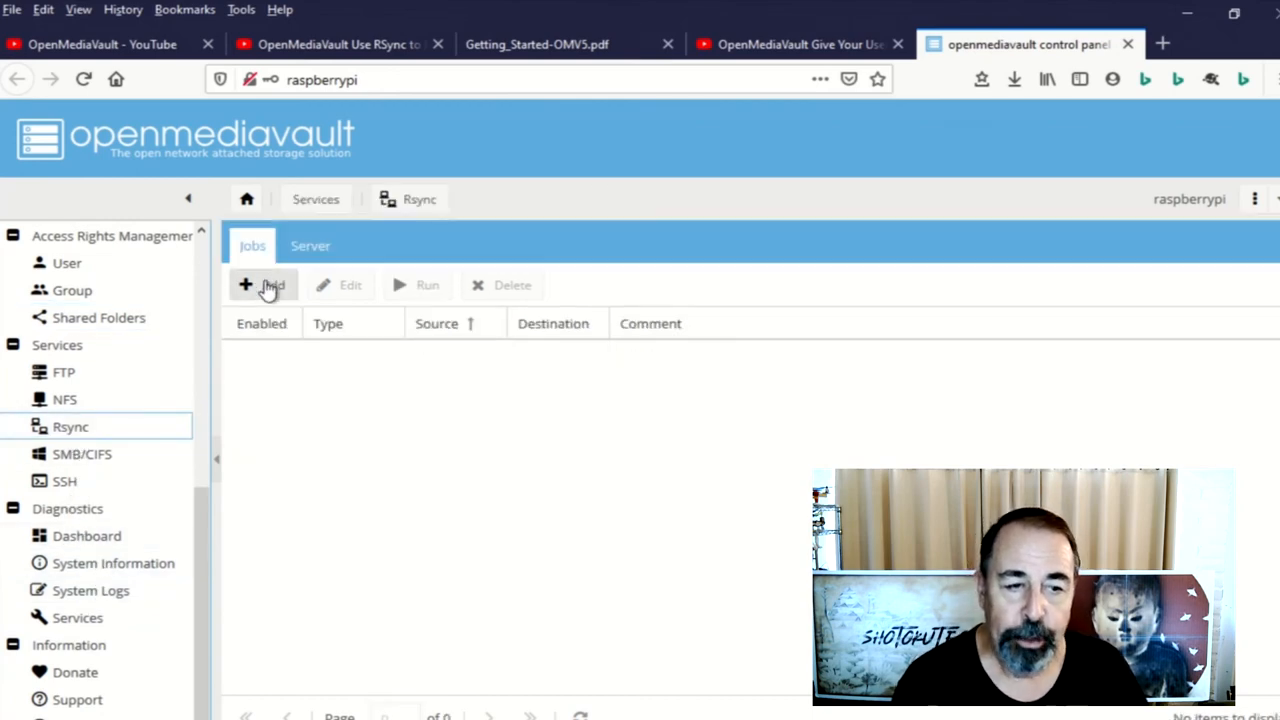
click(264, 284)
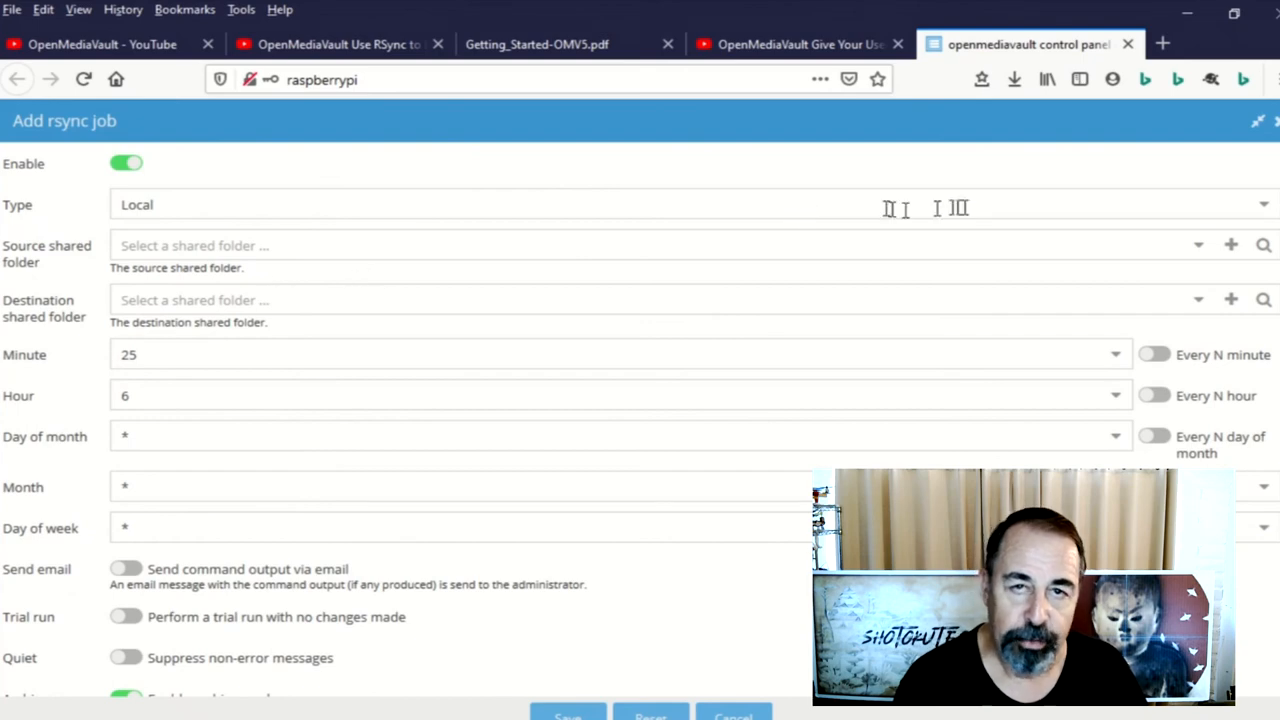
Browse the source and destination shared folder lists, then cancel the job unsaved.
click(1198, 244)
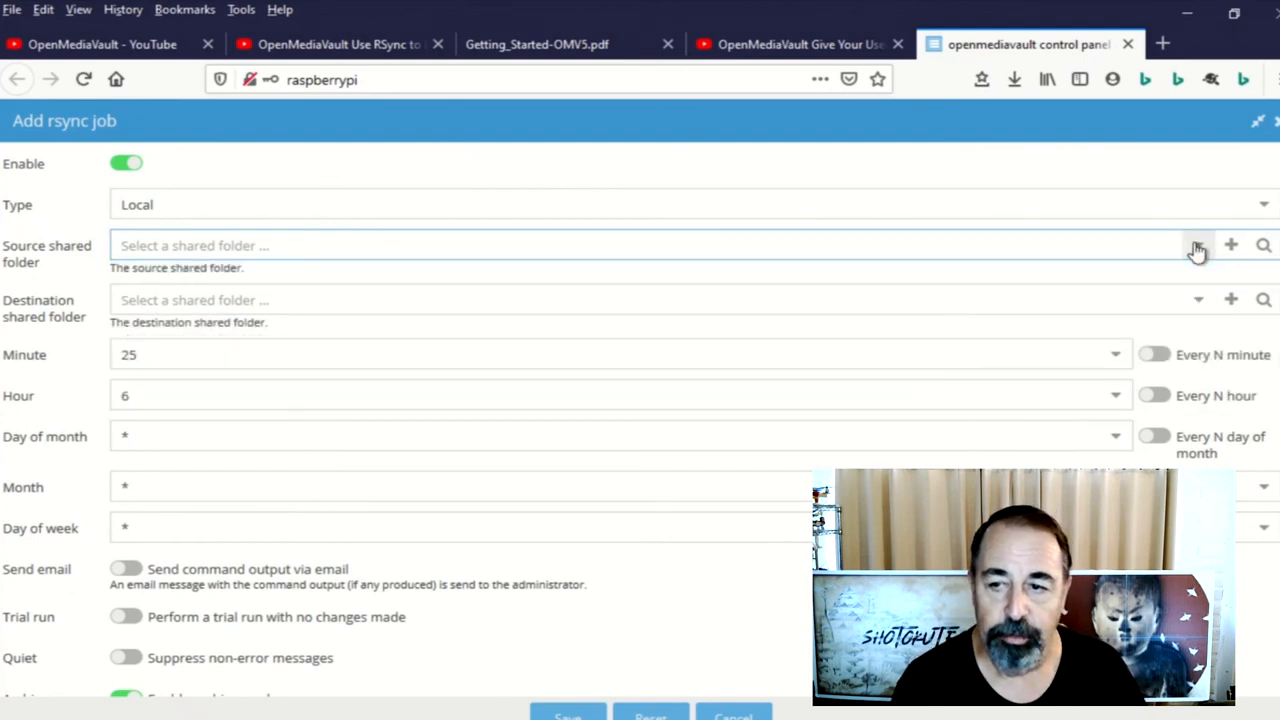
click(1198, 300)
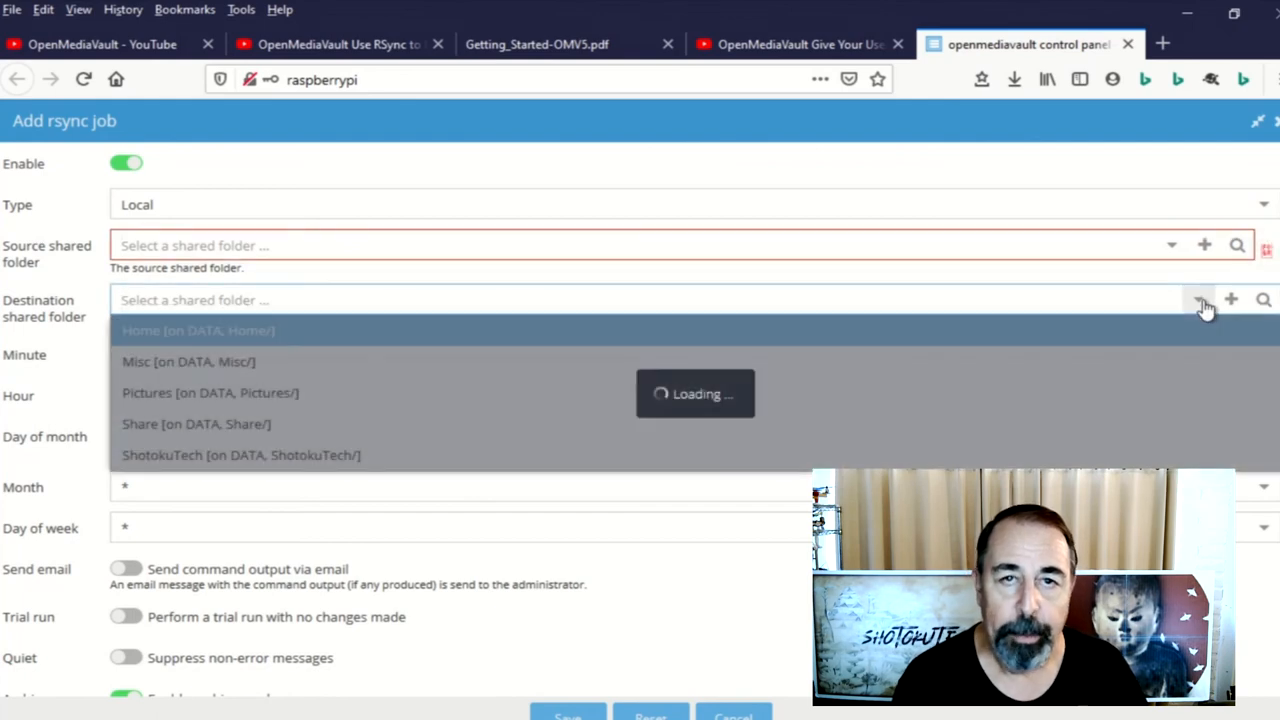
click(1200, 300)
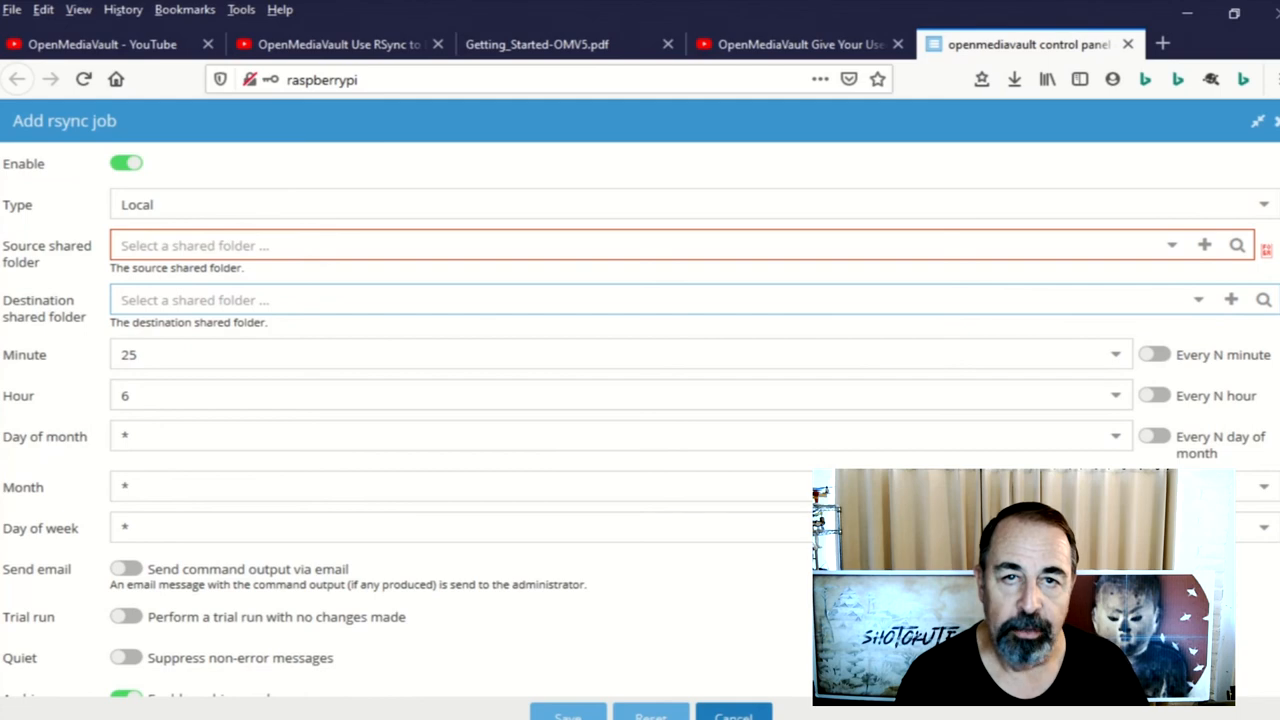
click(732, 716)
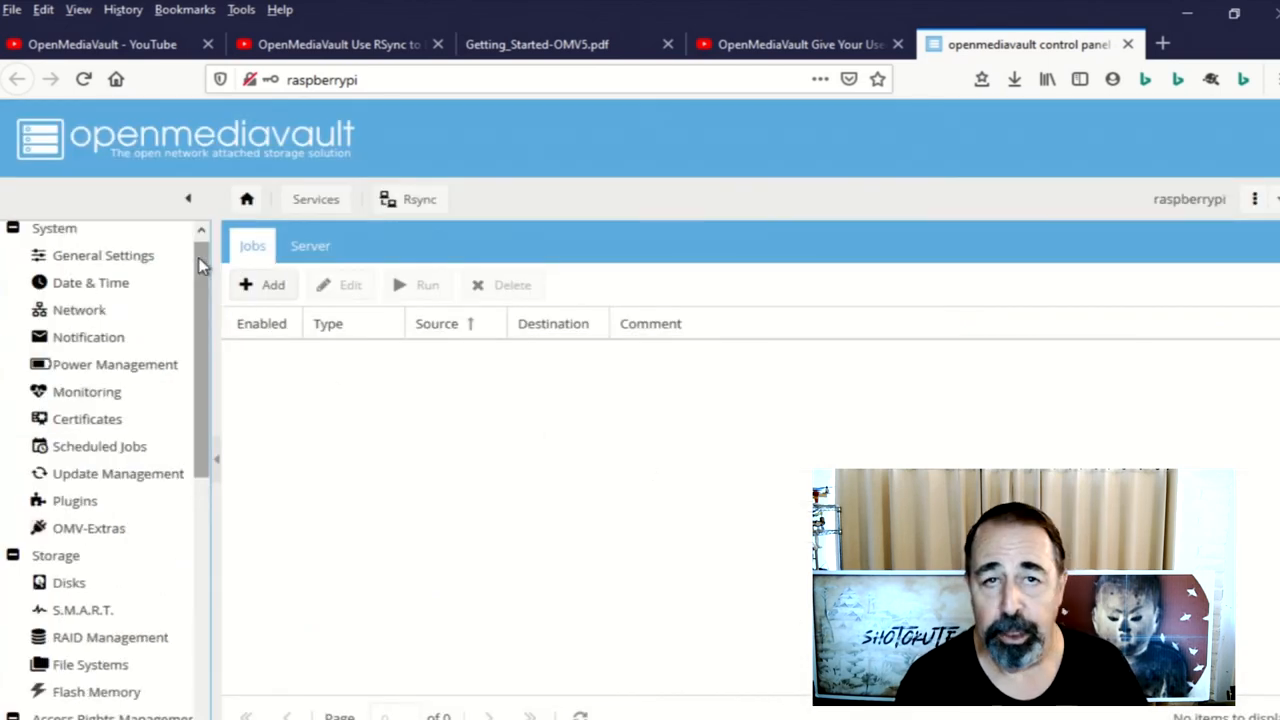
Show the OpenMediaVault playlist tab, then move to the CordCutting Kodi-on-RetroPie article.
click(110, 44)
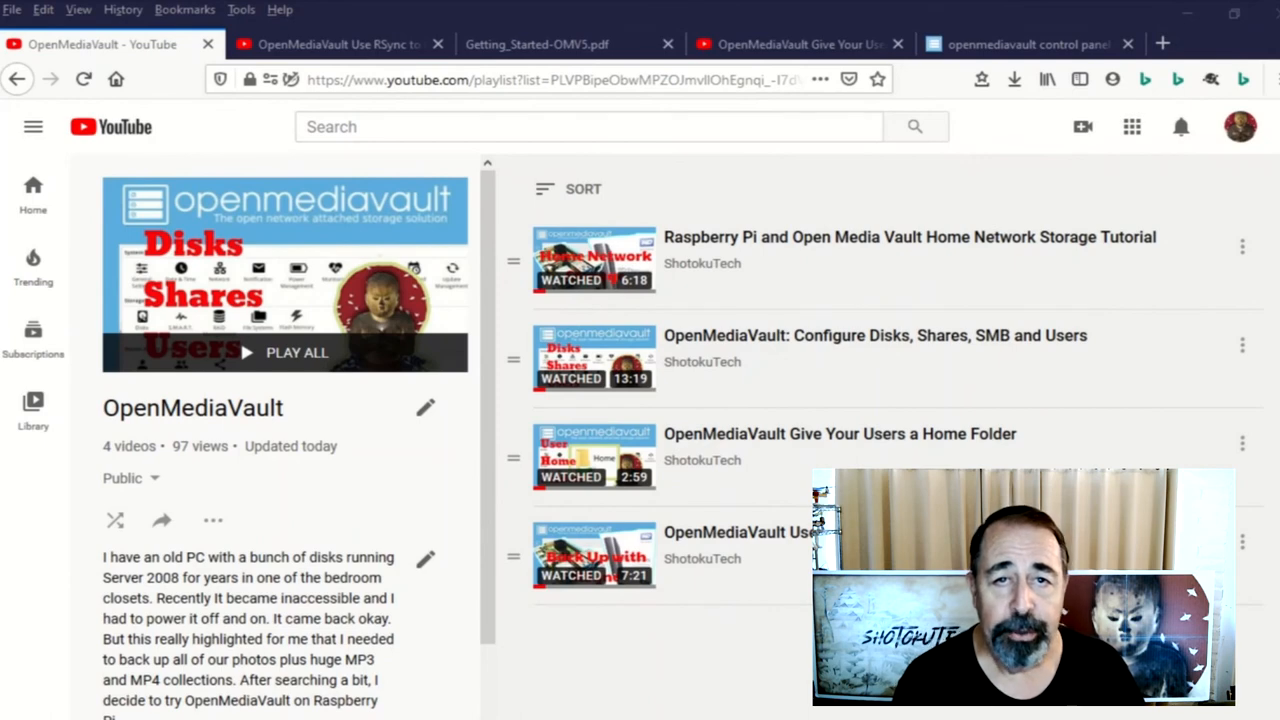
mouse_move(88, 284)
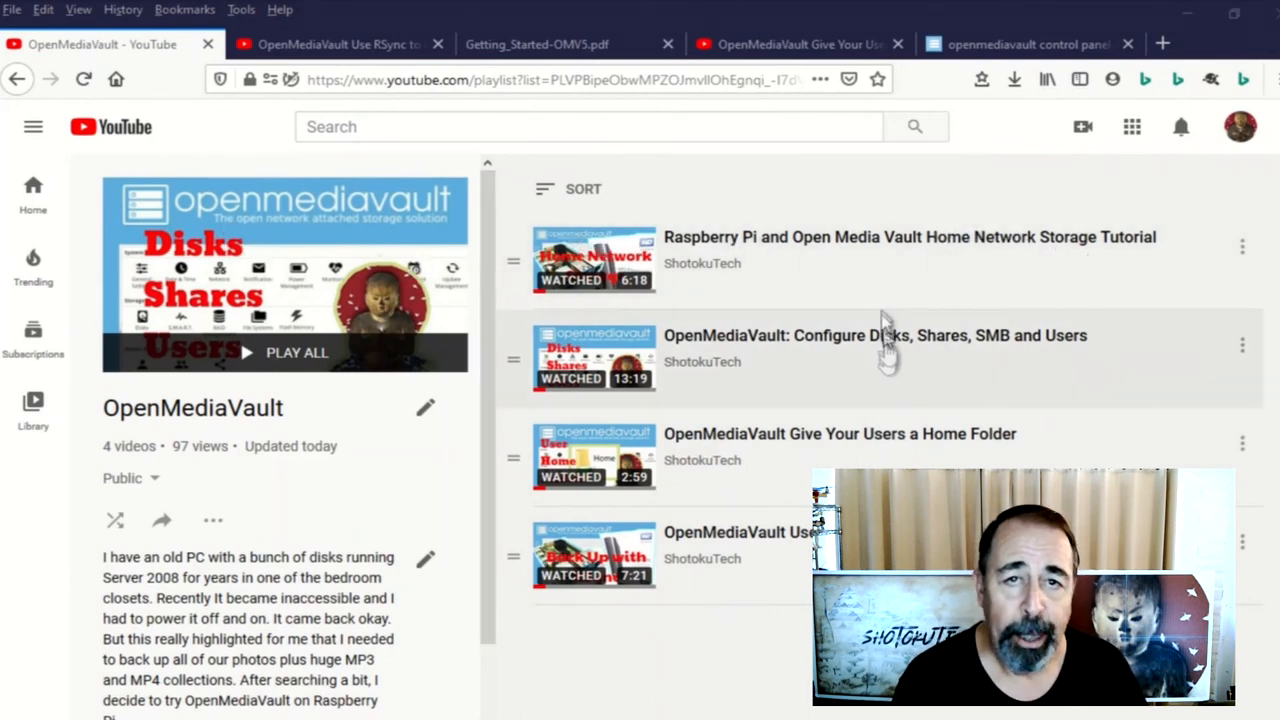
mouse_move(1016, 450)
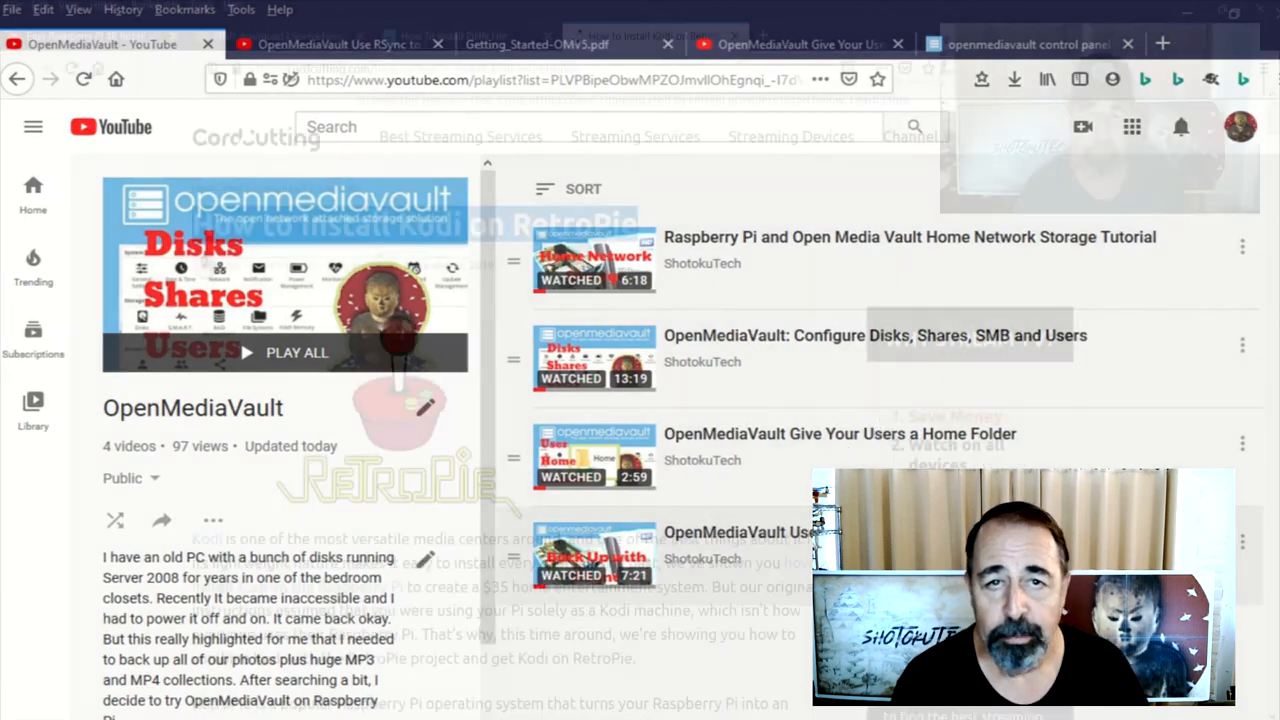
click(656, 36)
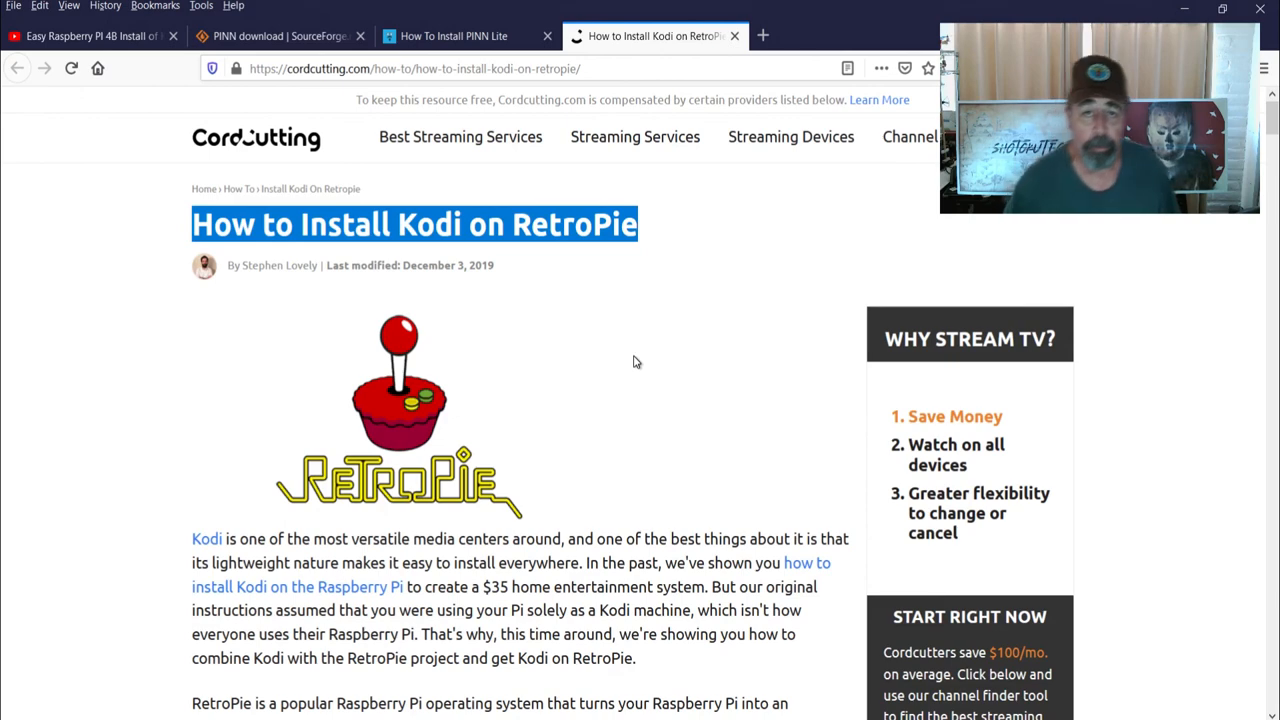